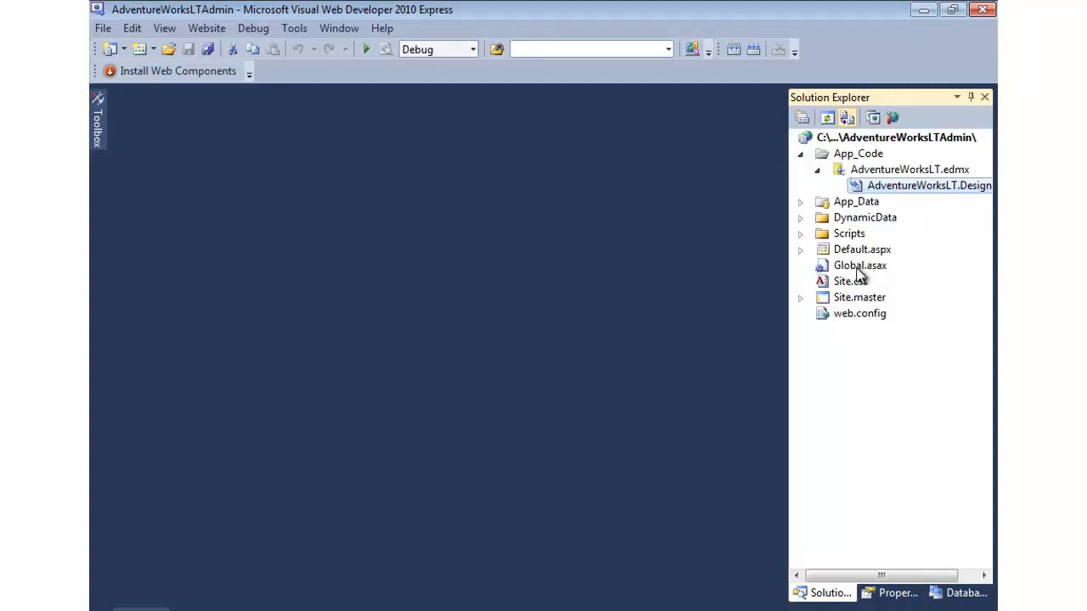
Show the IMPORTANT: DATA MODEL REGISTRATION comment block in Global.asax RegisterRoutes.
double_click(859, 265)
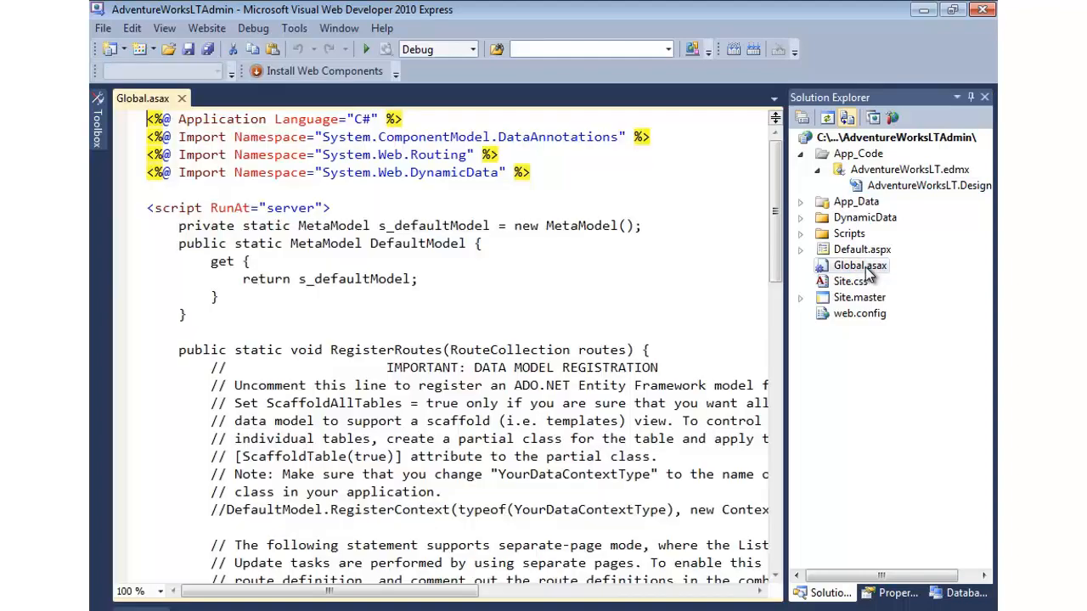
scroll("down", 3)
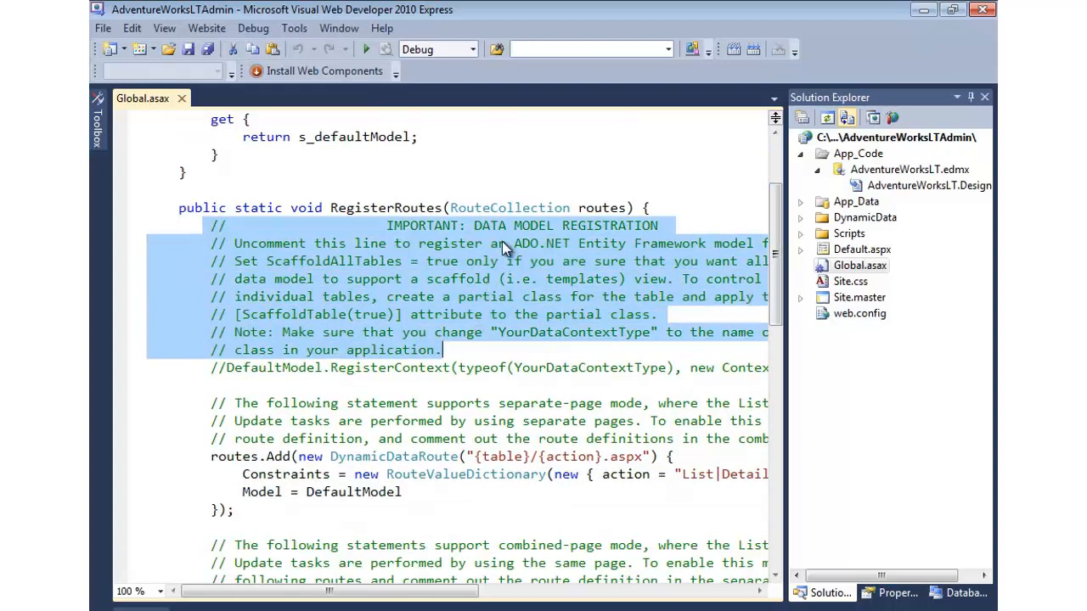
left_click(667, 224)
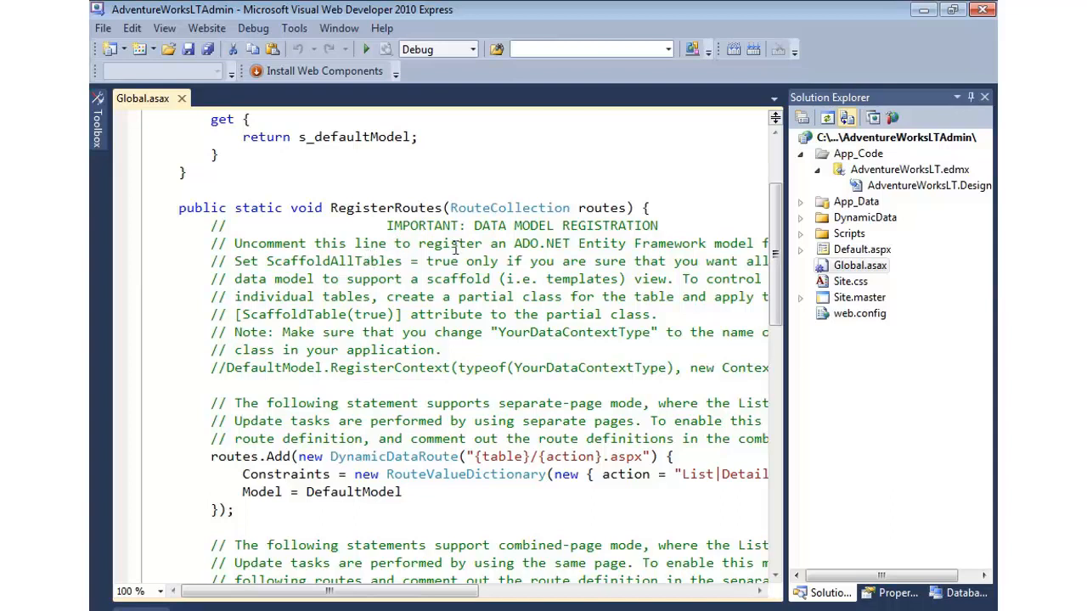
Highlight the ScaffoldAllTables and ScaffoldTable terms within the registration comments.
double_click(449, 244)
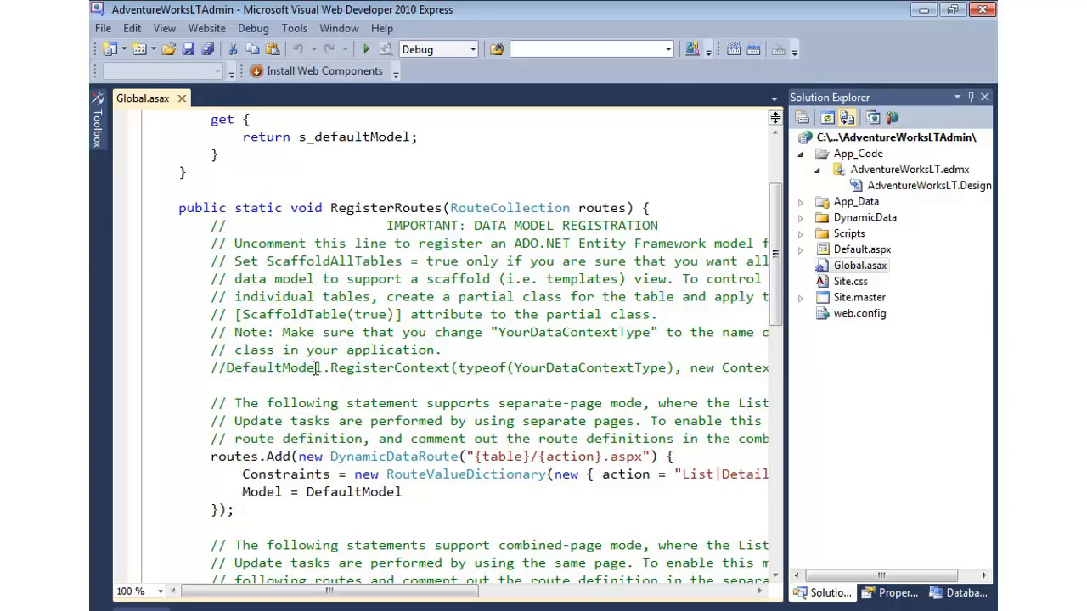
double_click(333, 261)
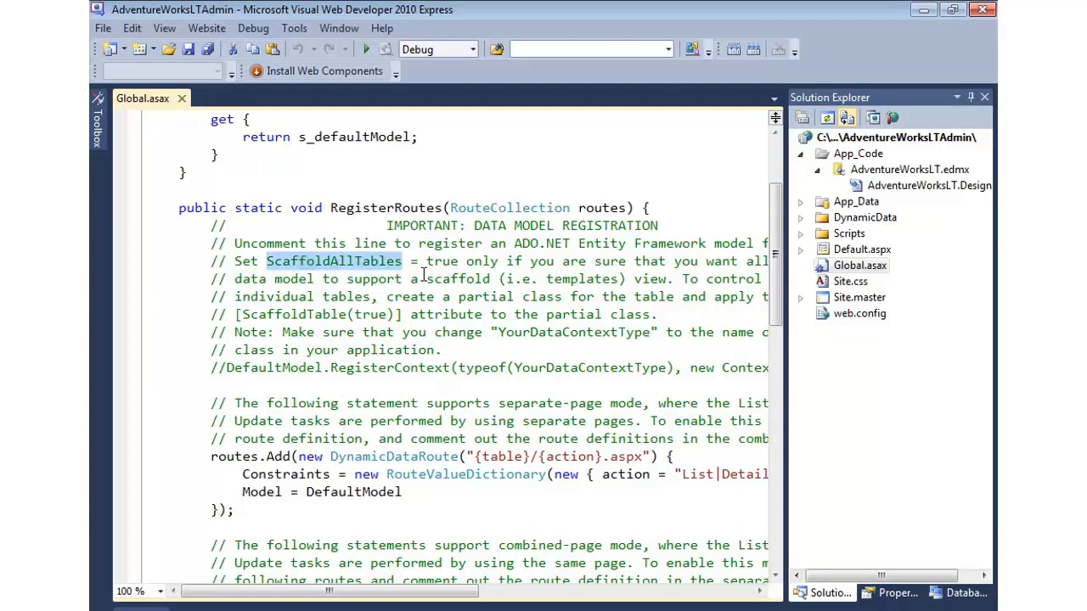
double_click(442, 261)
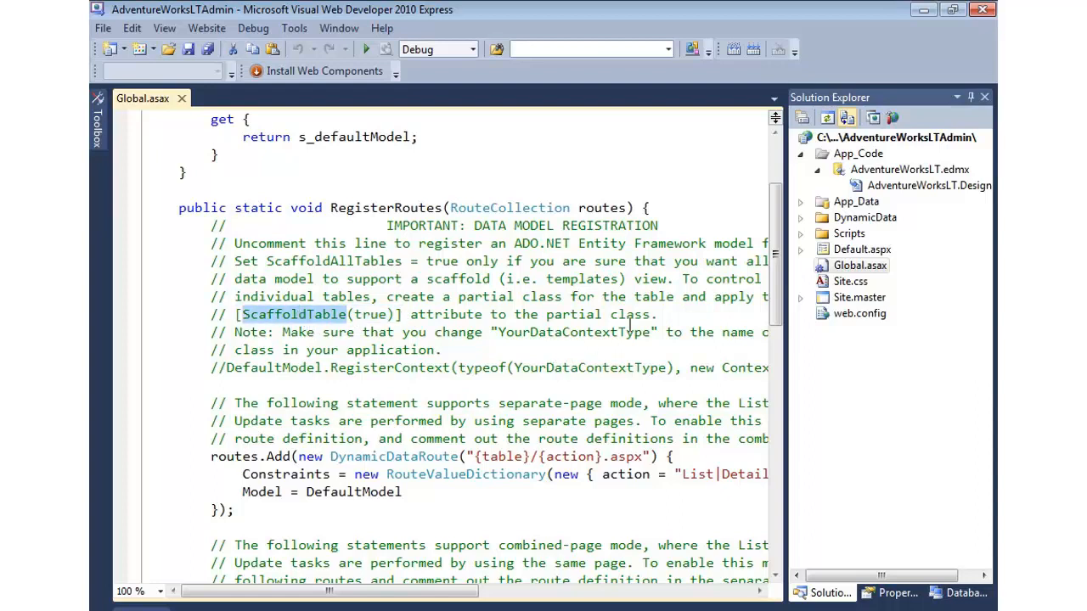
double_click(572, 314)
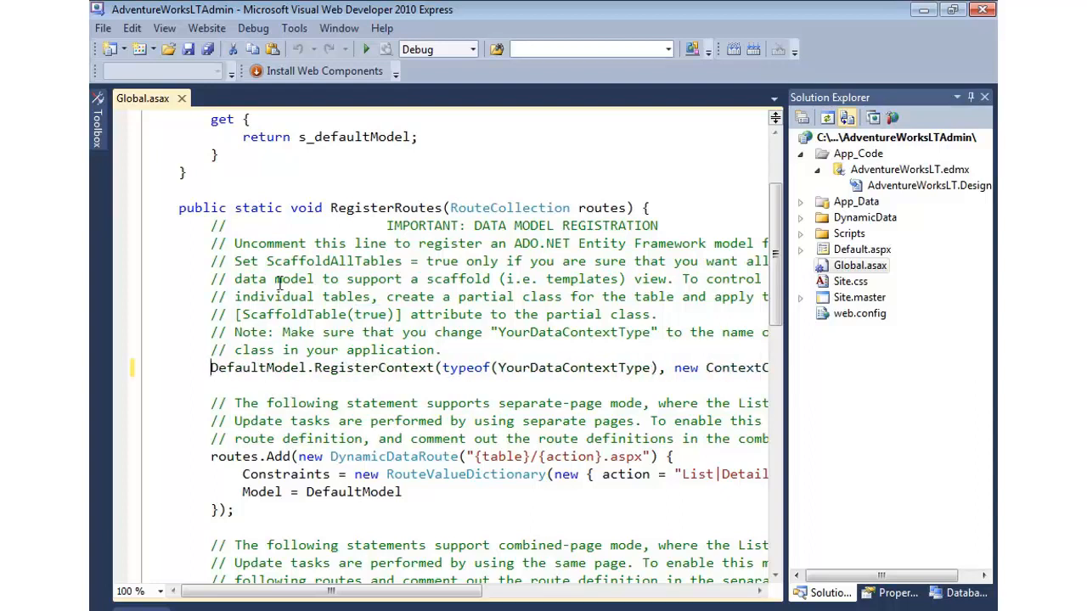
Uncomment the DefaultModel.RegisterContext line and select its YourDataContextType placeholder.
double_click(253, 350)
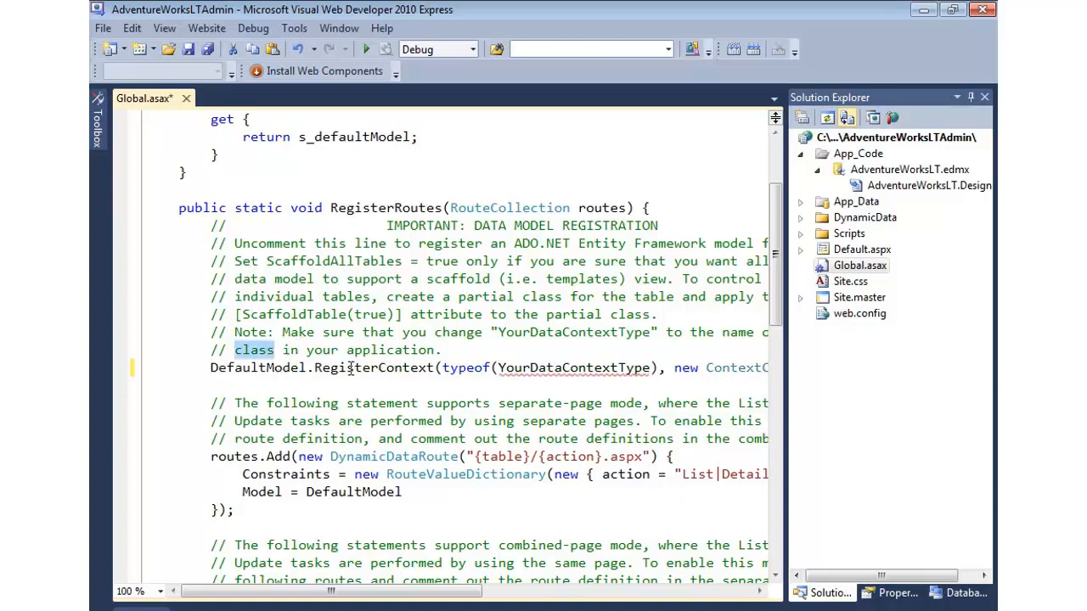
double_click(374, 367)
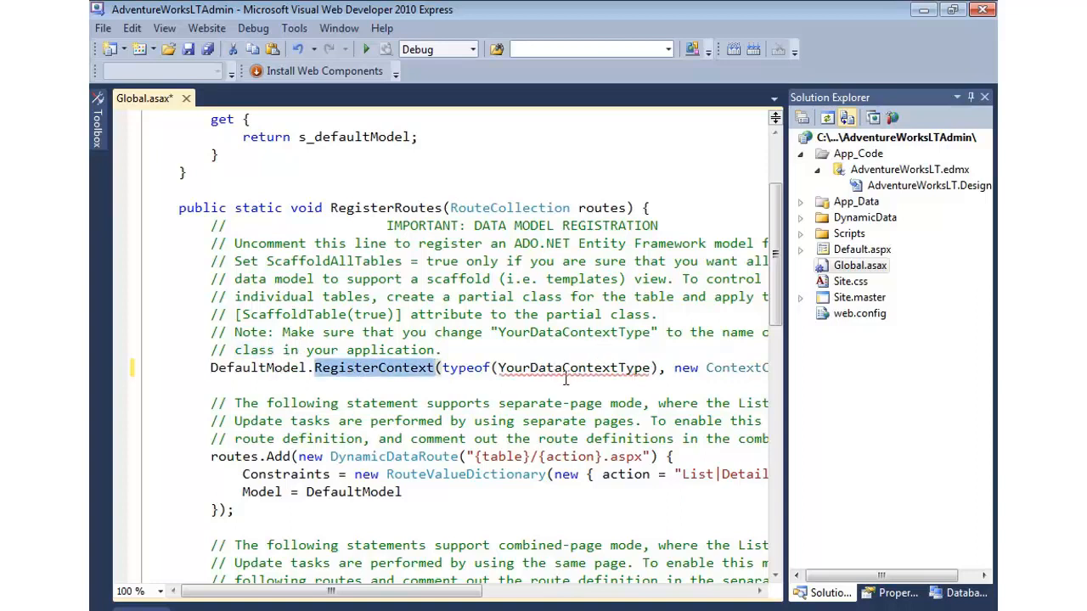
double_click(574, 367)
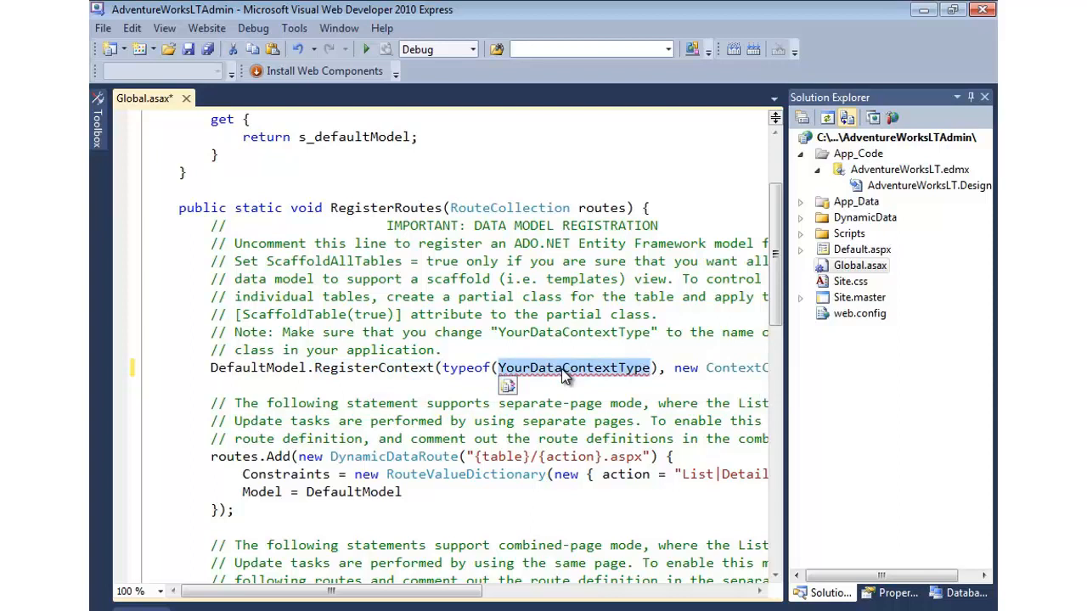
mouse_move(897, 350)
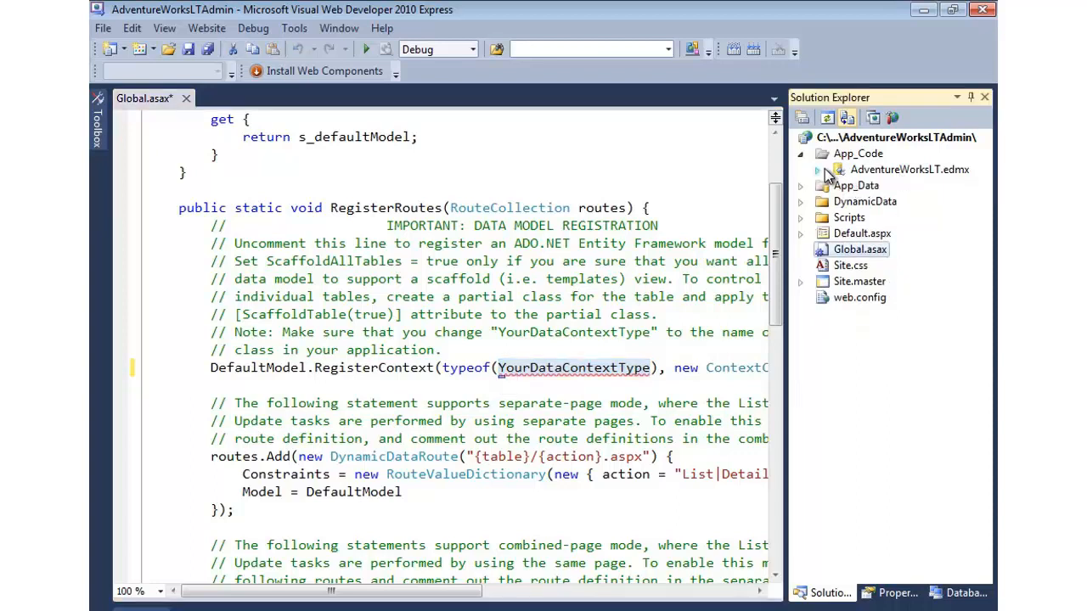
Find the AdventureWorksLT_DataEntities context class in AdventureWorksLT.Designer.cs's types list.
left_click(815, 170)
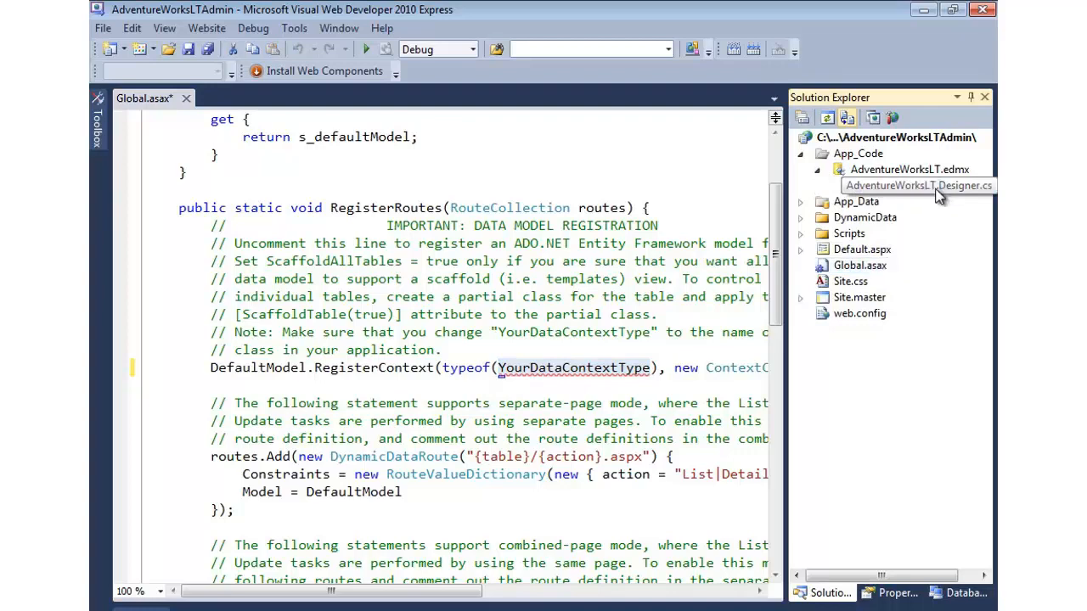
double_click(917, 185)
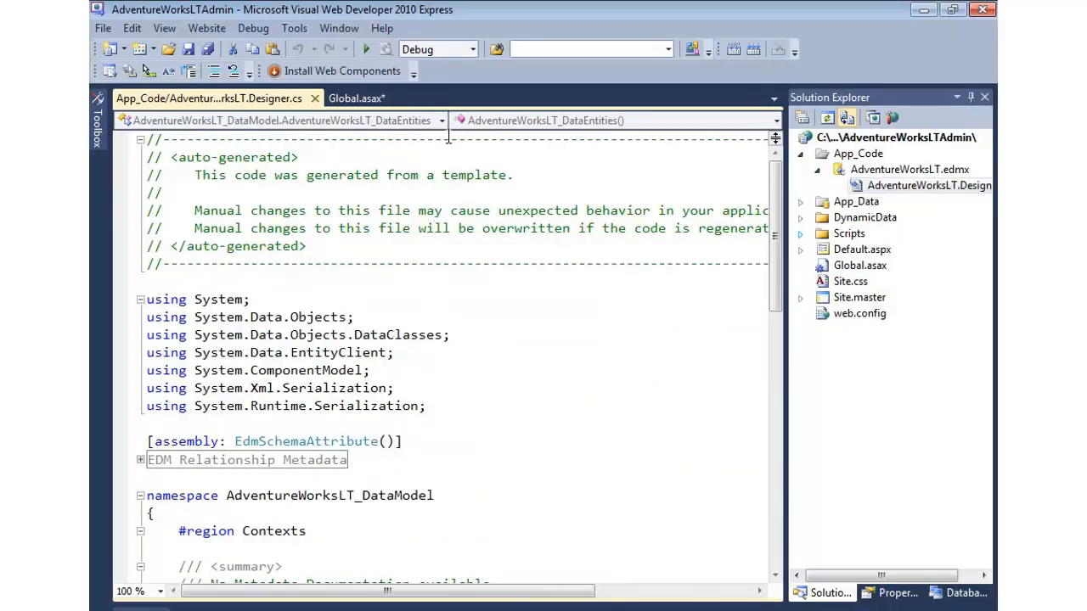
left_click(440, 119)
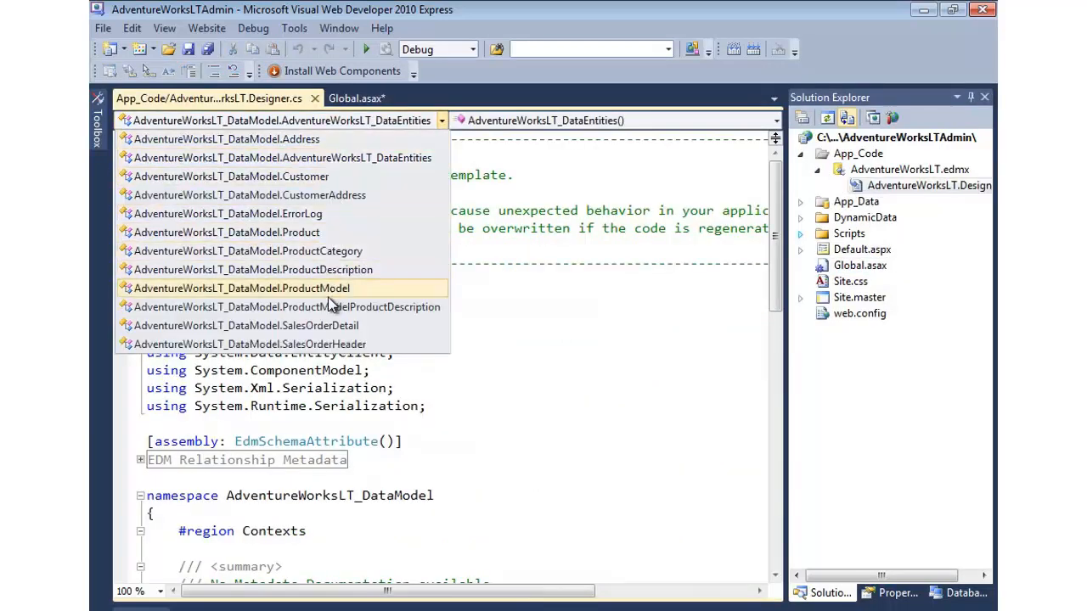
mouse_move(296, 296)
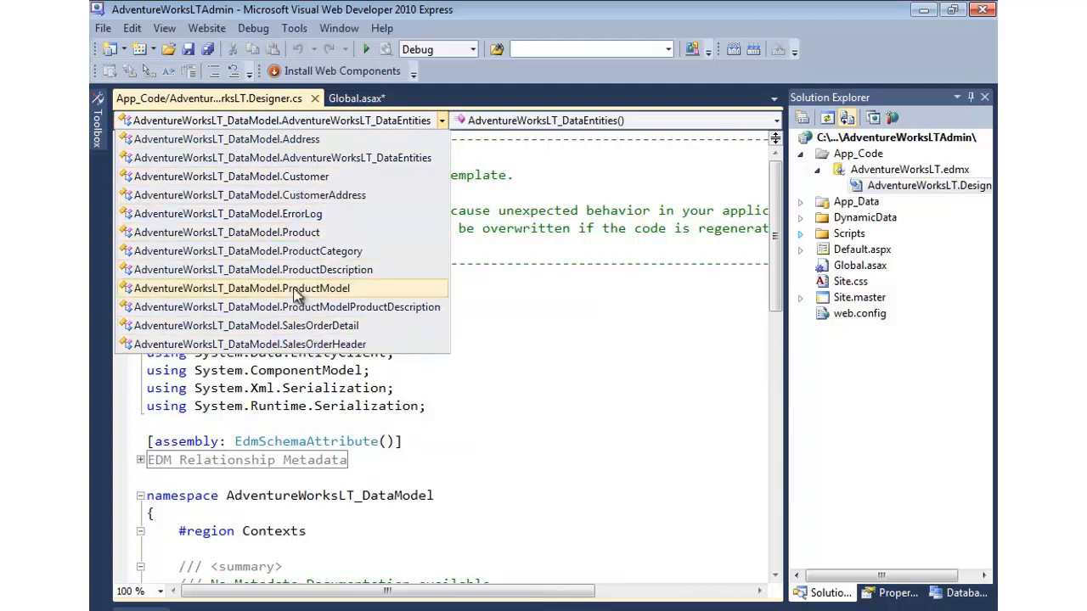
mouse_move(297, 214)
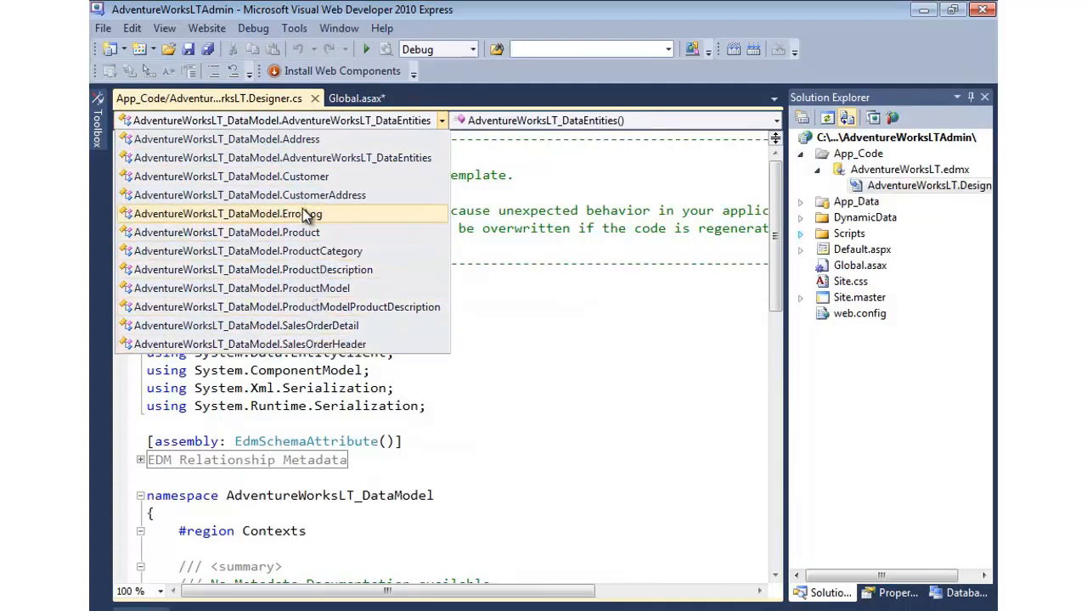
mouse_move(404, 158)
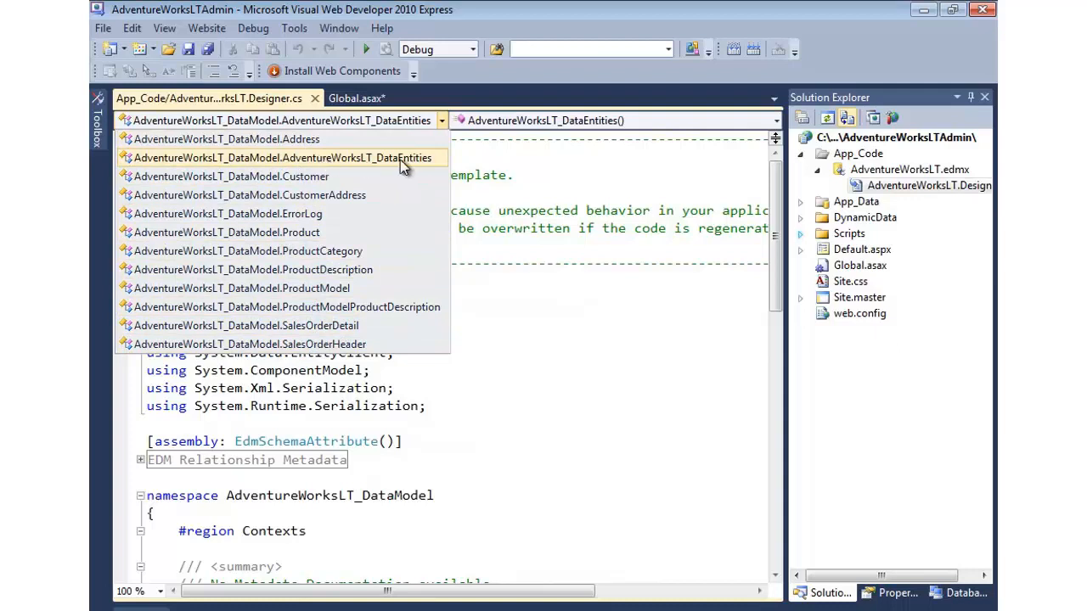
mouse_move(404, 166)
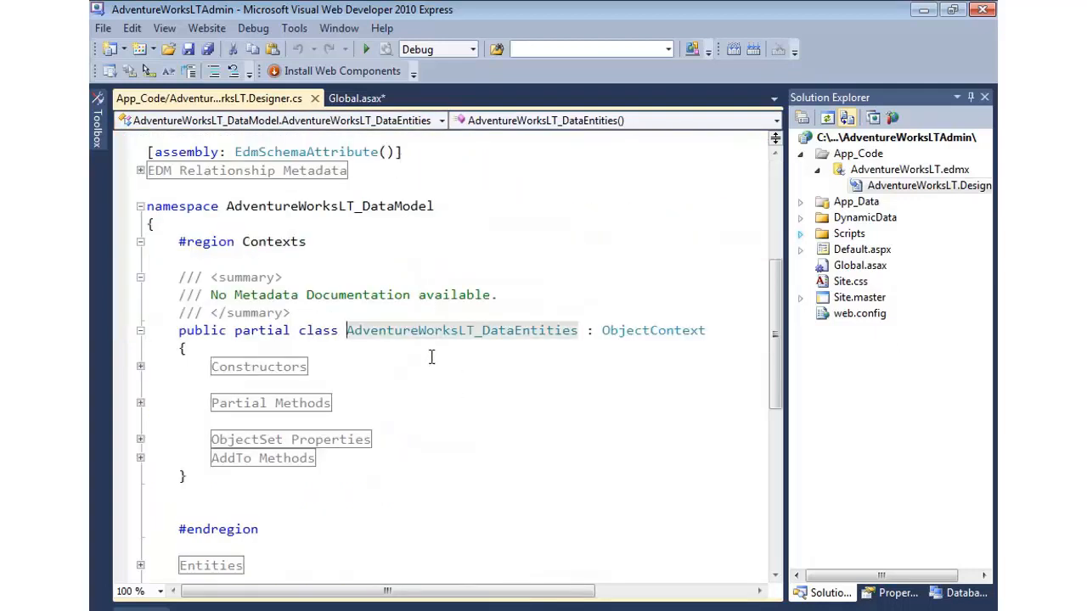
double_click(462, 329)
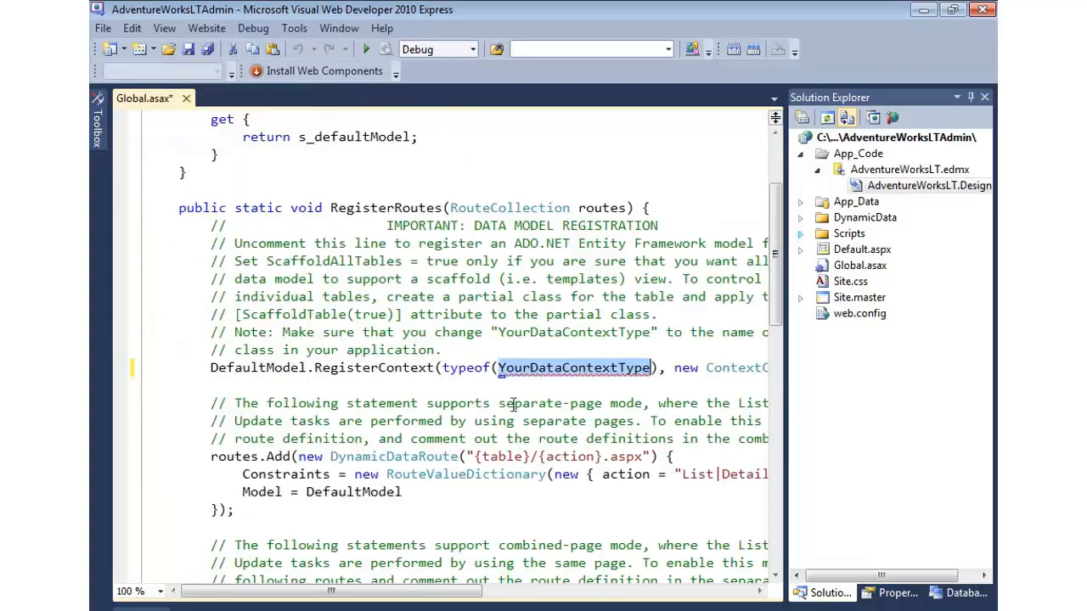
Register AdventureWorksLT_DataEntities as the context, qualified with the AdventureWorksLT_DataModel namespace.
type("AdventureWorksLT_DataEntities")
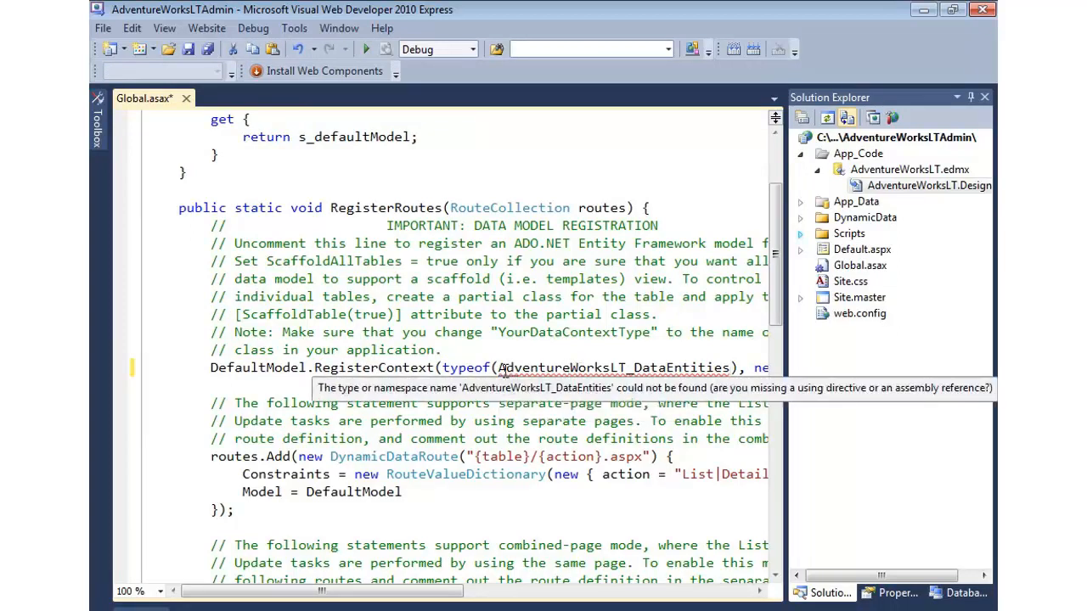
left_click(508, 386)
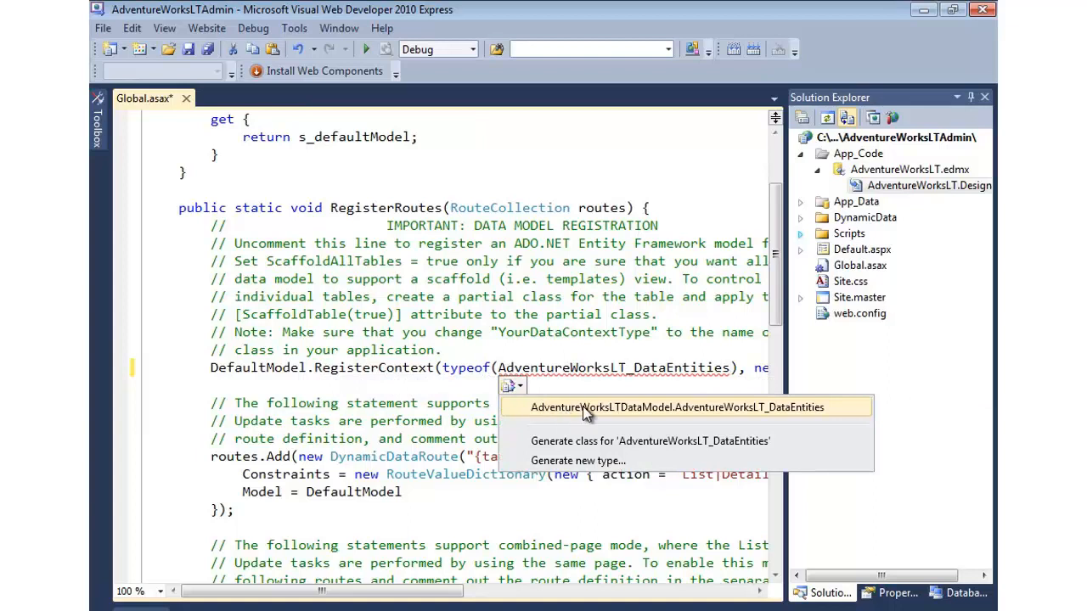
mouse_move(459, 428)
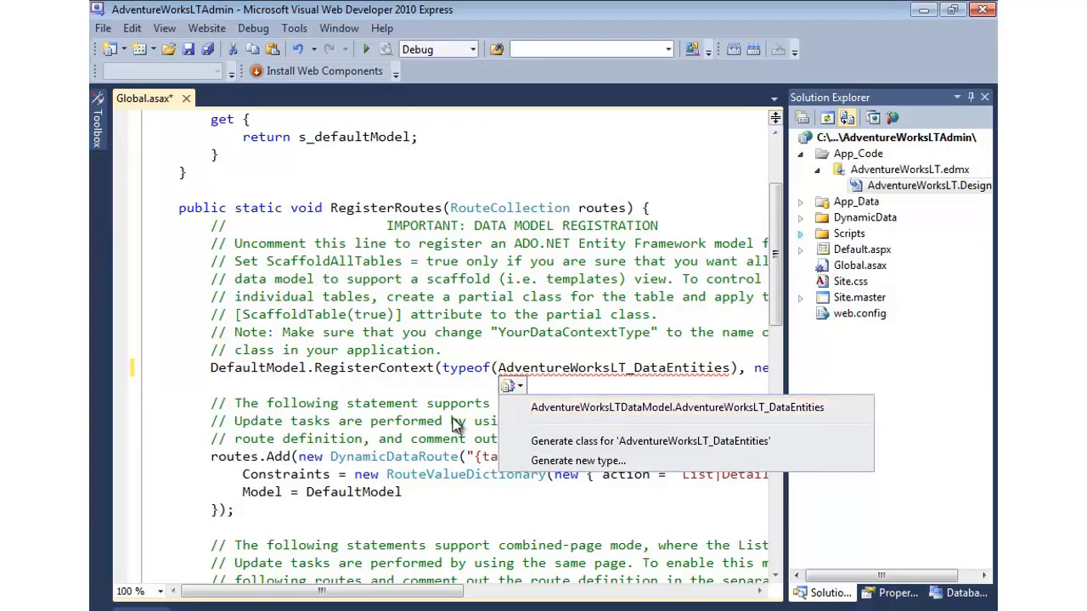
right_click(603, 377)
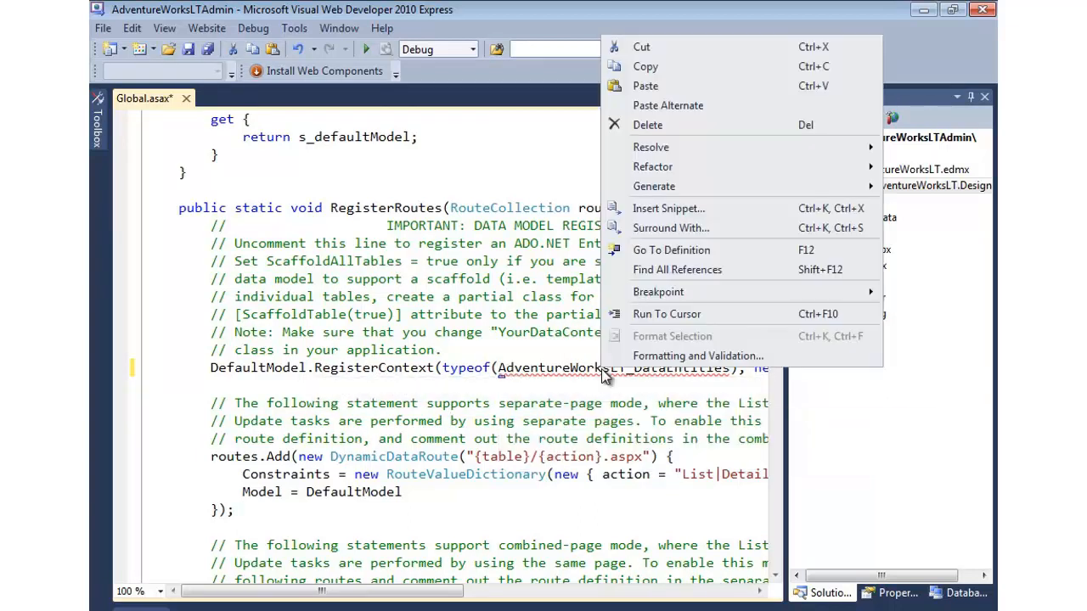
mouse_move(650, 146)
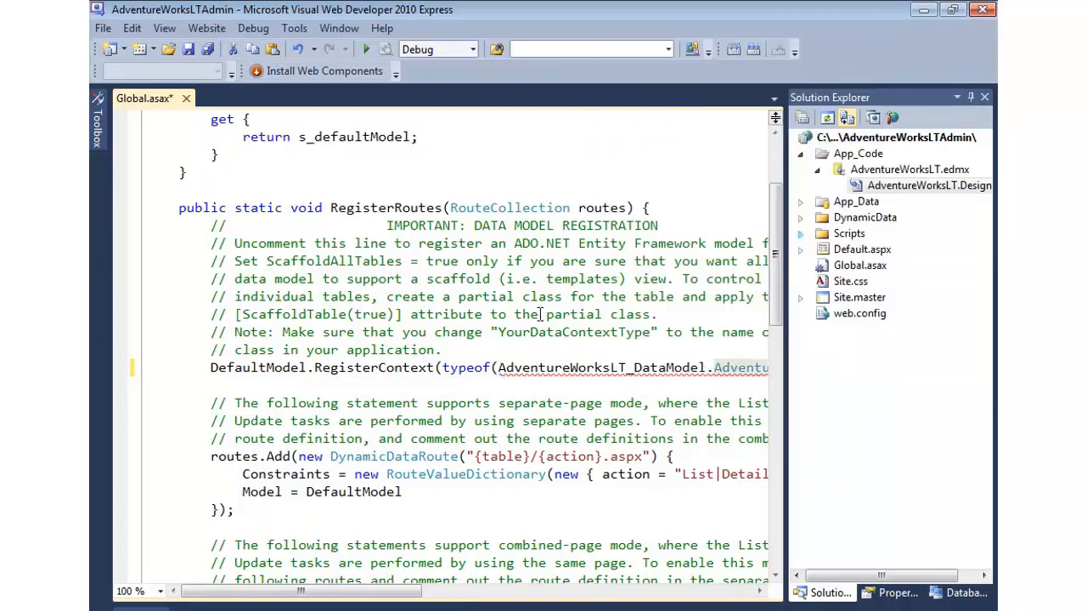
double_click(594, 367)
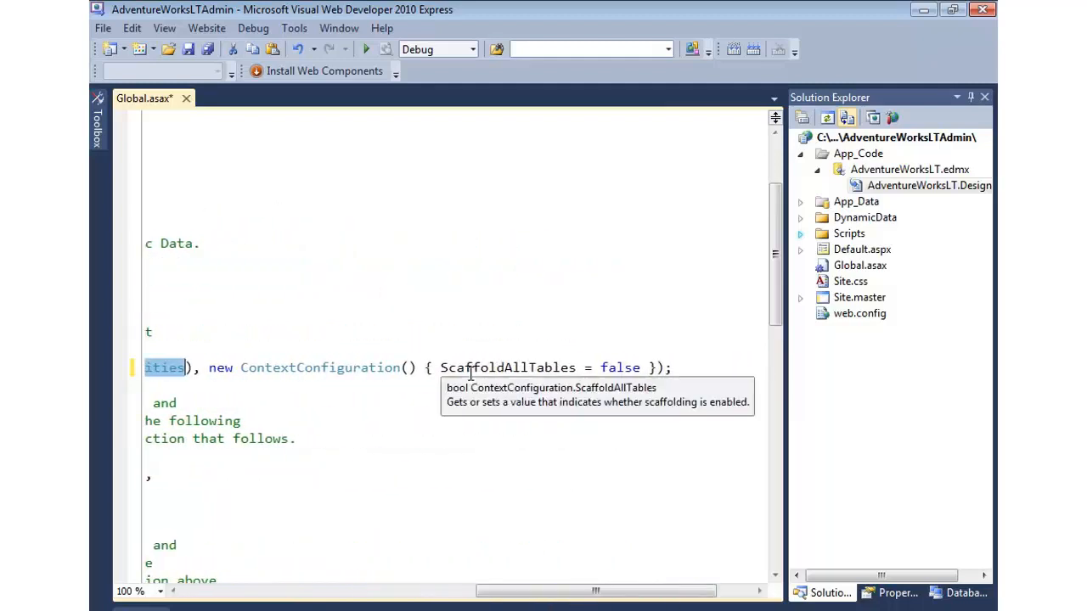
mouse_move(262, 282)
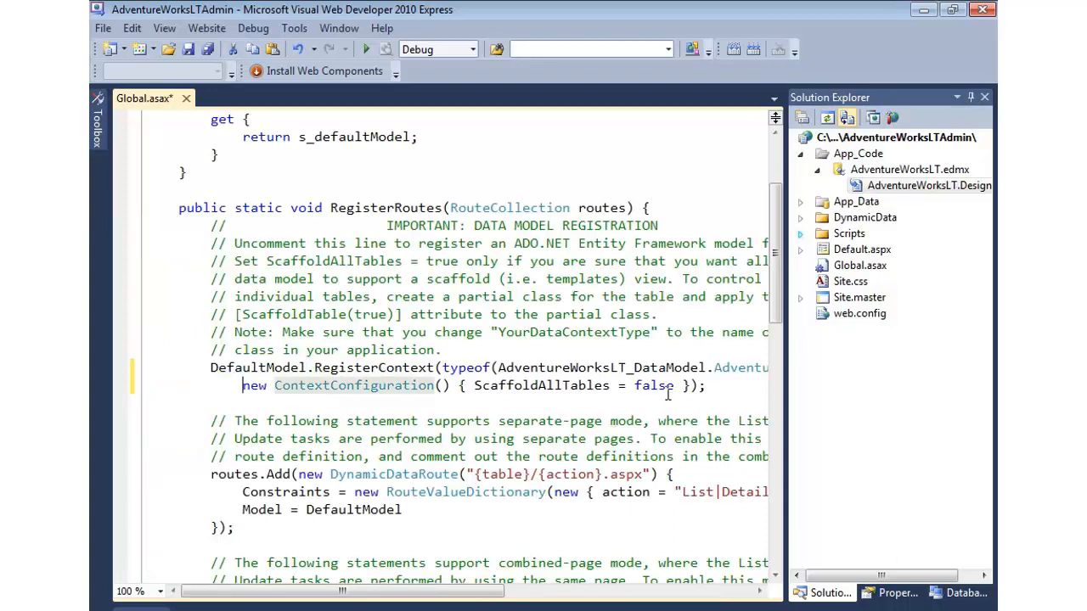
type("true")
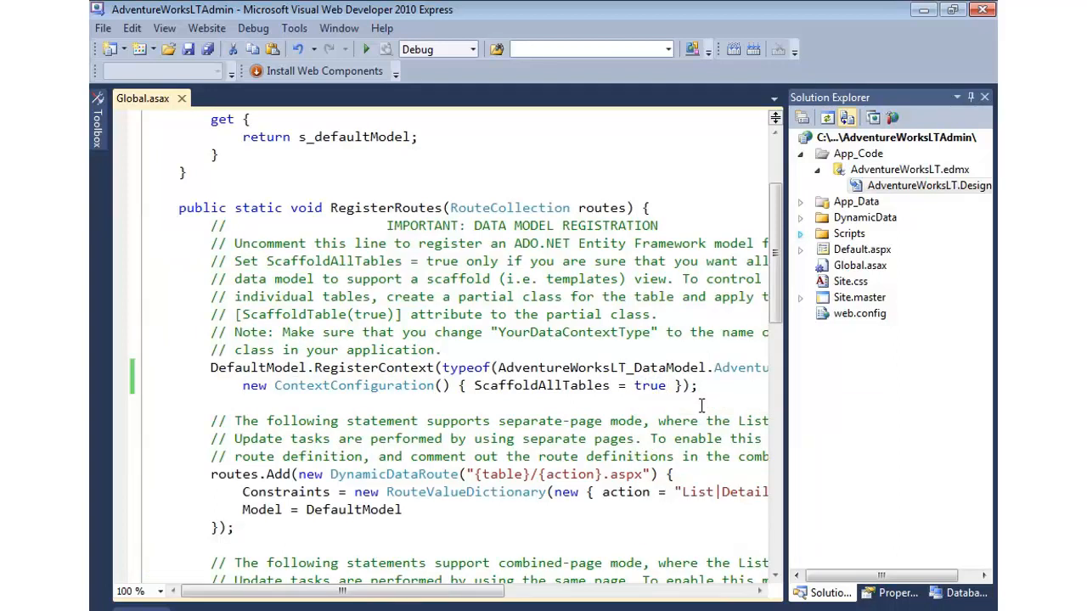
mouse_move(452, 333)
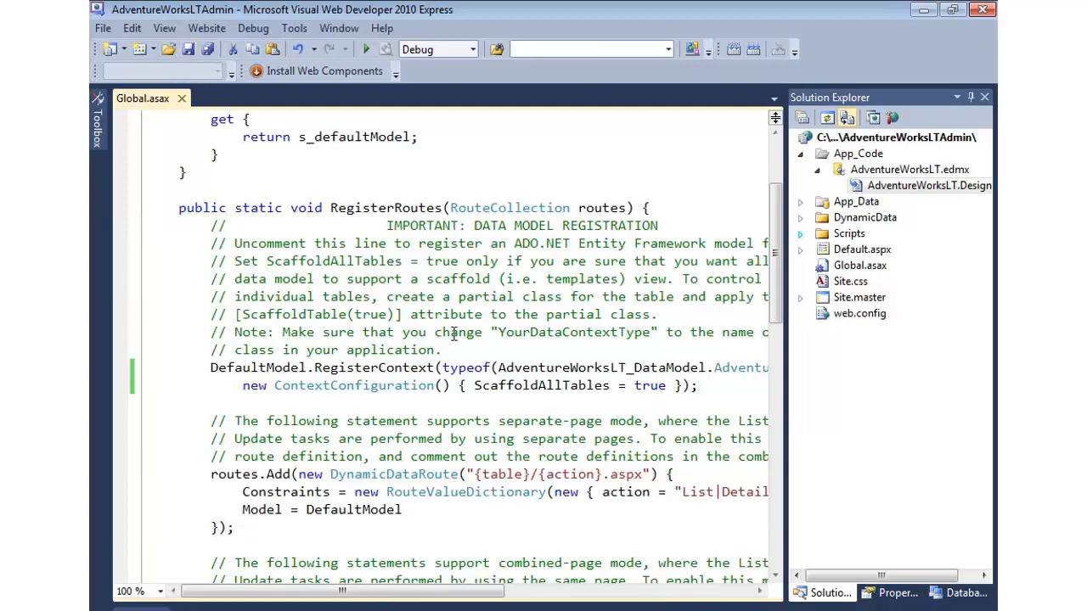
left_click(667, 384)
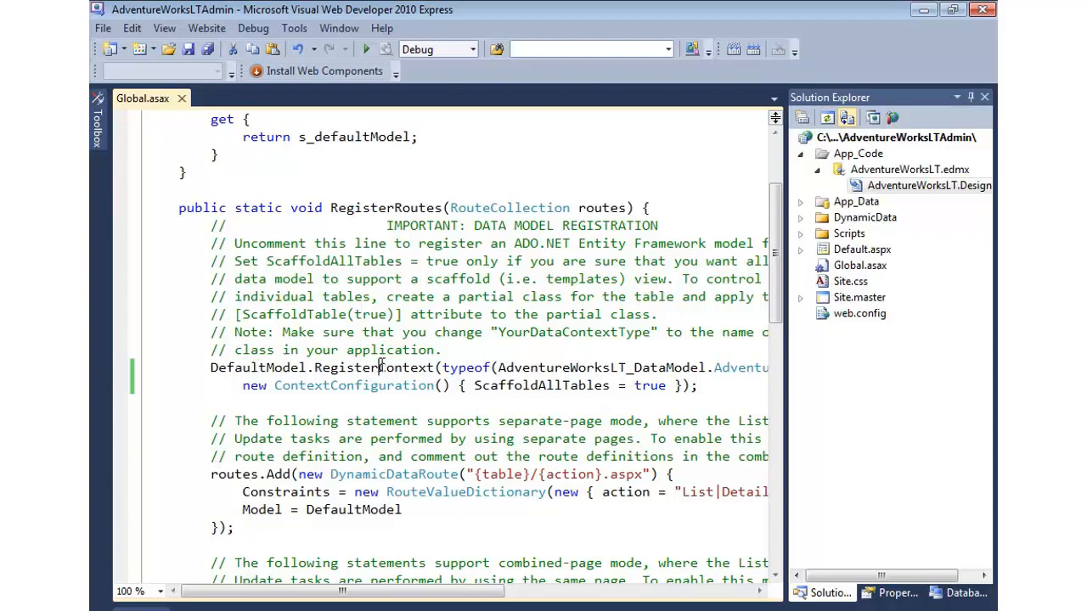
double_click(373, 367)
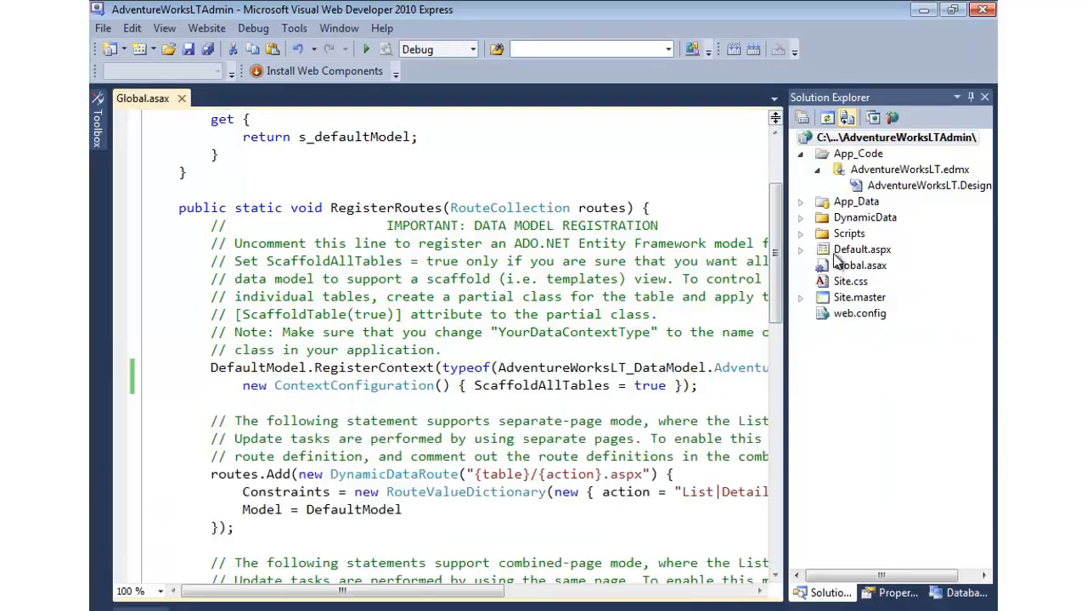
View Default.aspx in the browser to run the Dynamic Data site.
right_click(863, 248)
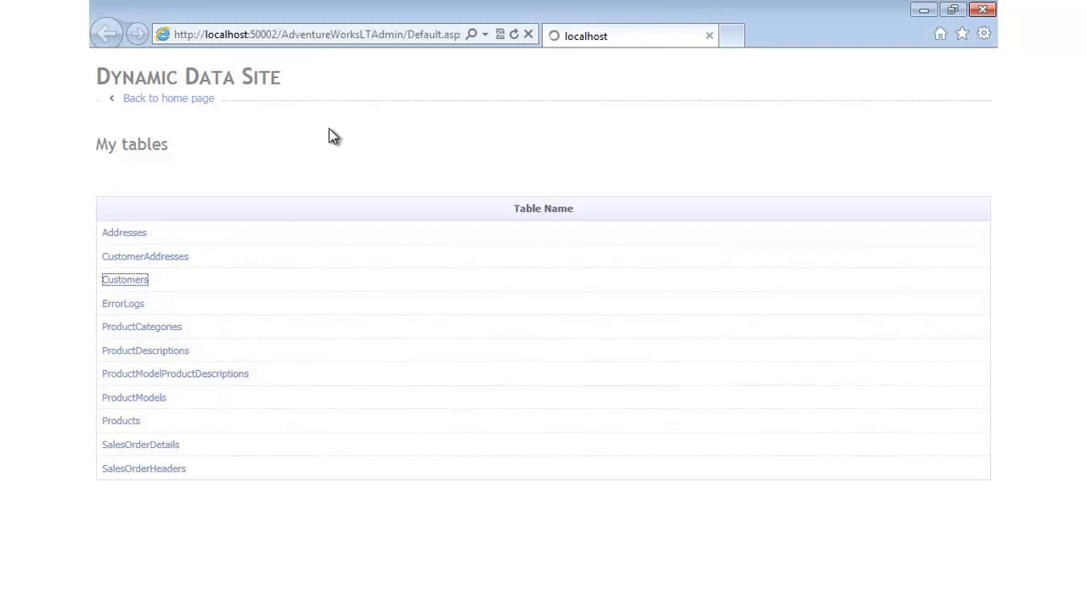
Browse the Customers table through its second and third pages and back to the first.
left_click(126, 278)
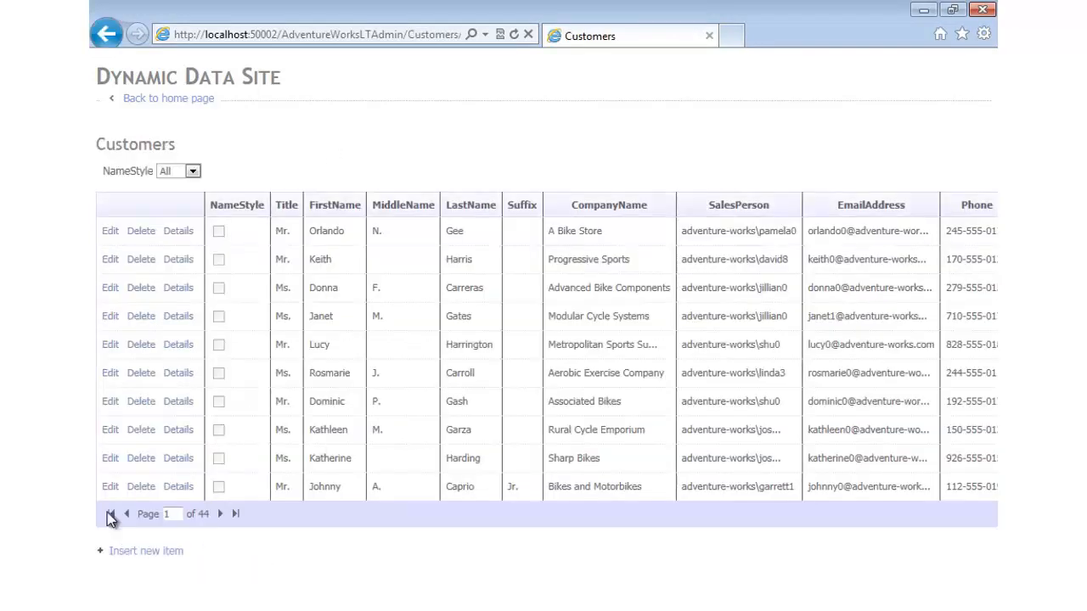
left_click(221, 513)
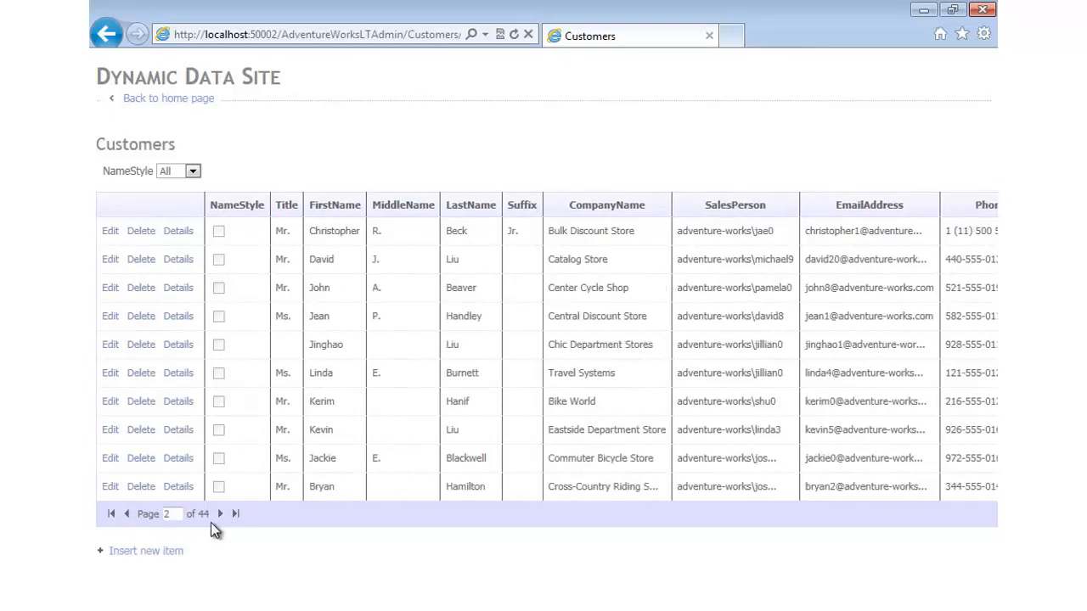
left_click(220, 513)
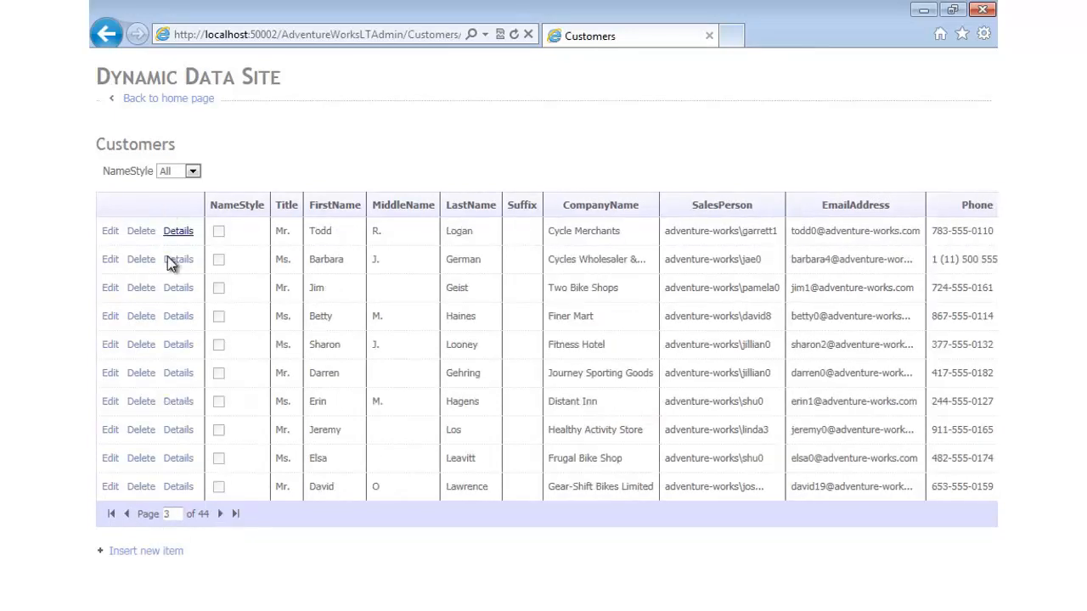
left_click(112, 513)
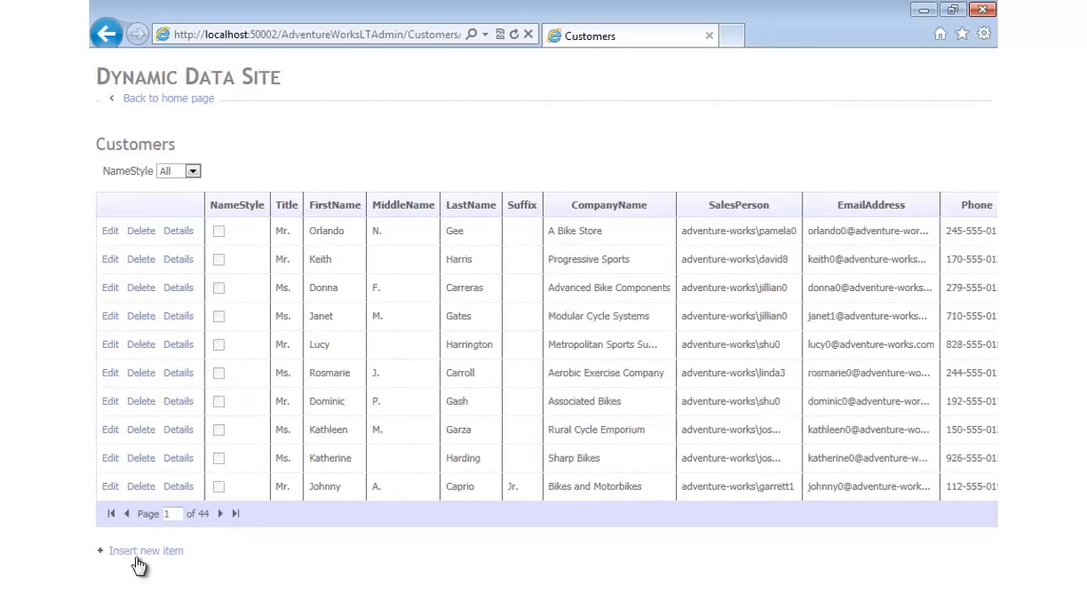
Start and cancel a new customer entry, then edit the first customer, Orlando Gee.
left_click(146, 551)
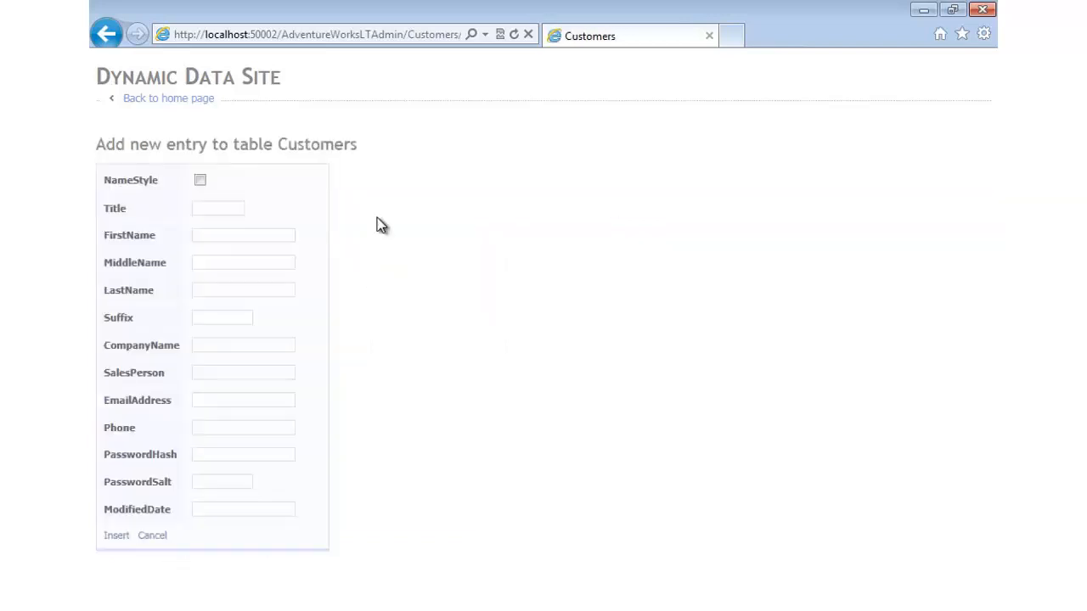
mouse_move(236, 317)
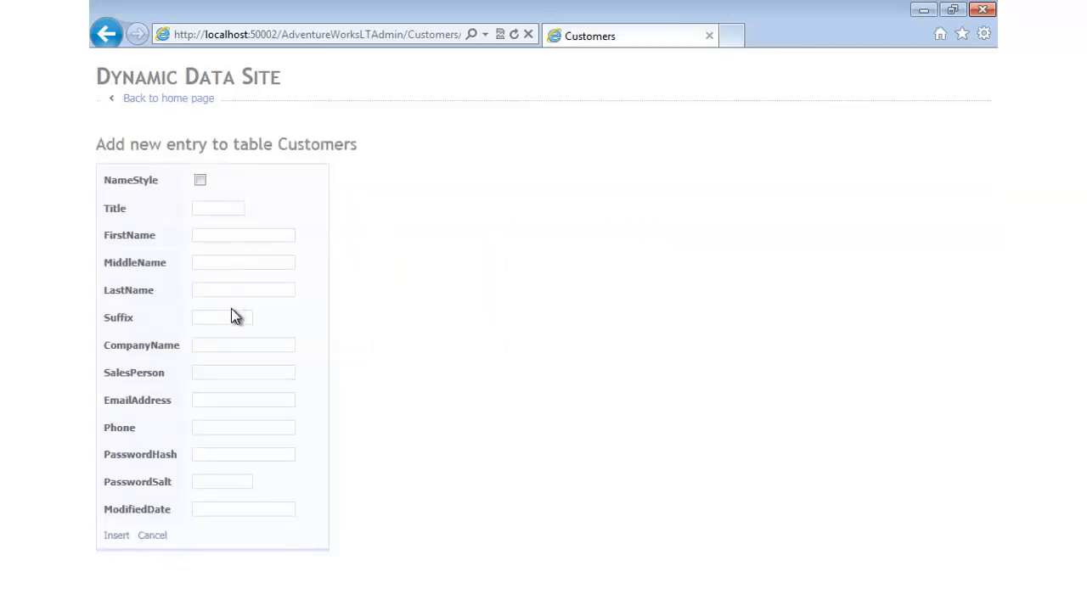
left_click(152, 535)
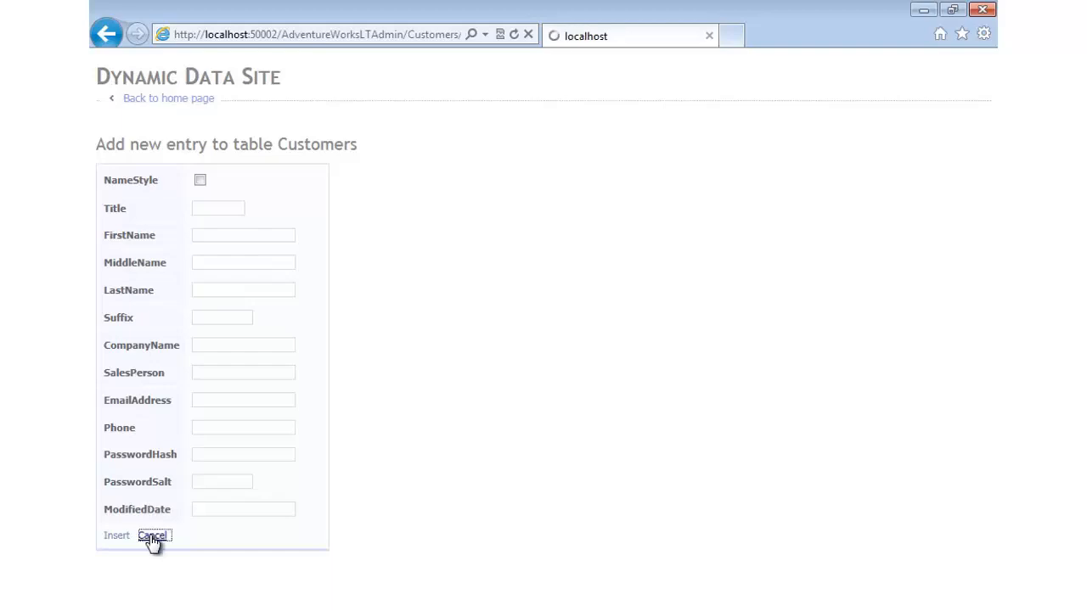
left_click(153, 536)
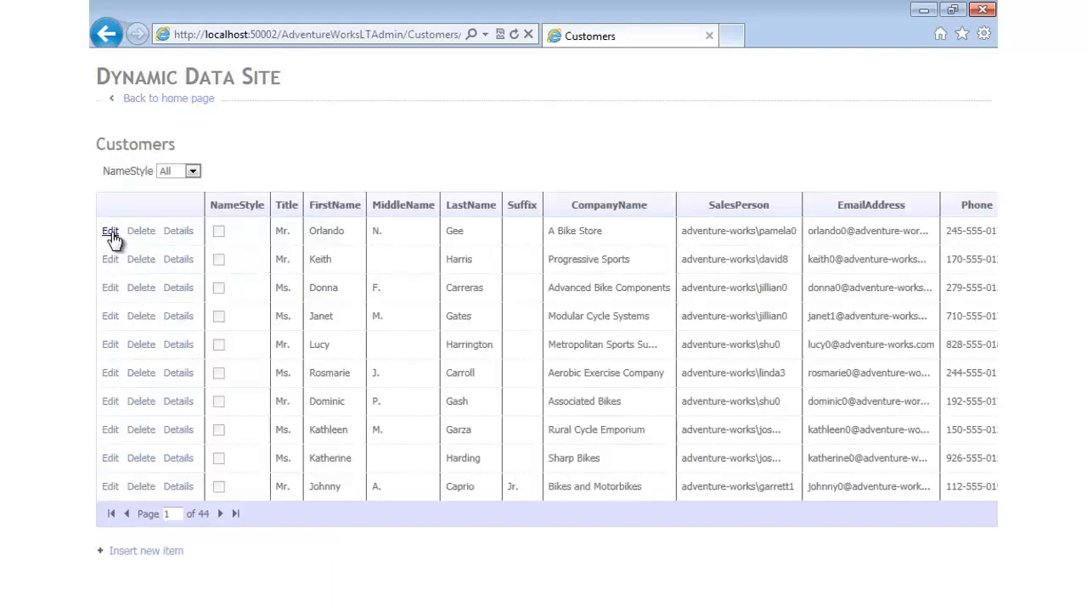
mouse_move(106, 262)
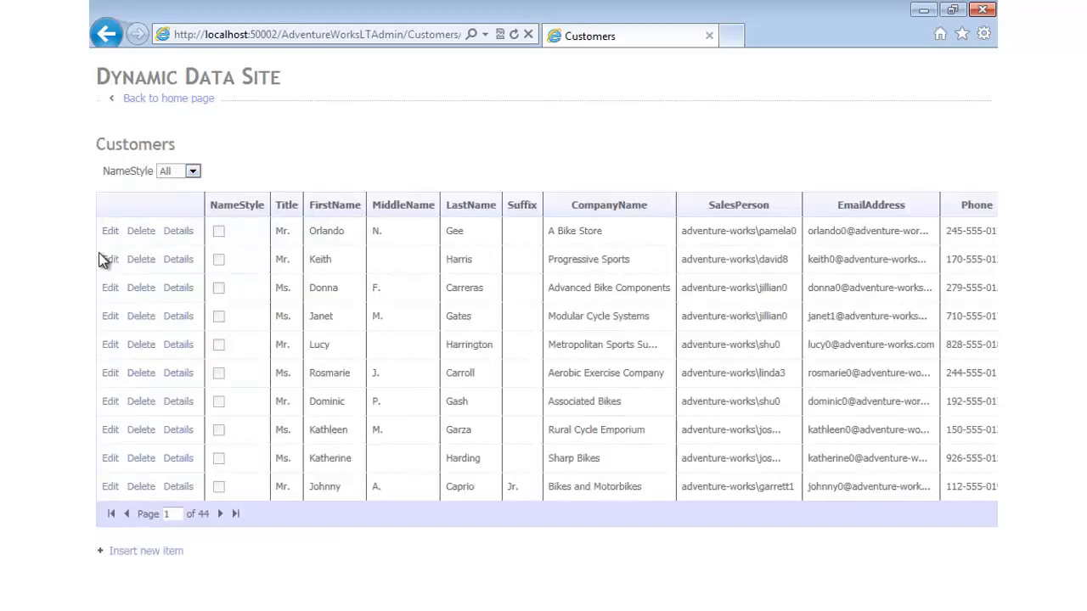
left_click(110, 231)
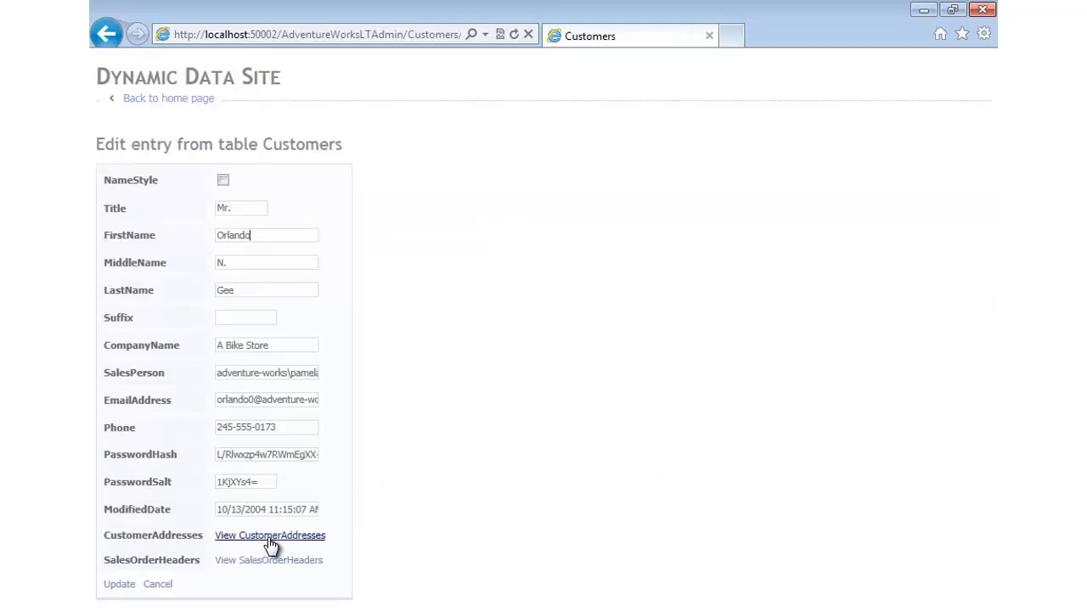
View Orlando Gee's CustomerAddresses, an address's edit and details pages, then return to My tables.
left_click(269, 535)
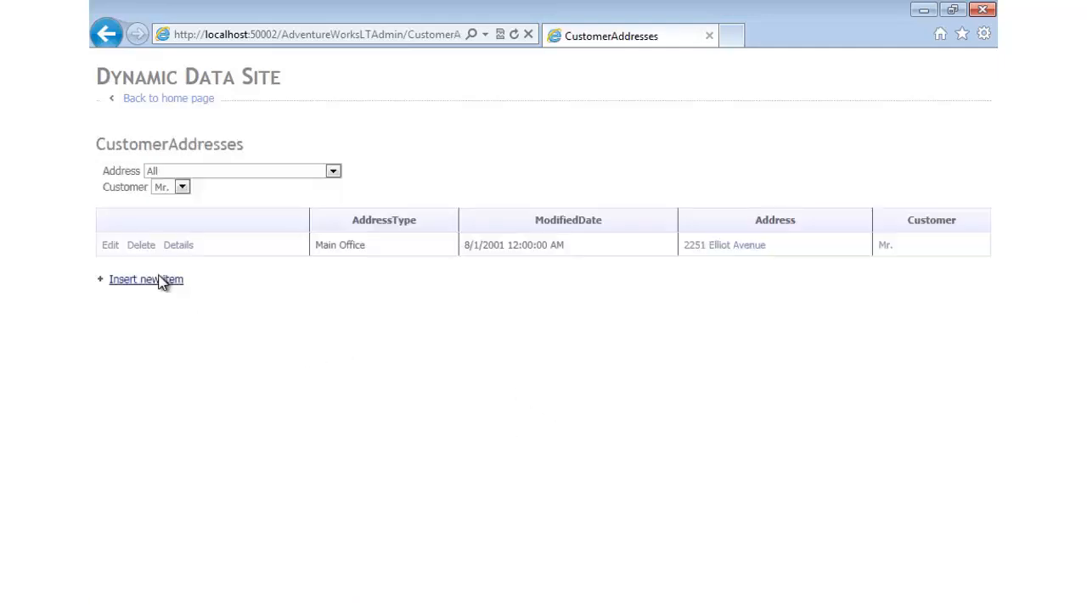
left_click(109, 244)
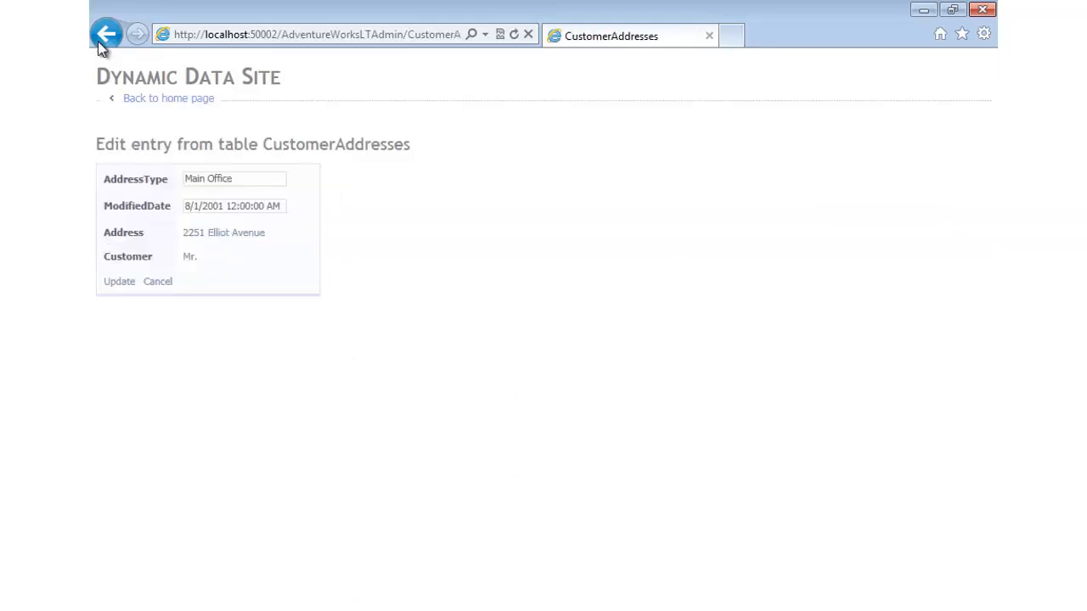
left_click(107, 34)
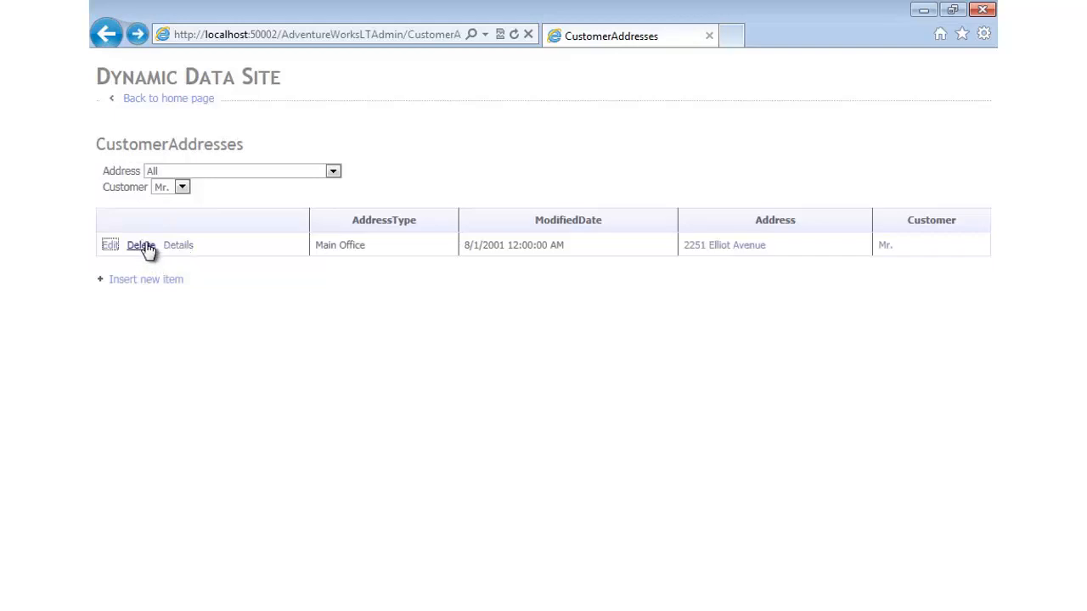
left_click(177, 245)
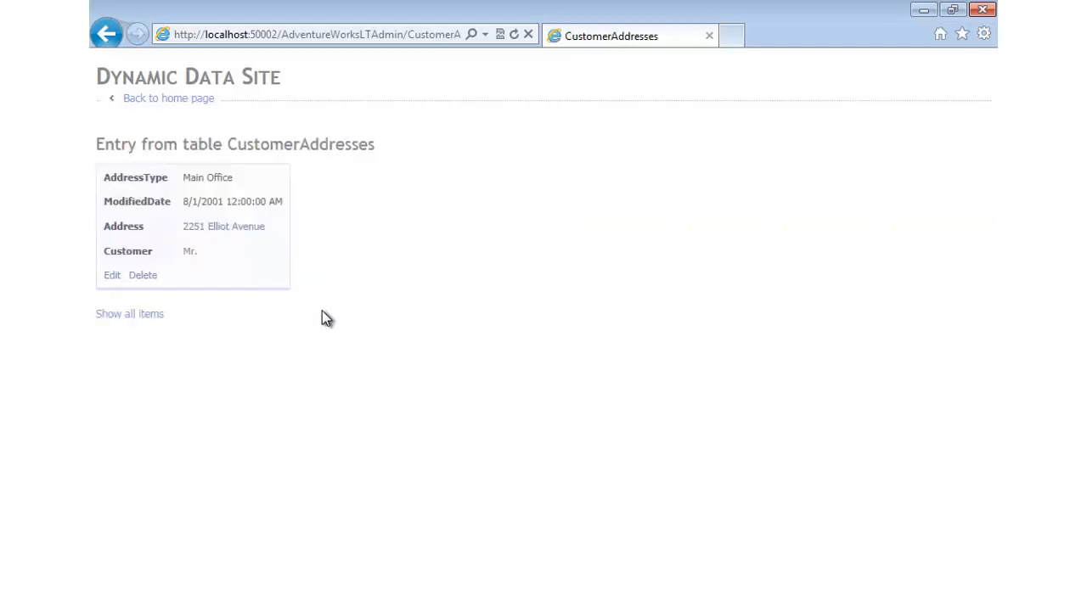
left_click(105, 34)
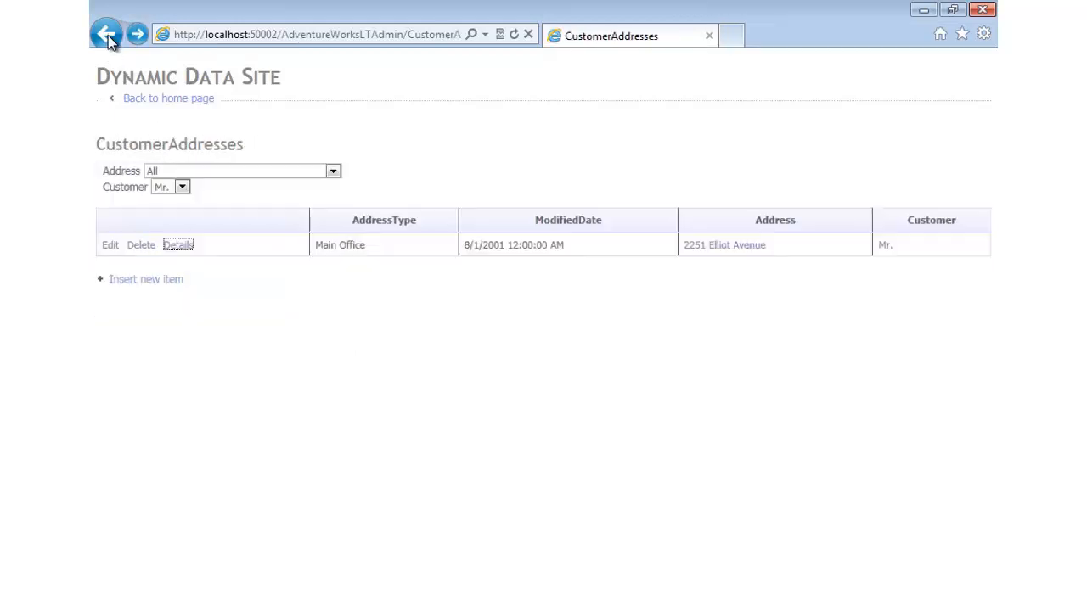
left_click(98, 34)
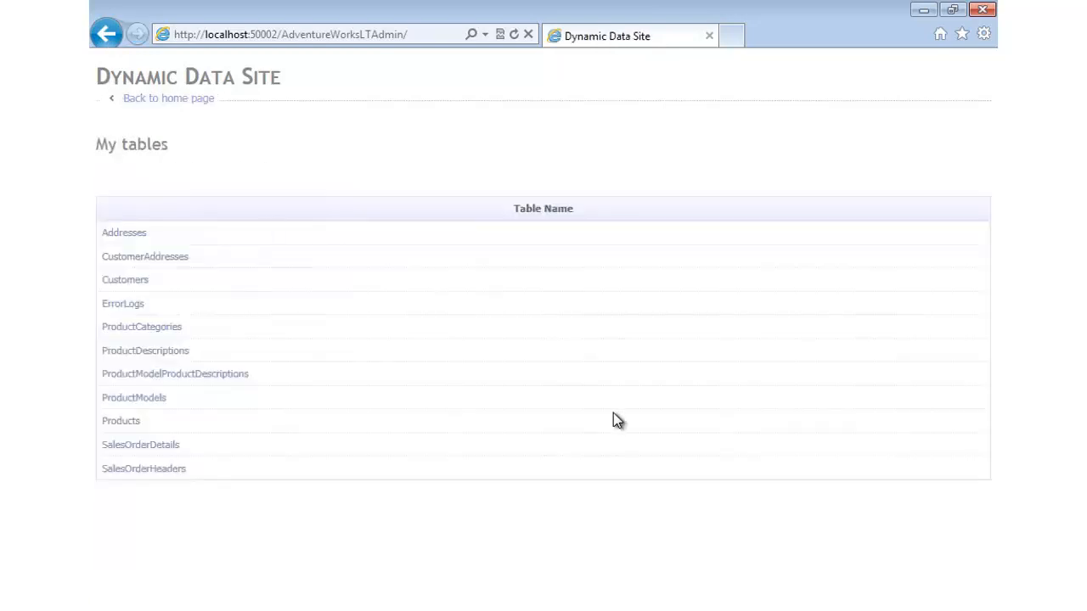
mouse_move(659, 433)
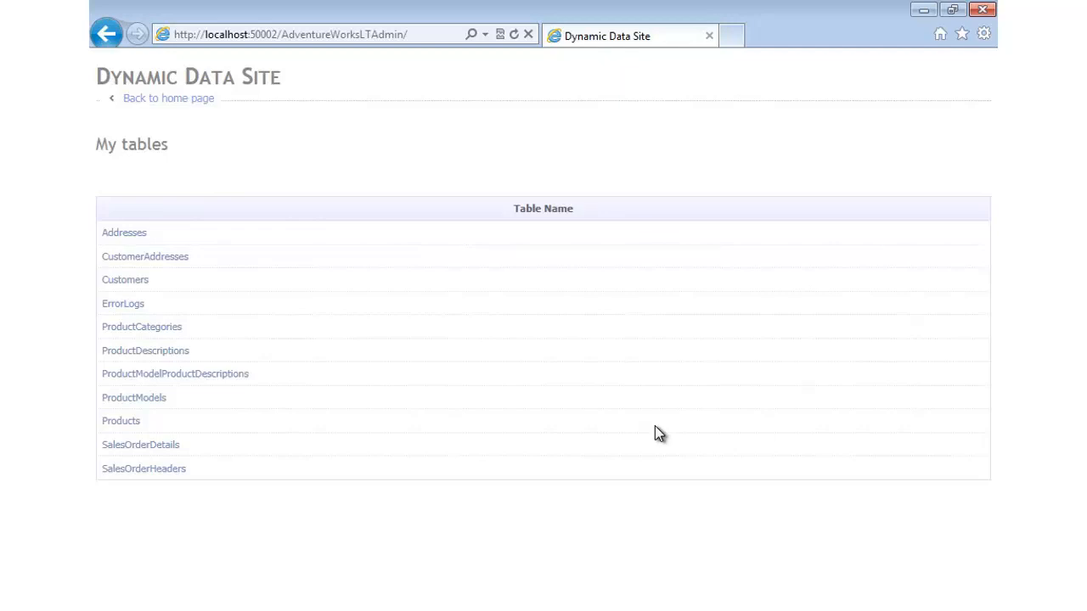
Browse the Addresses table, then close the browser back to Global.asax.
left_click(124, 231)
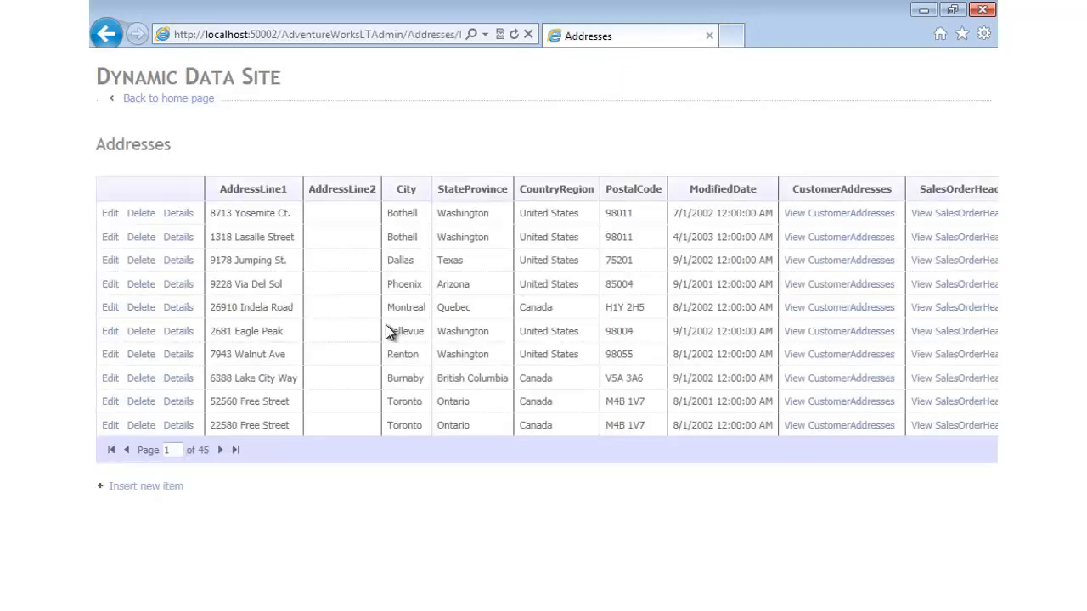
left_click(108, 214)
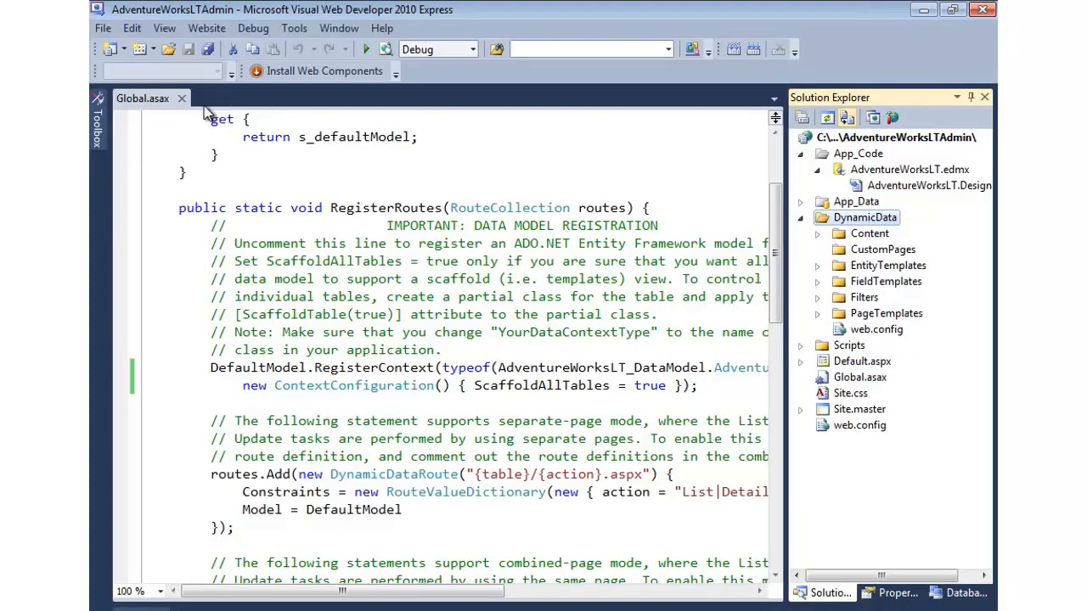
Set ScaffoldAllTables to false in Global.asax, keeping the RegisterContext line.
left_click(180, 96)
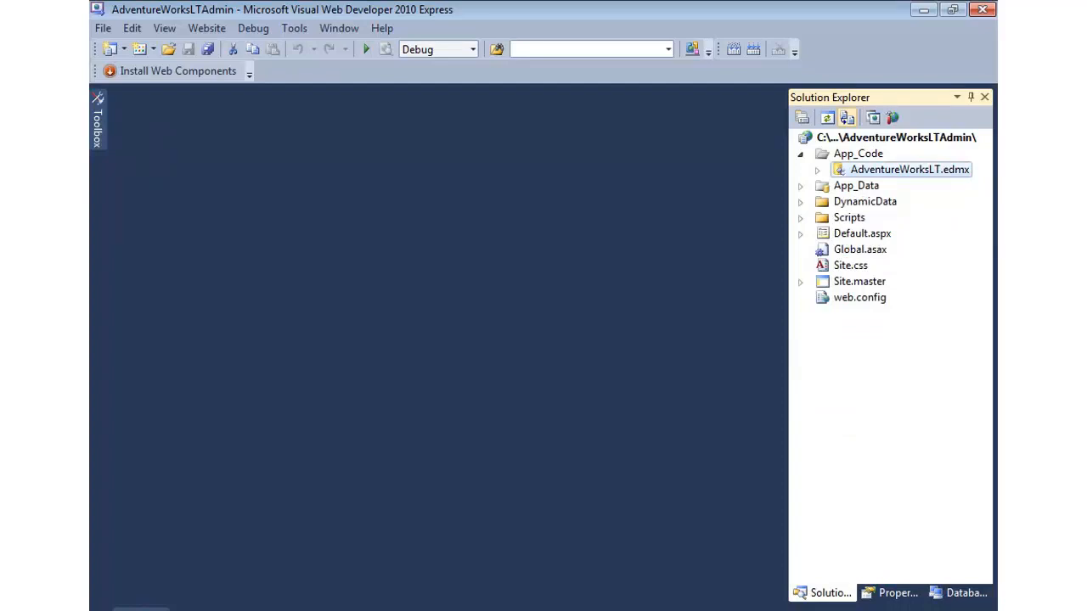
double_click(860, 248)
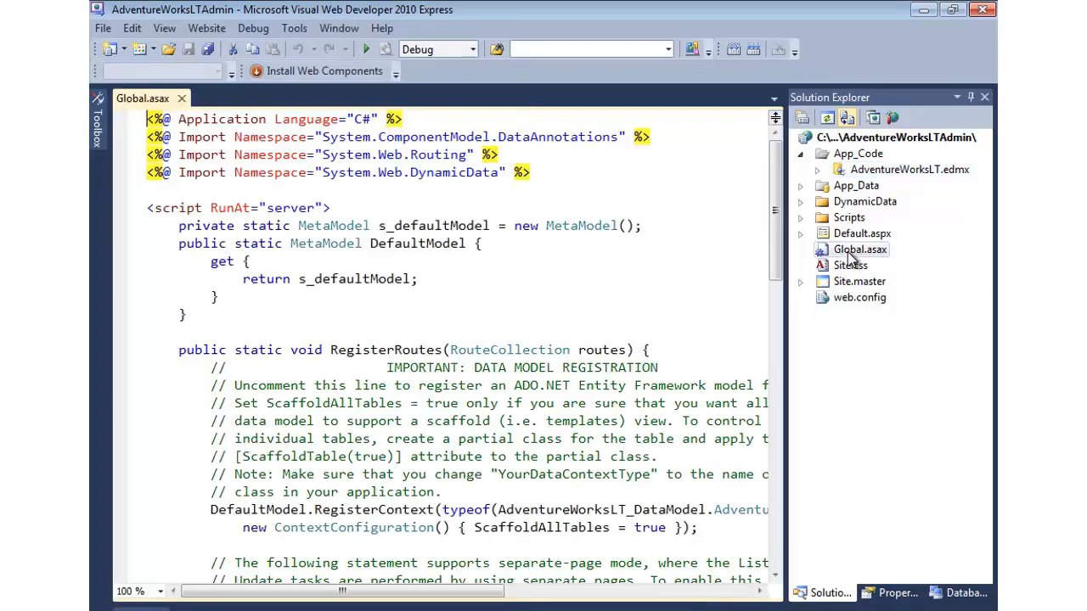
scroll("down", 3)
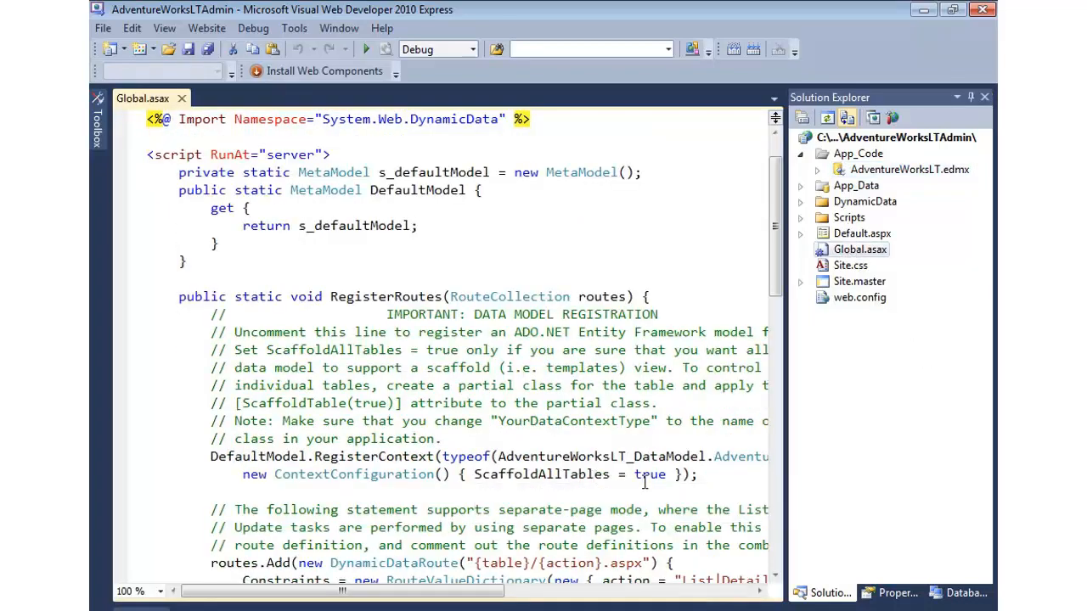
double_click(649, 474)
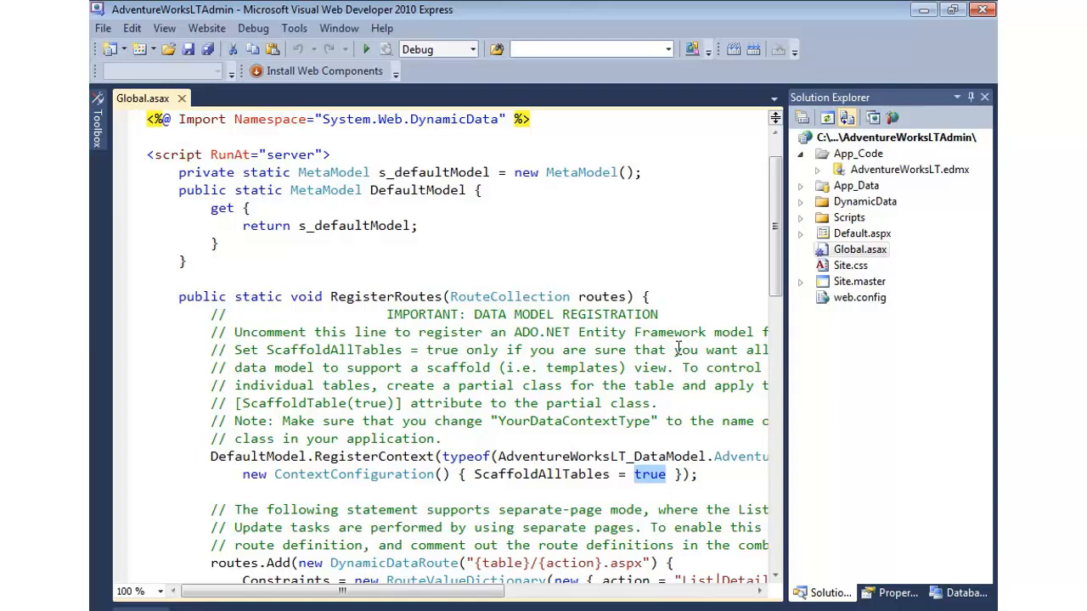
type("false")
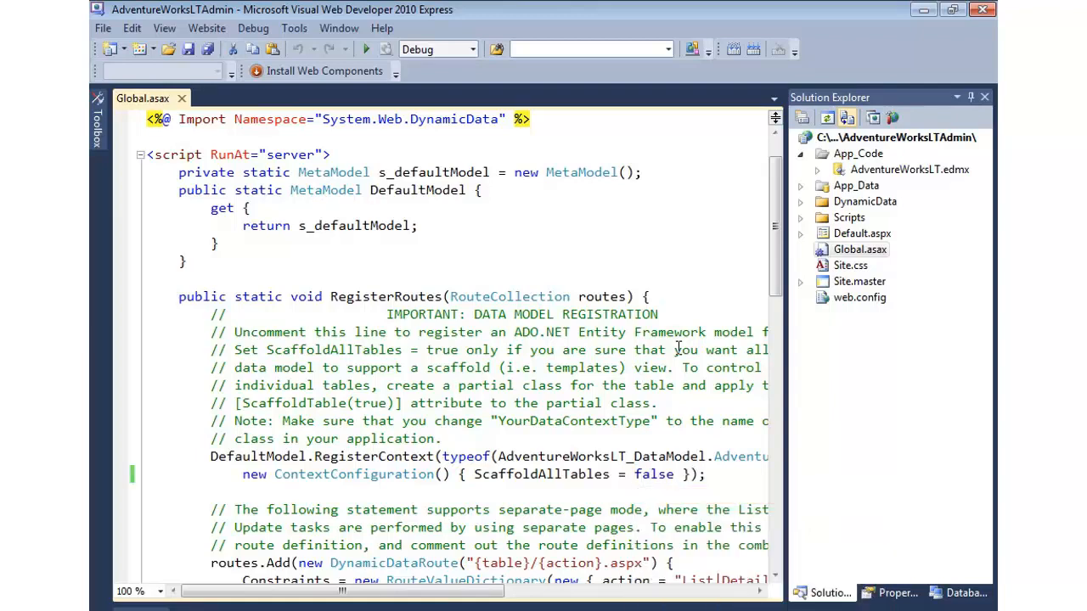
right_click(862, 233)
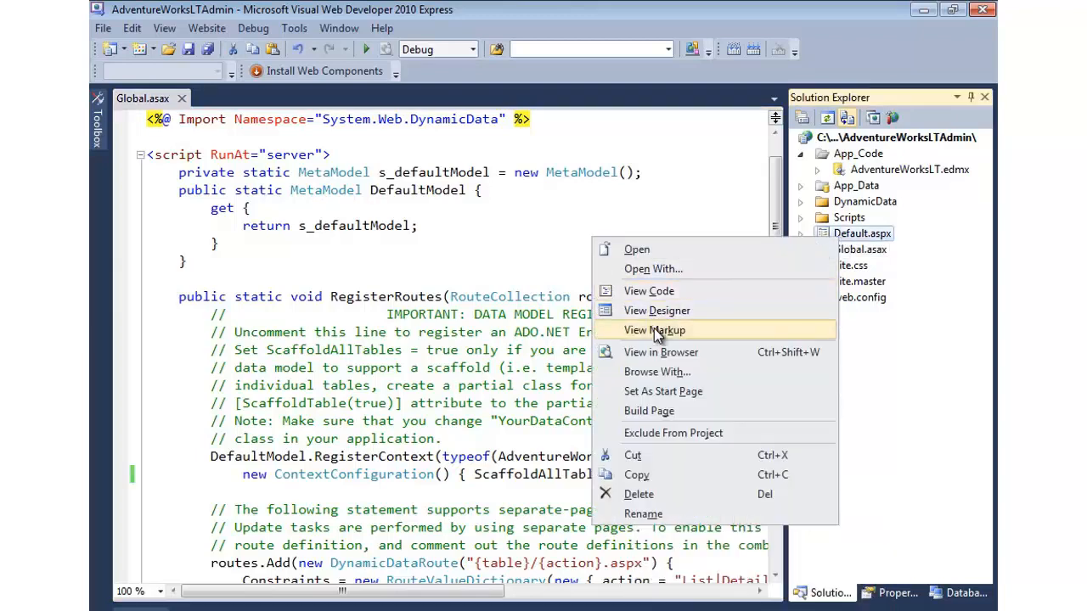
Run Default.aspx to see the 'There are no accessible tables' server error.
left_click(660, 352)
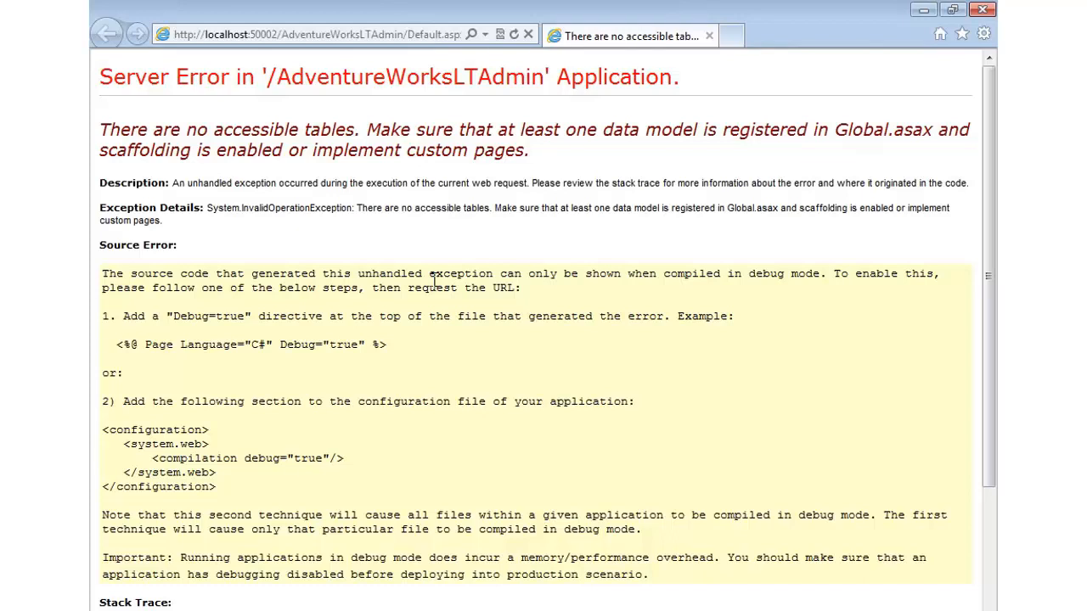
left_click_drag(99, 130, 355, 129)
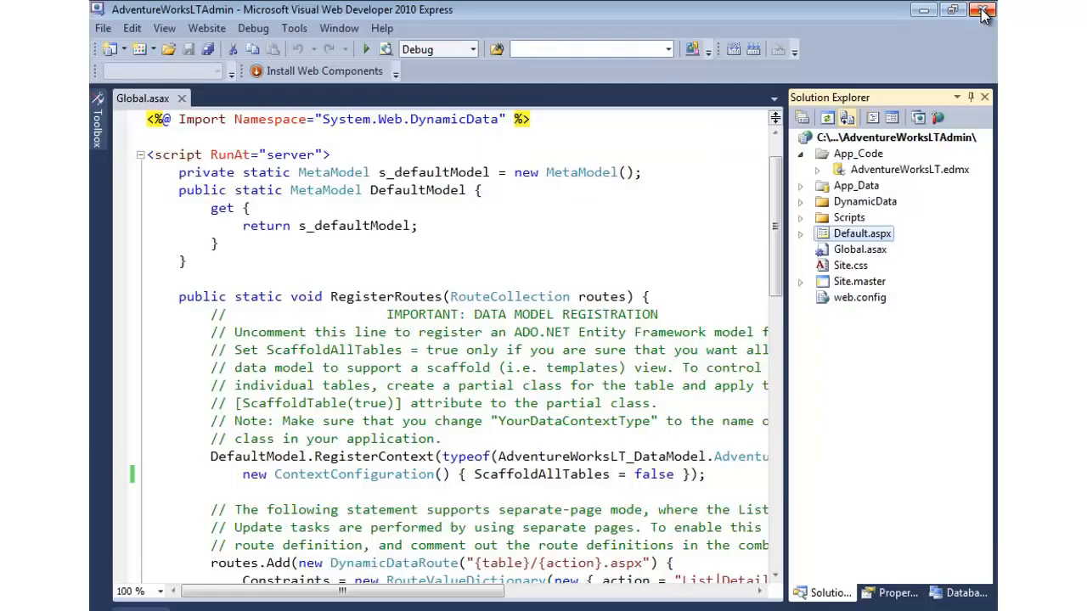
mouse_move(891, 194)
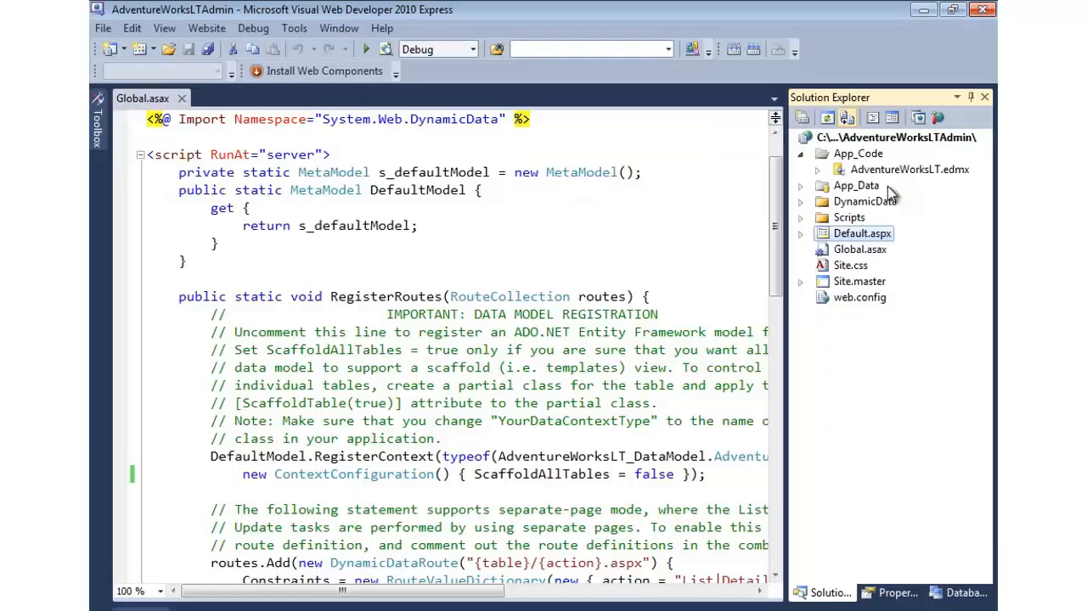
Navigate AdventureWorksLT.Designer.cs to the generated Customer class via the type dropdown.
left_click(817, 170)
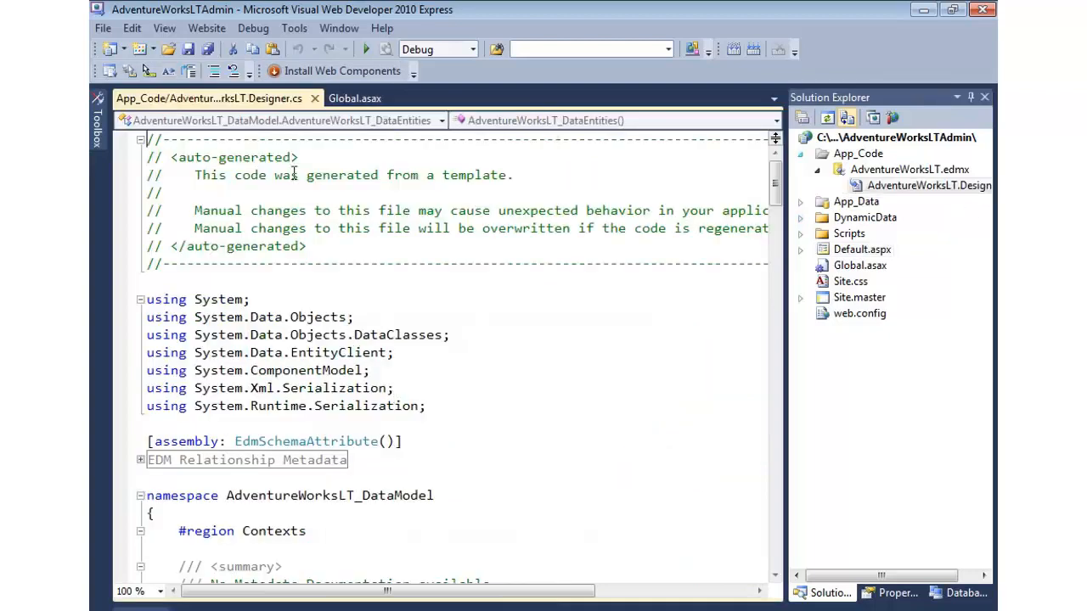
left_click(440, 118)
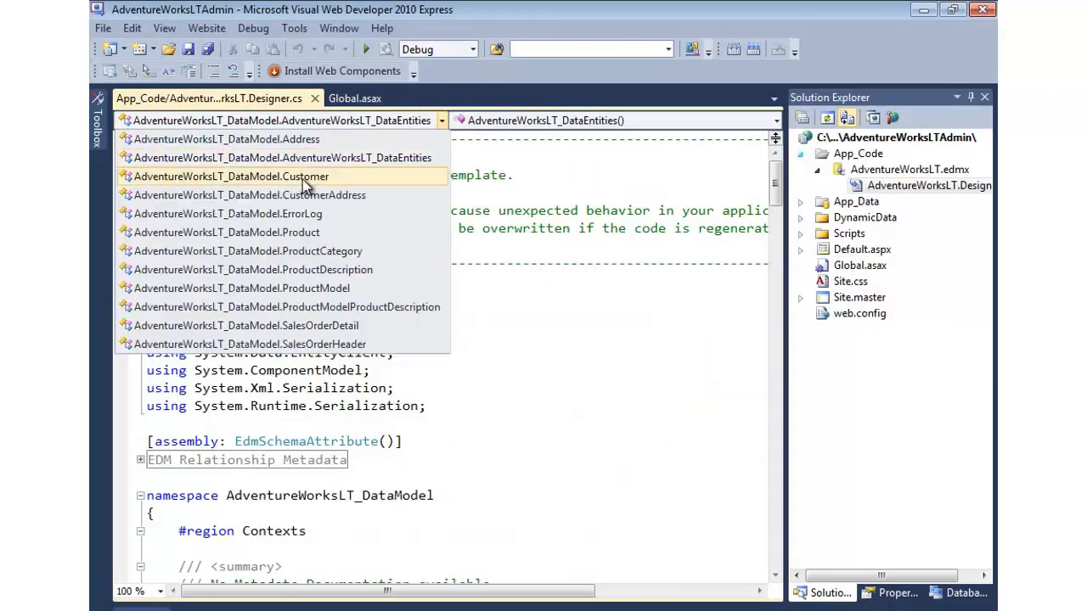
left_click(231, 175)
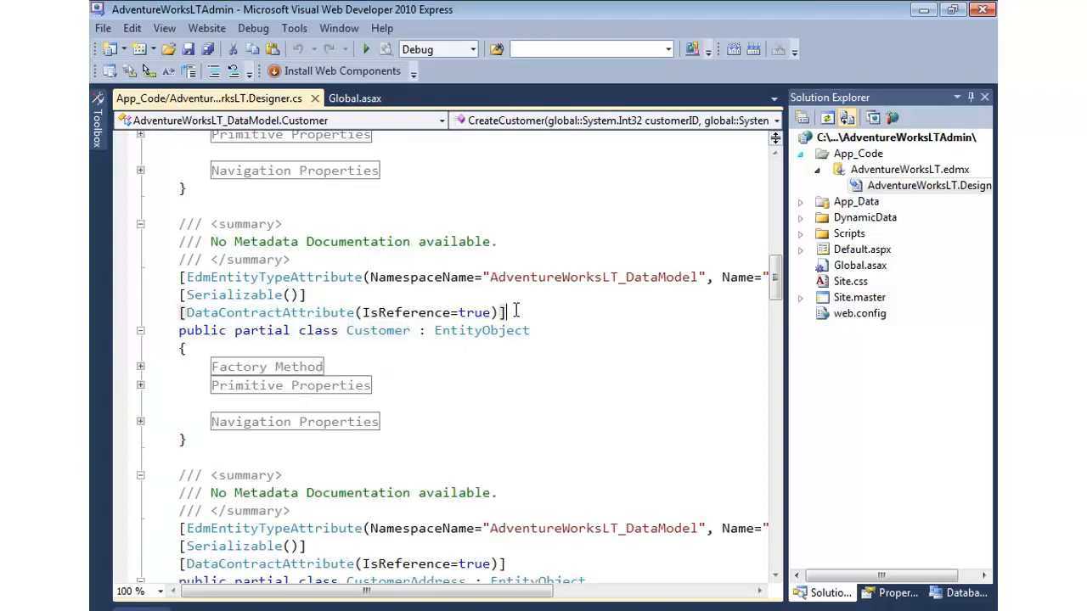
Add [ScaffoldTable(true)] above the generated Customer class, then remove it again.
type("[ScaffoldTable(true)]")
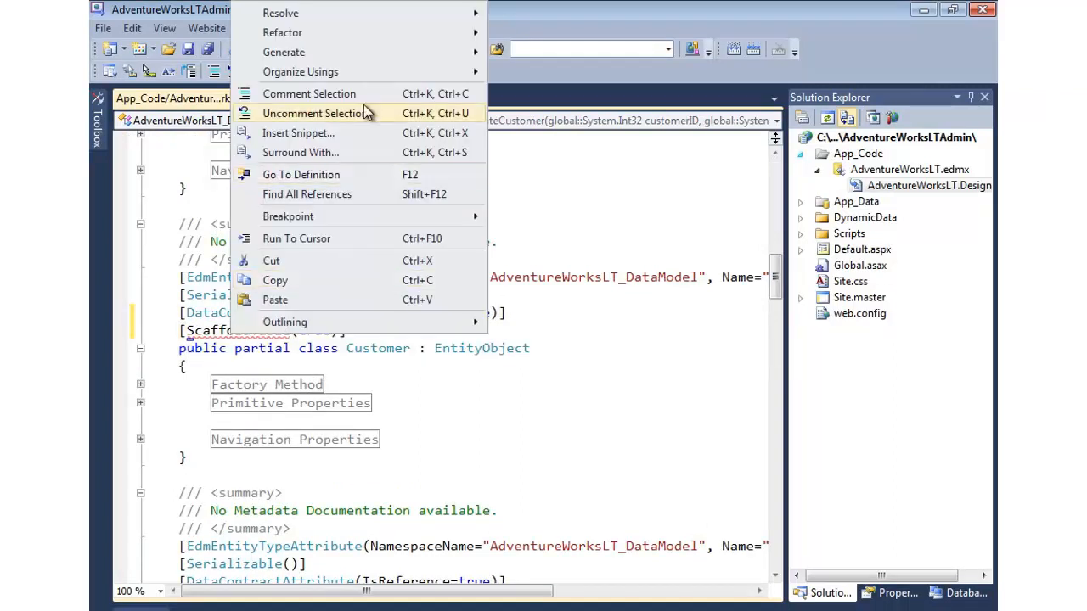
mouse_move(280, 12)
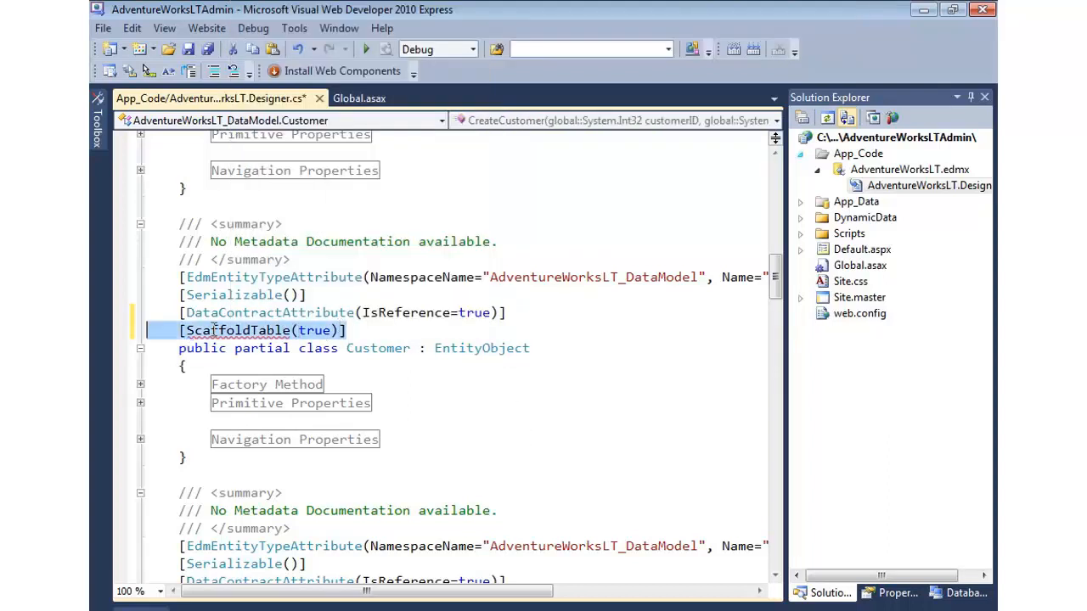
mouse_move(438, 370)
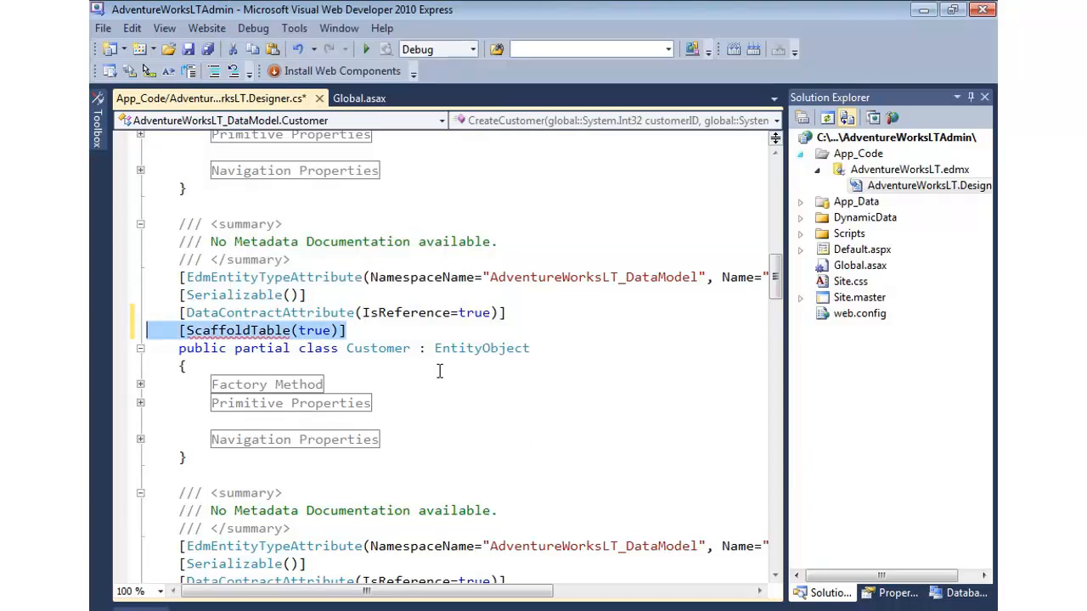
key("Delete")
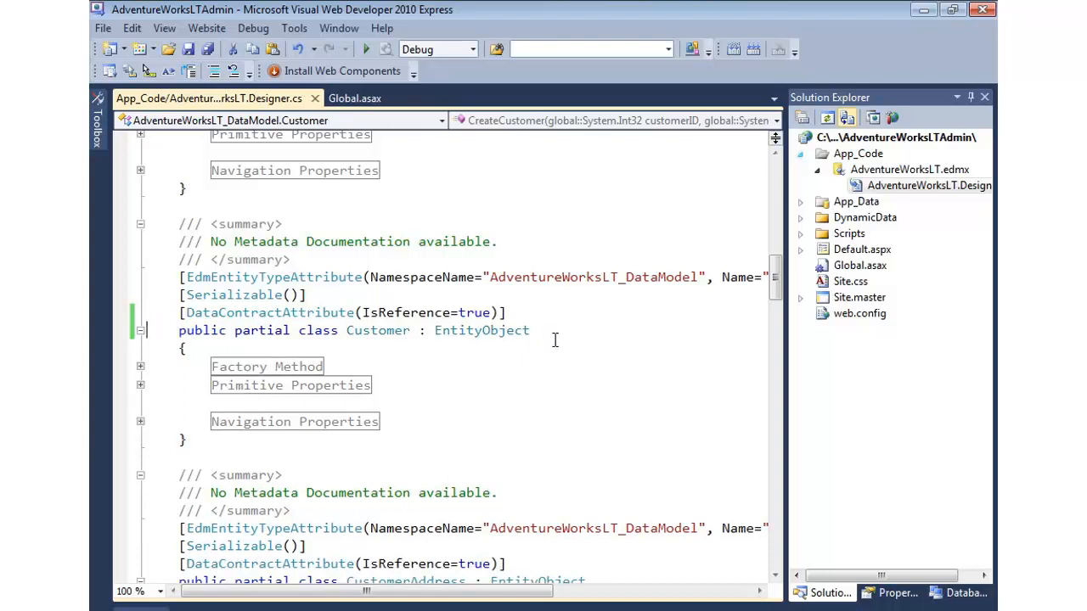
mouse_move(316, 98)
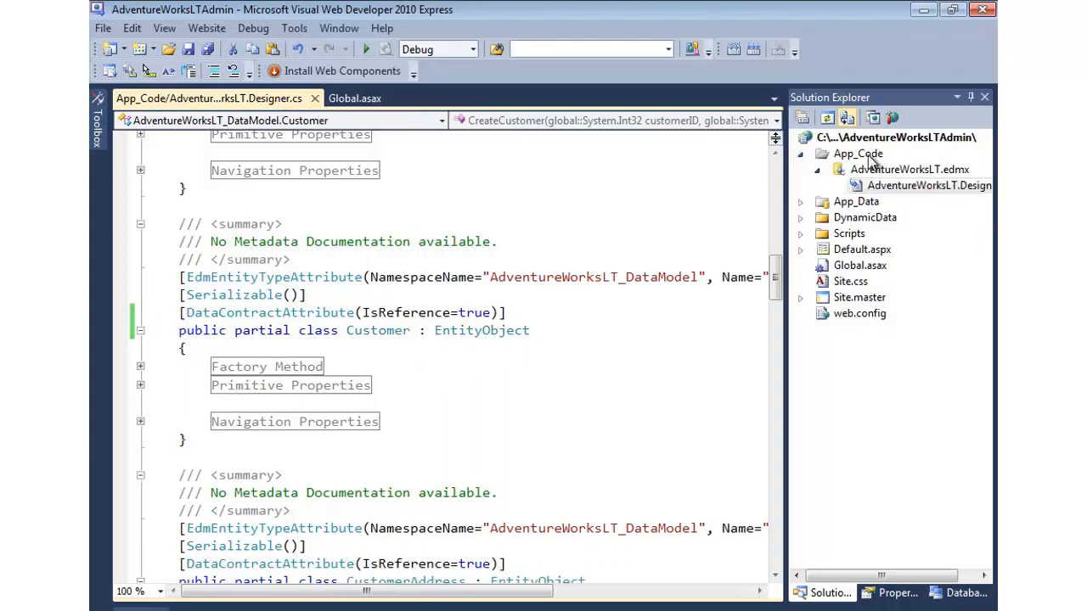
Add a new Class item named Customer.cs to the App_Code folder.
right_click(858, 153)
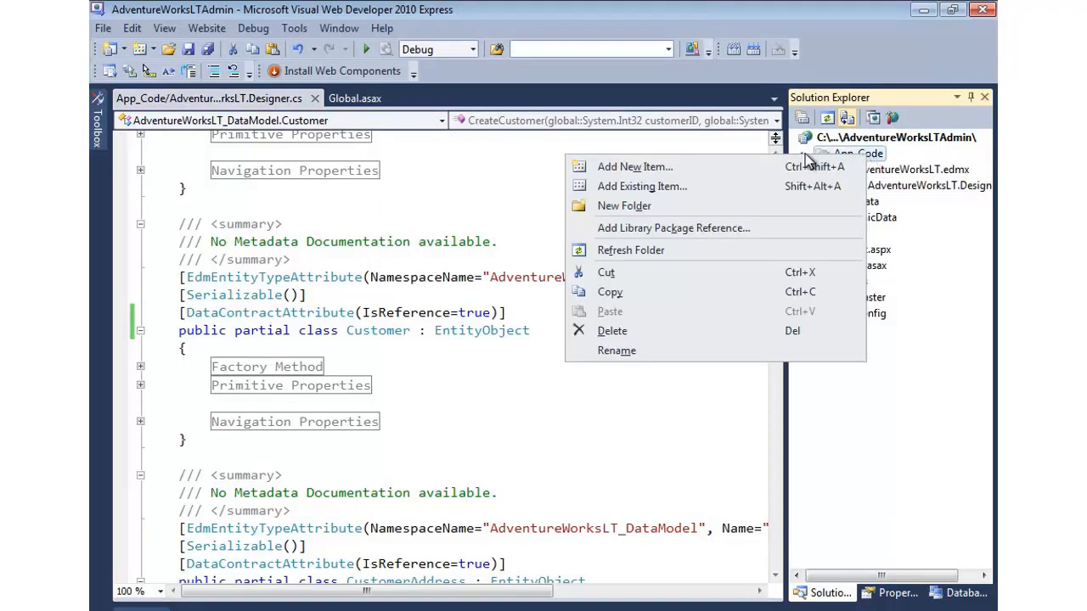
left_click(635, 167)
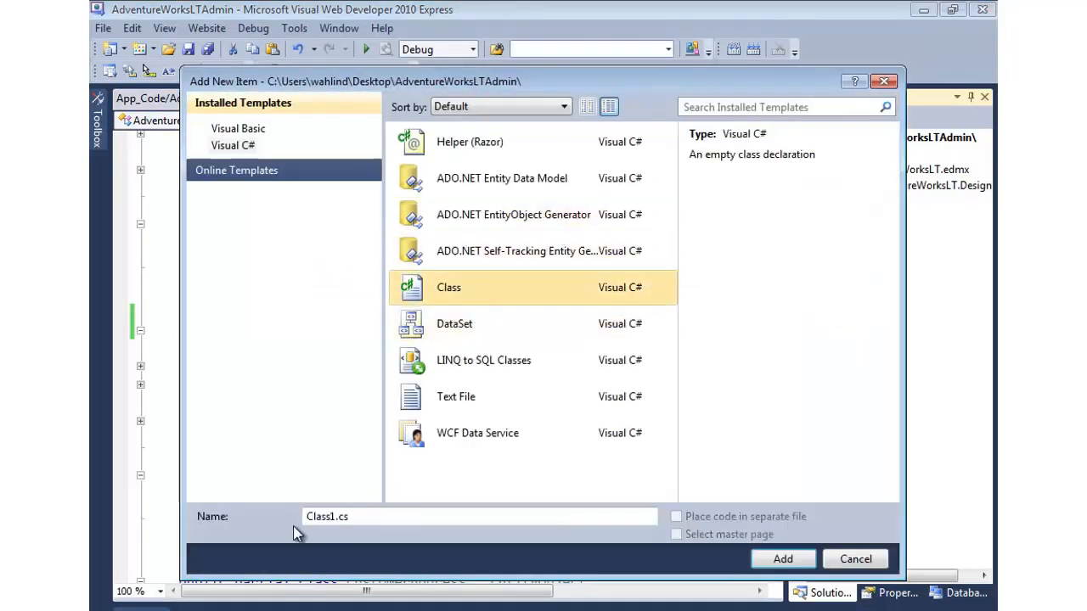
double_click(326, 517)
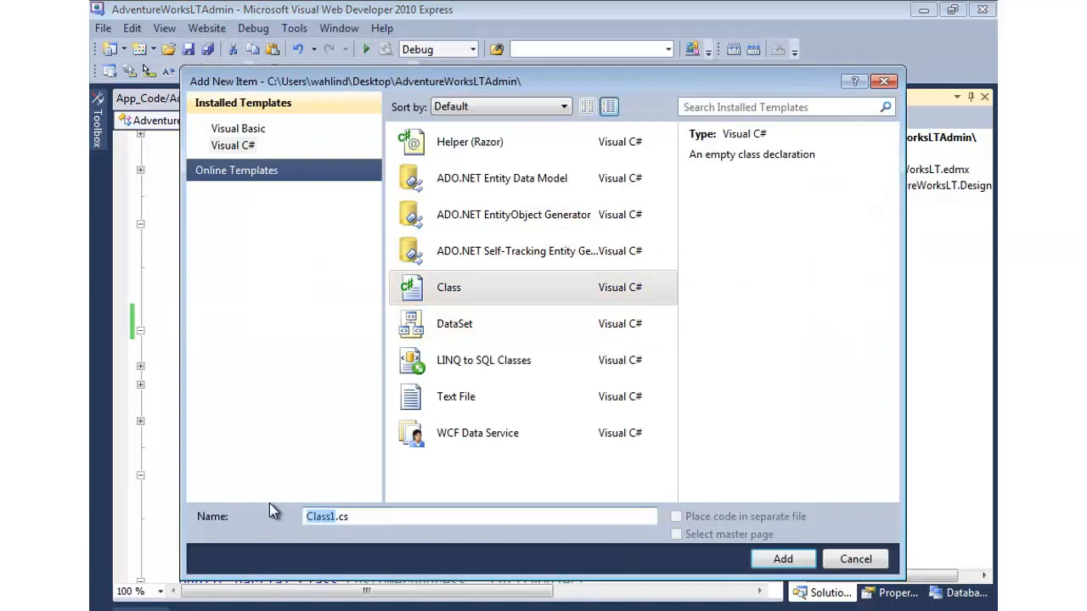
left_click(781, 559)
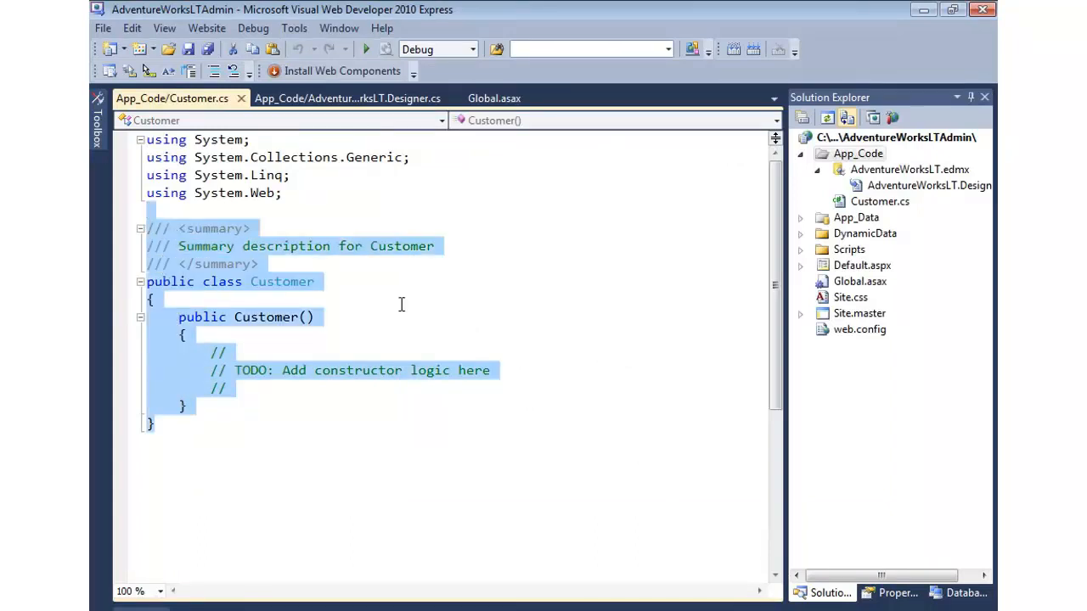
left_click(349, 97)
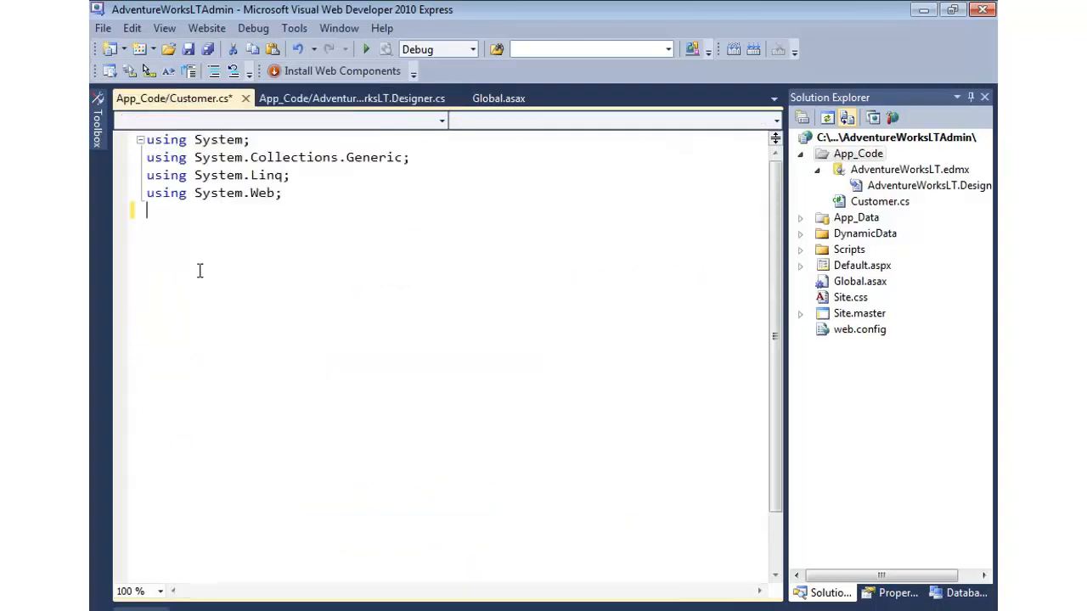
Declare an empty public partial class Customer and begin a namespace block around it.
type("public partial class Customer : EntityObject")
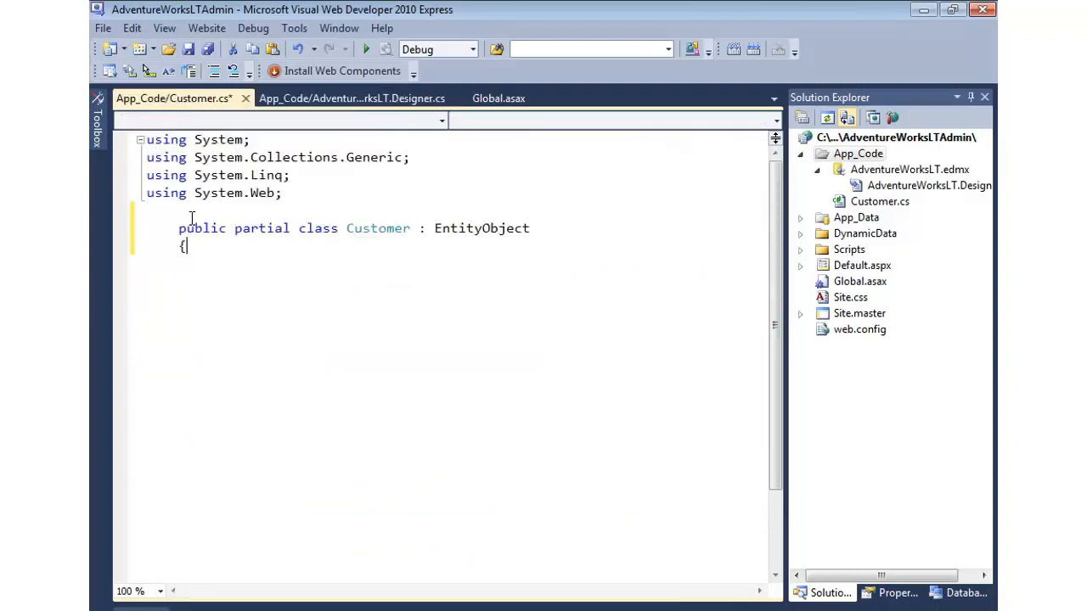
type("}")
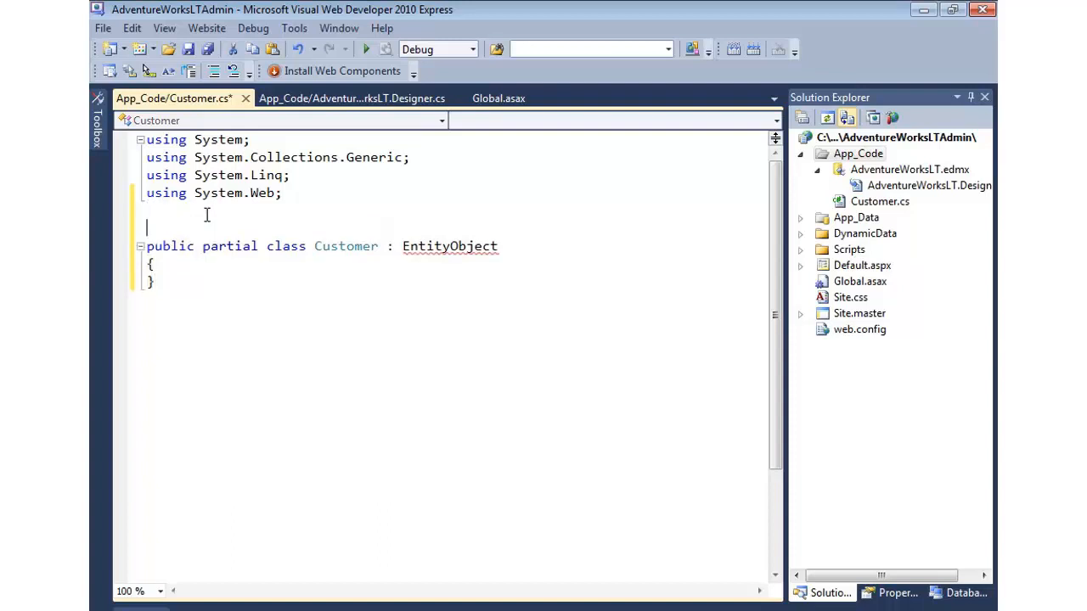
type("namespace")
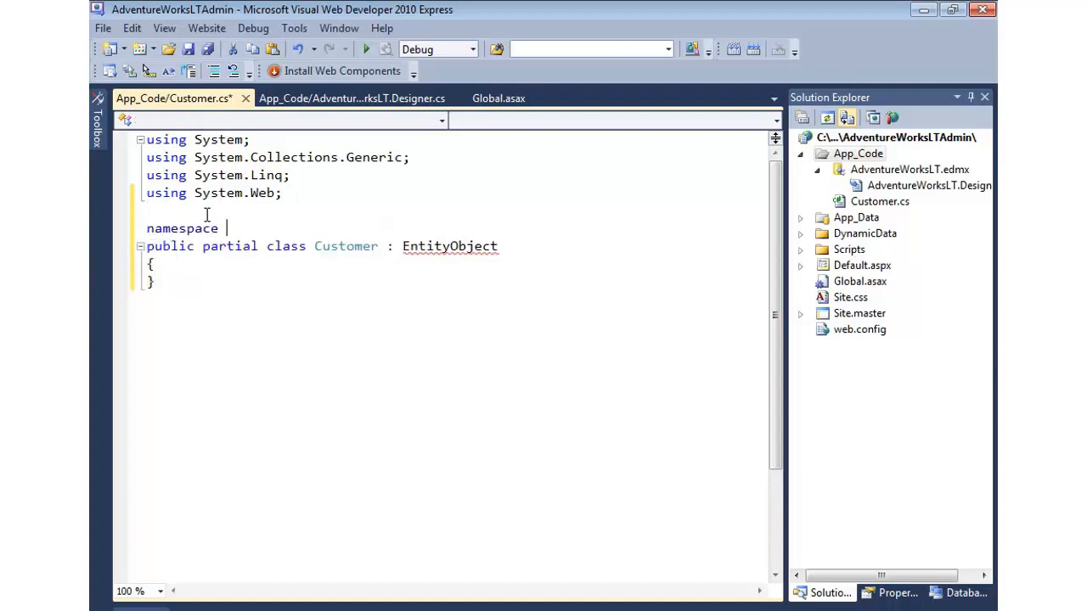
Copy AdventureWorksLT_DataModel from Designer.cs as the namespace wrapping the Customer class.
left_click(350, 97)
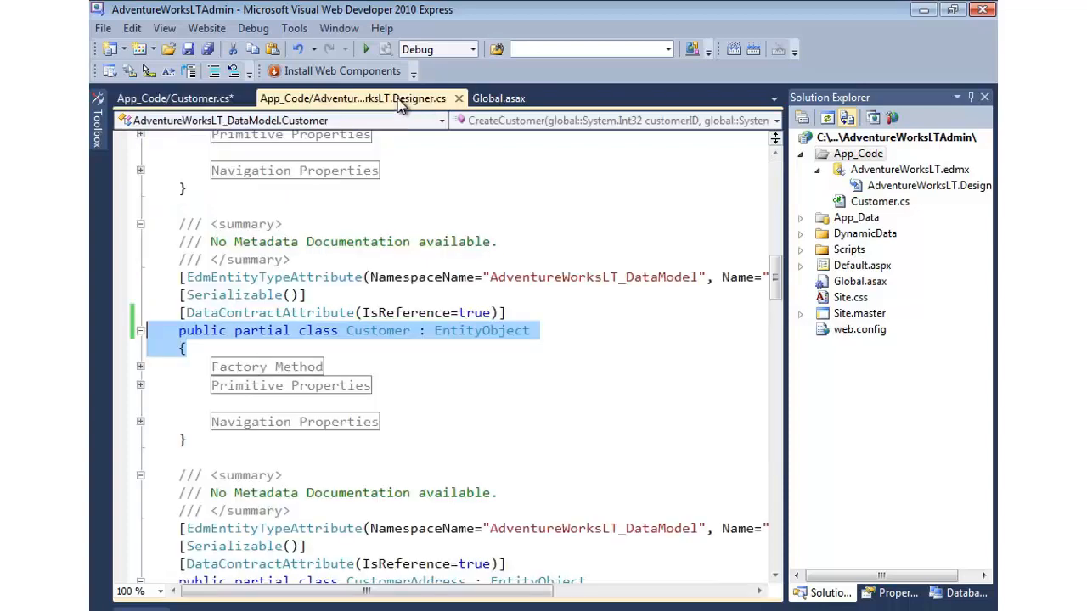
double_click(378, 330)
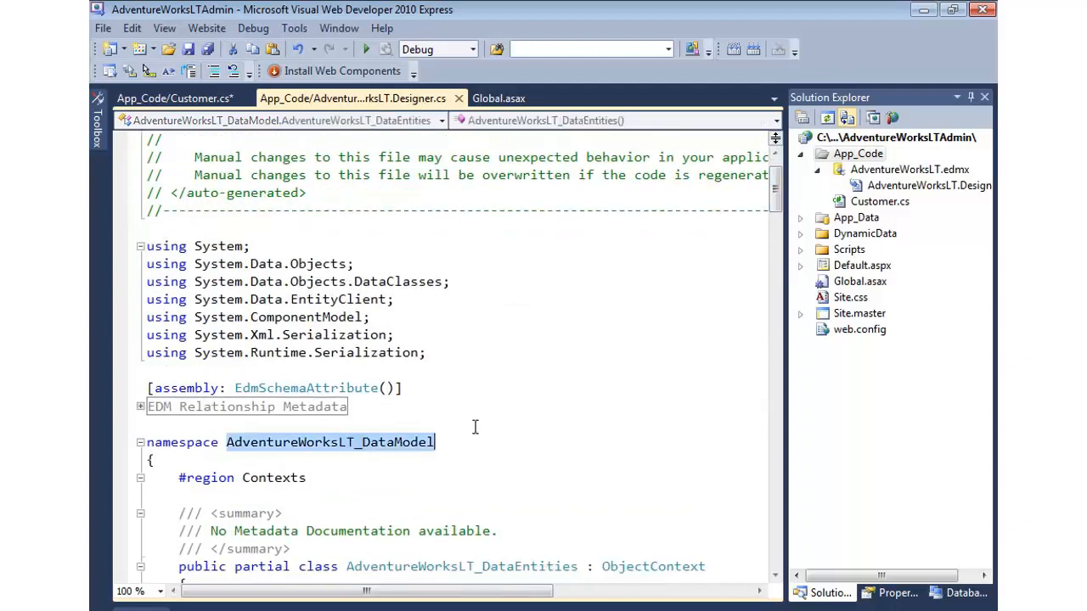
left_click(173, 97)
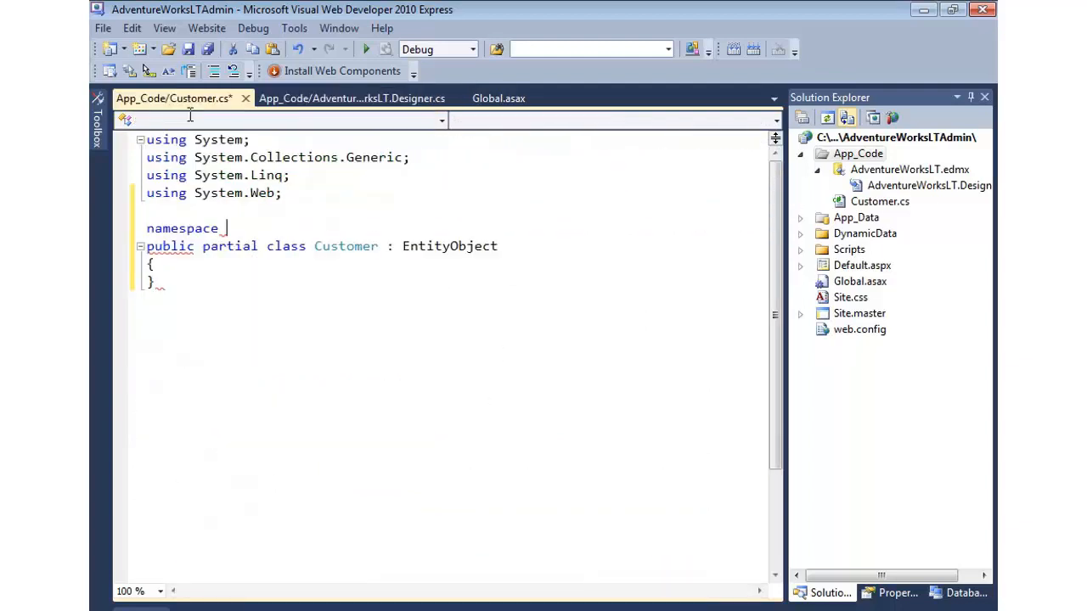
type("AdventureWorksLT_DataModel")
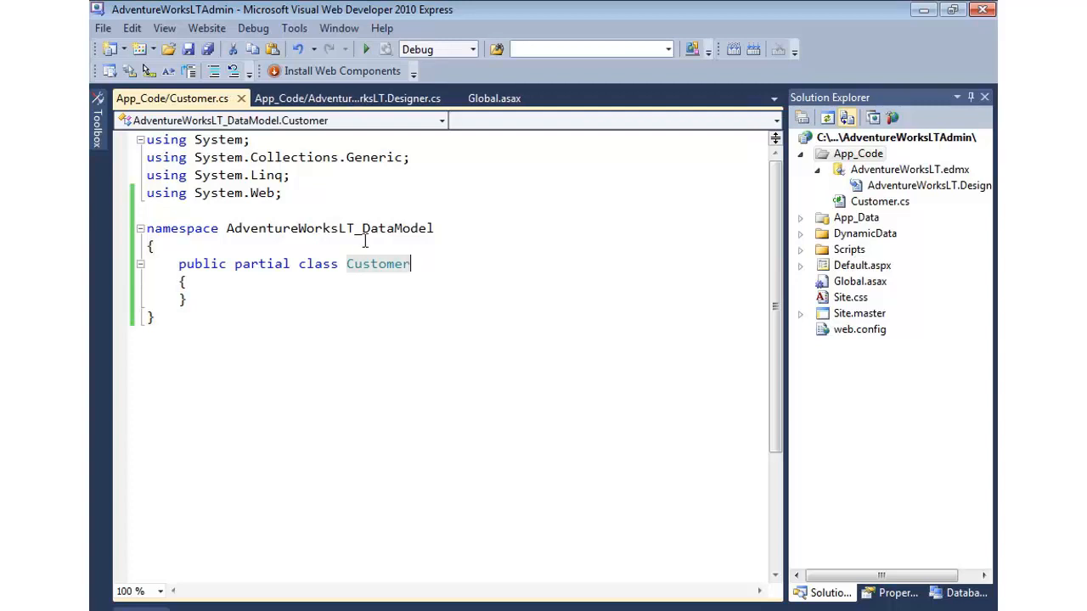
Mark the partial Customer class with the [ScaffoldTable(true)] attribute.
type("[S")
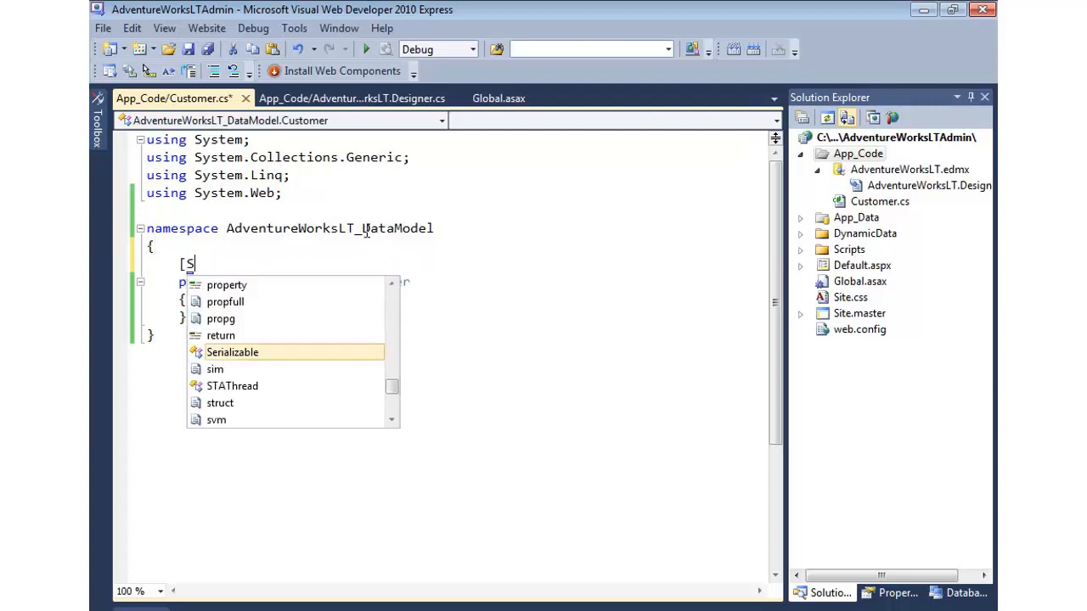
type("caffoldTable(")
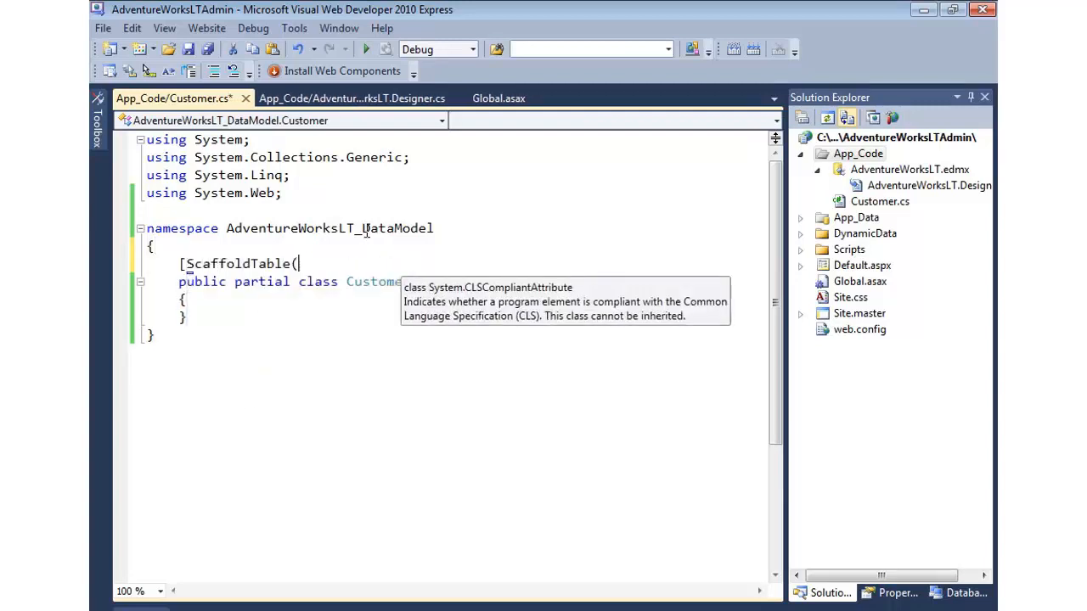
type("true)]")
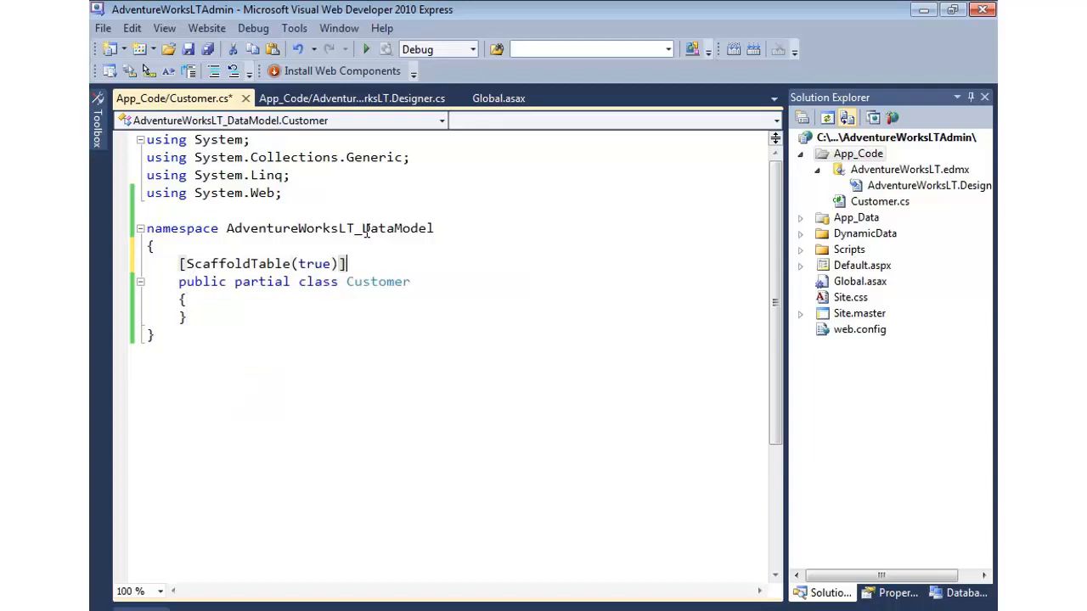
Resolve ScaffoldTable by importing System.ComponentModel.DataAnnotations.
right_click(263, 268)
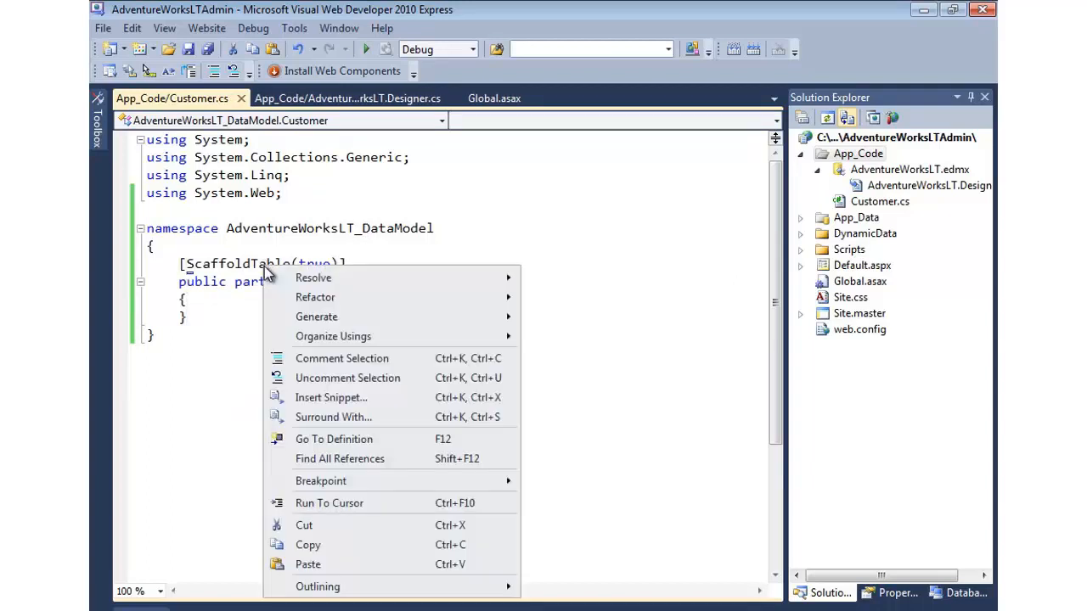
mouse_move(312, 279)
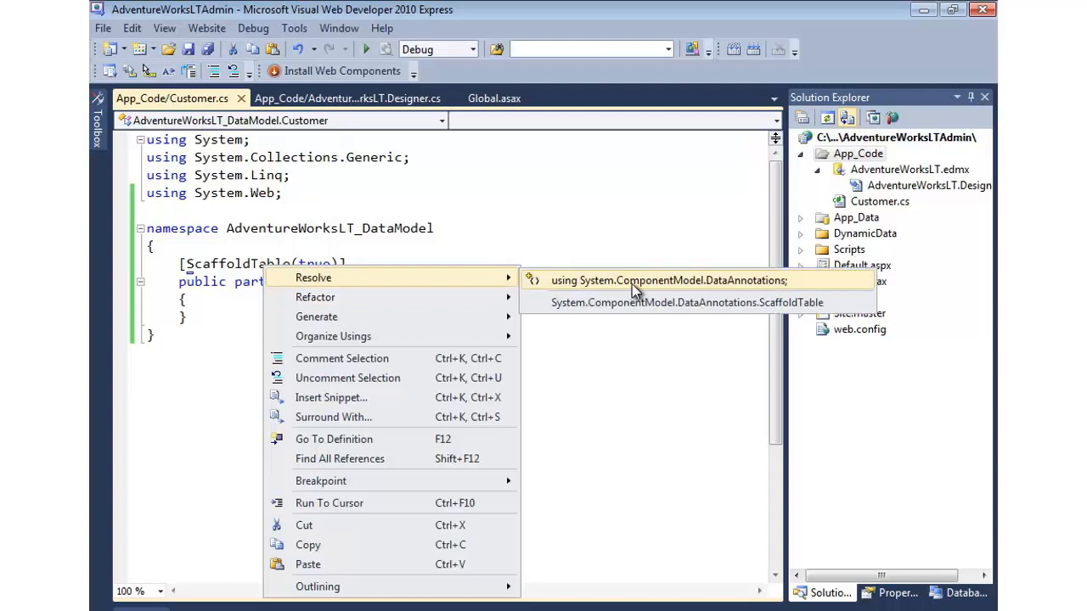
left_click(669, 280)
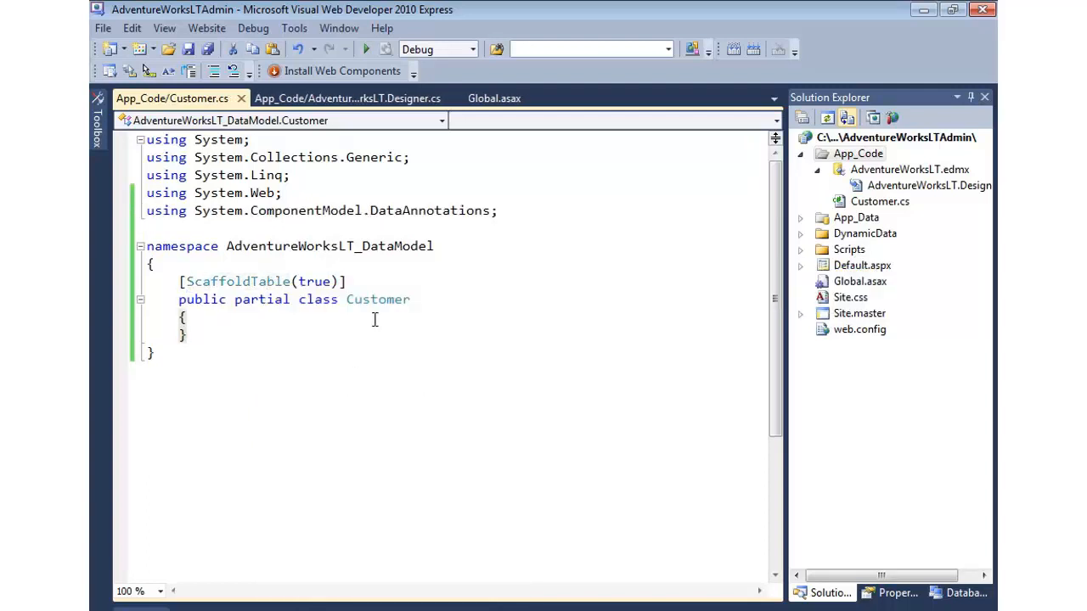
double_click(377, 299)
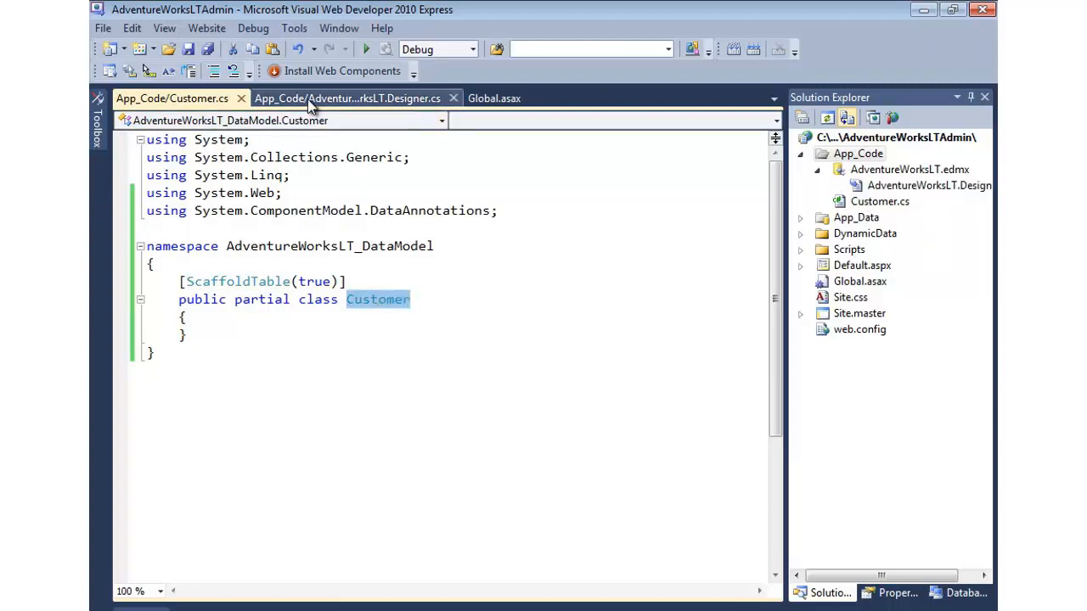
Compare the partial class with the generated Customer : EntityObject class in Designer.cs.
left_click(348, 97)
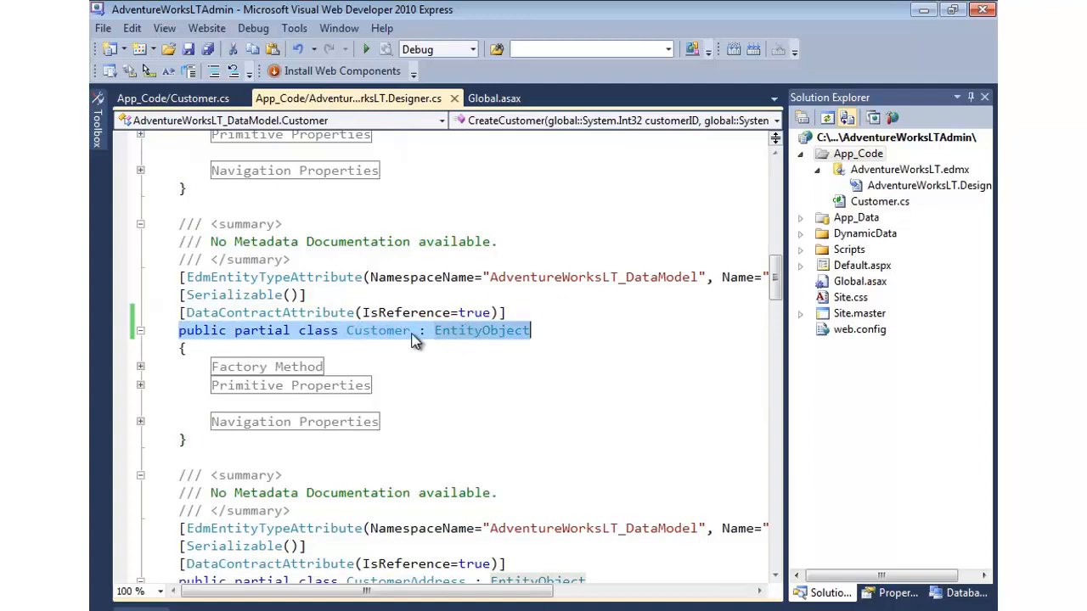
left_click(174, 97)
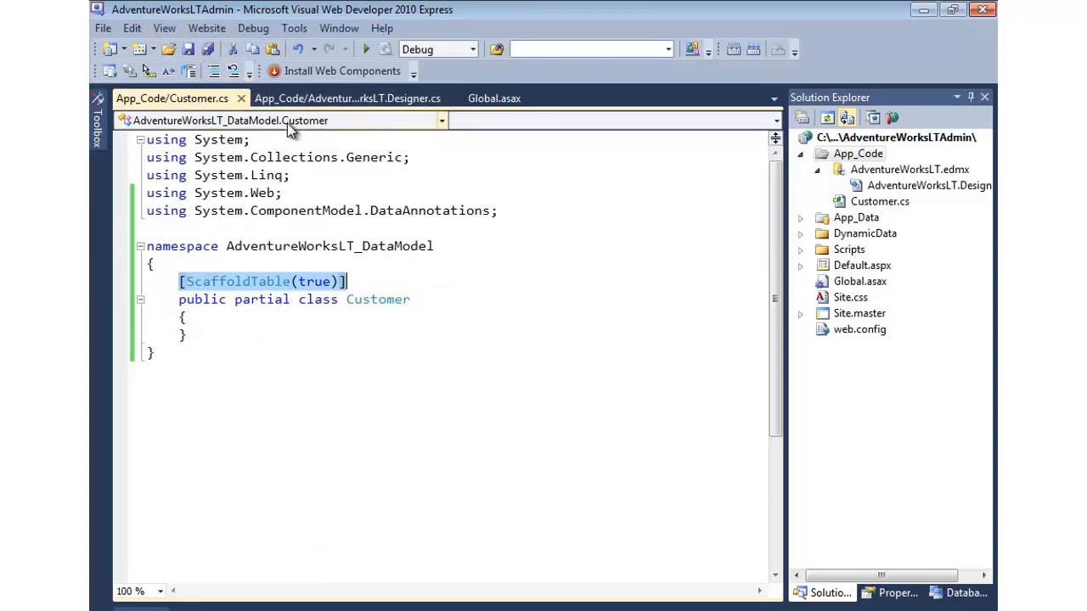
Run Default.aspx so the Dynamic Data site opens in the browser.
right_click(907, 136)
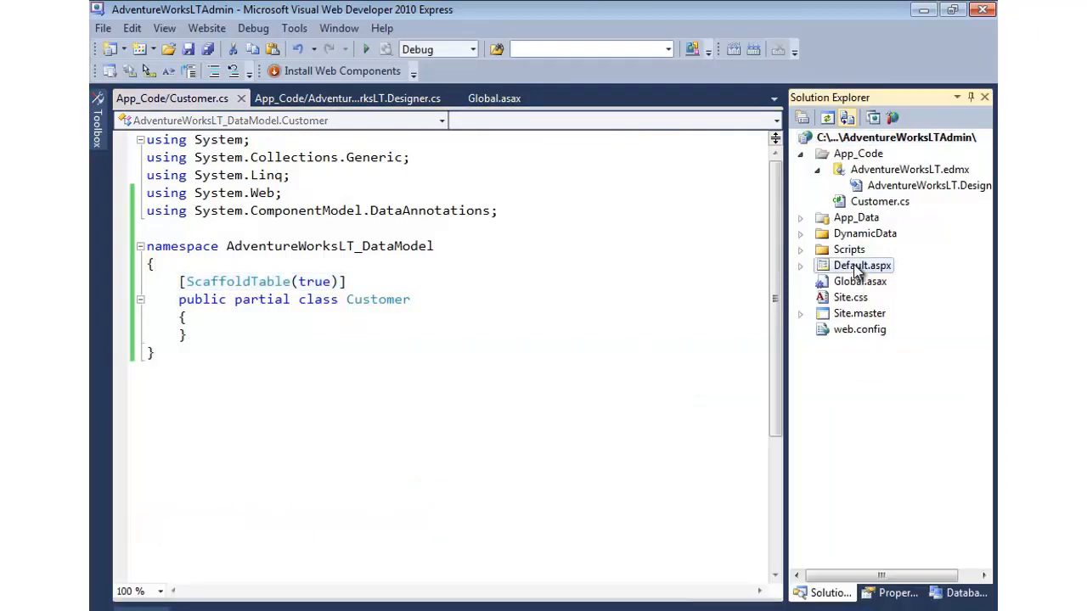
left_click(863, 265)
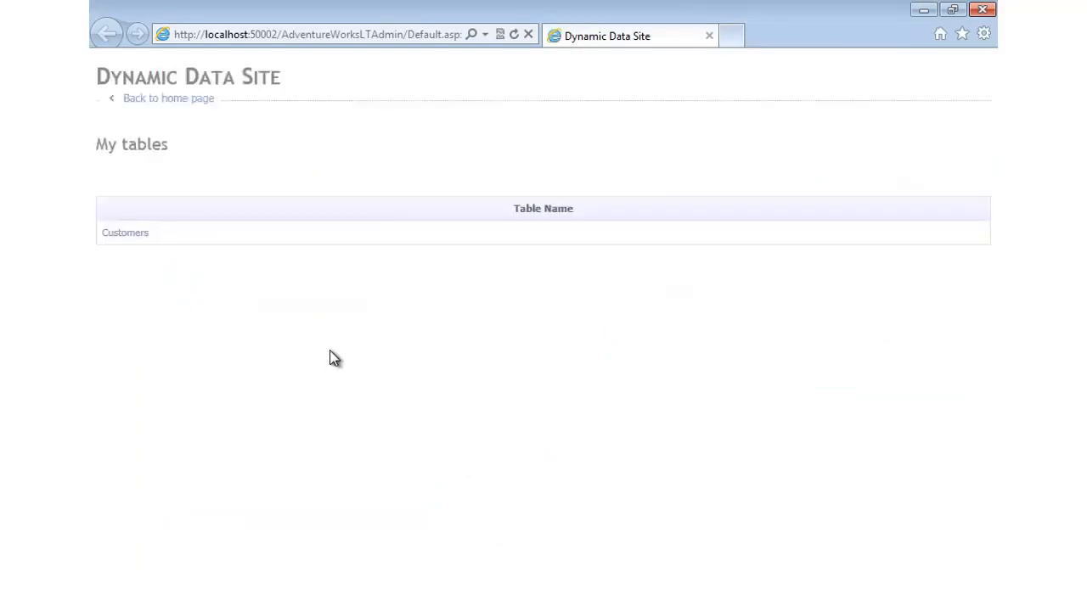
mouse_move(125, 232)
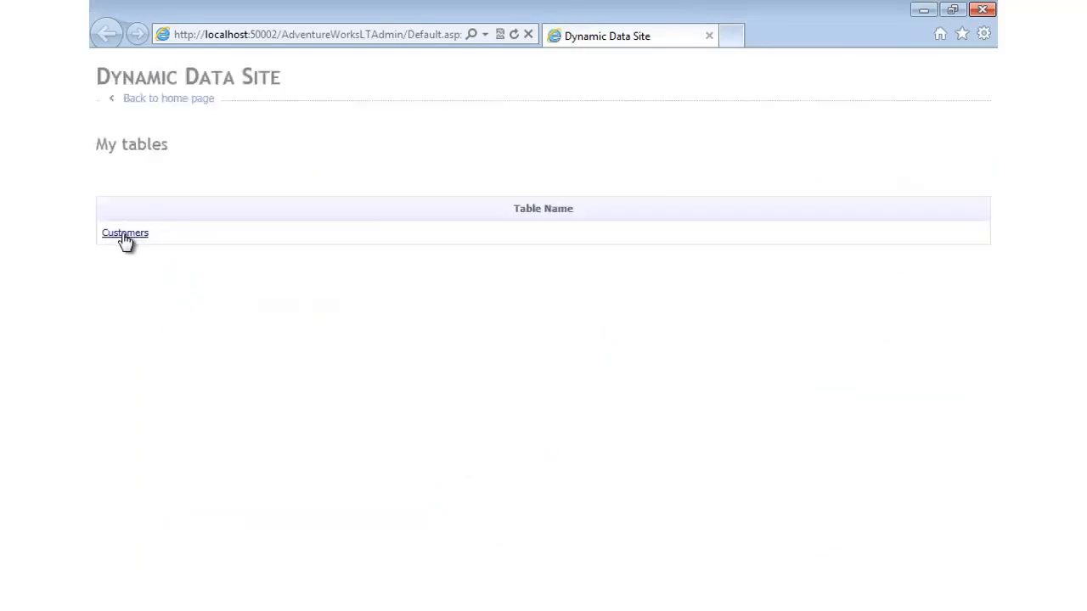
Browse the Customers table, view the first customer's edit form and cancel without saving.
left_click(125, 233)
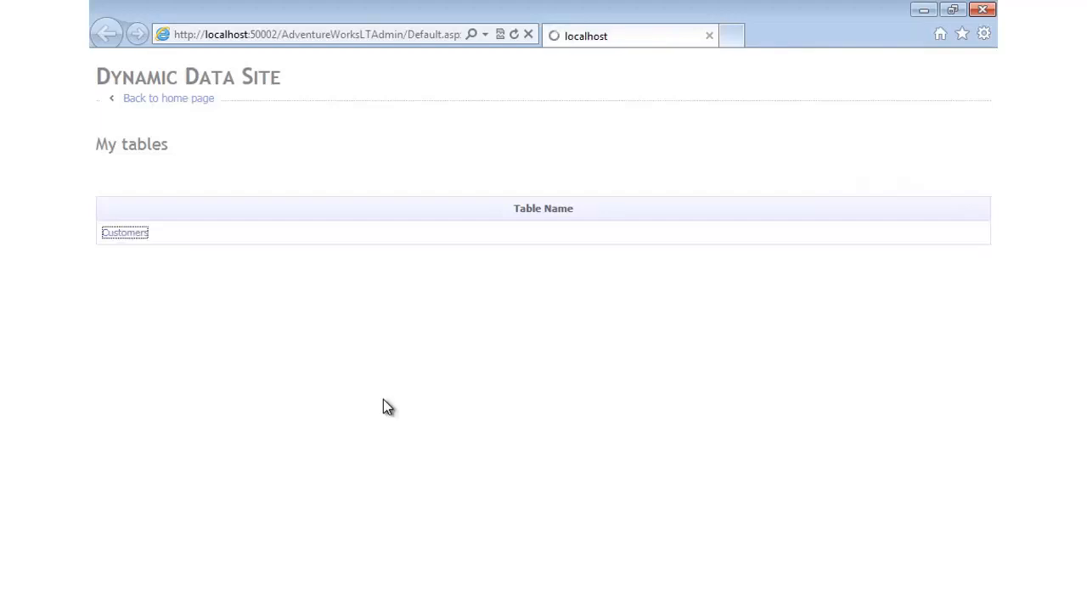
left_click(126, 231)
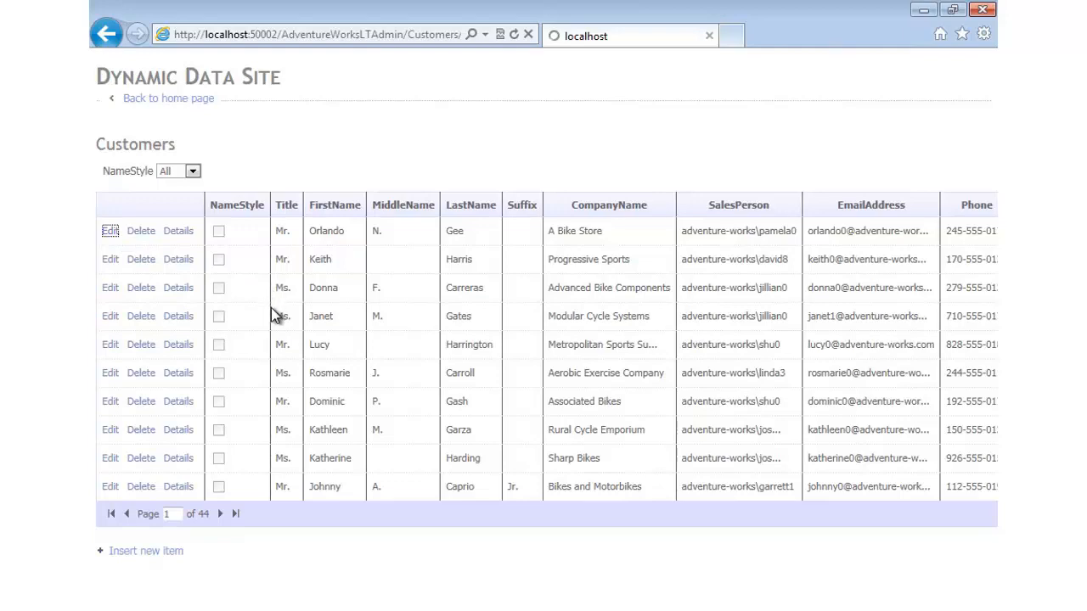
left_click(109, 231)
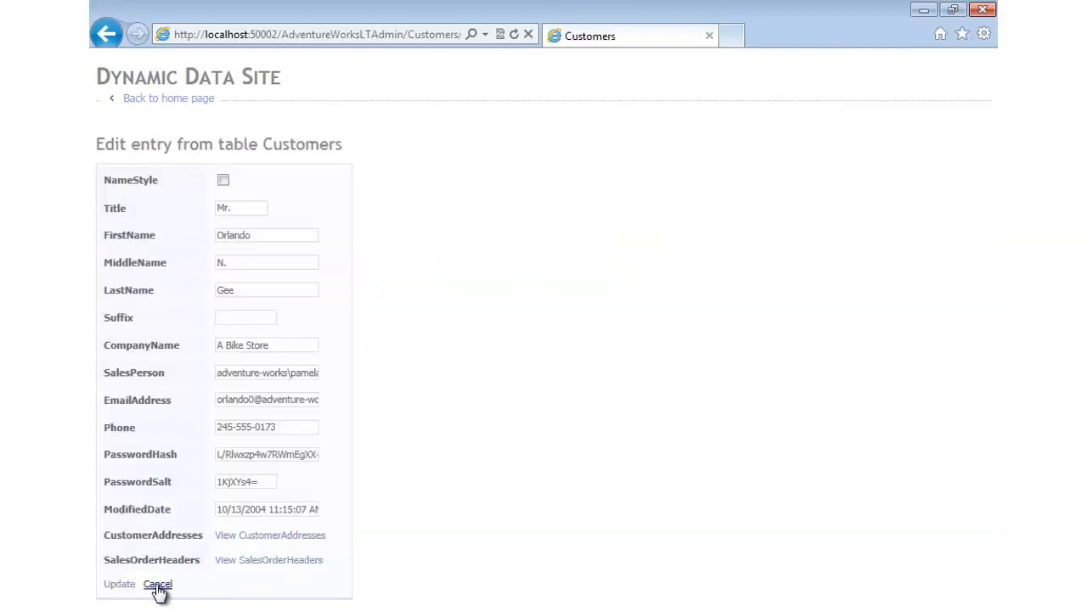
left_click(158, 584)
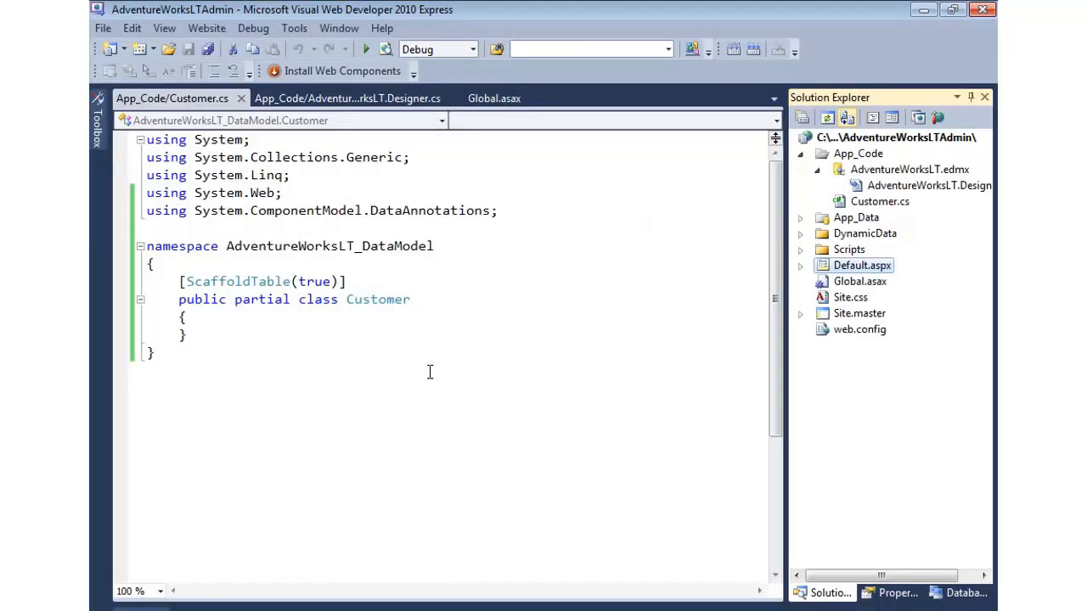
left_click(860, 282)
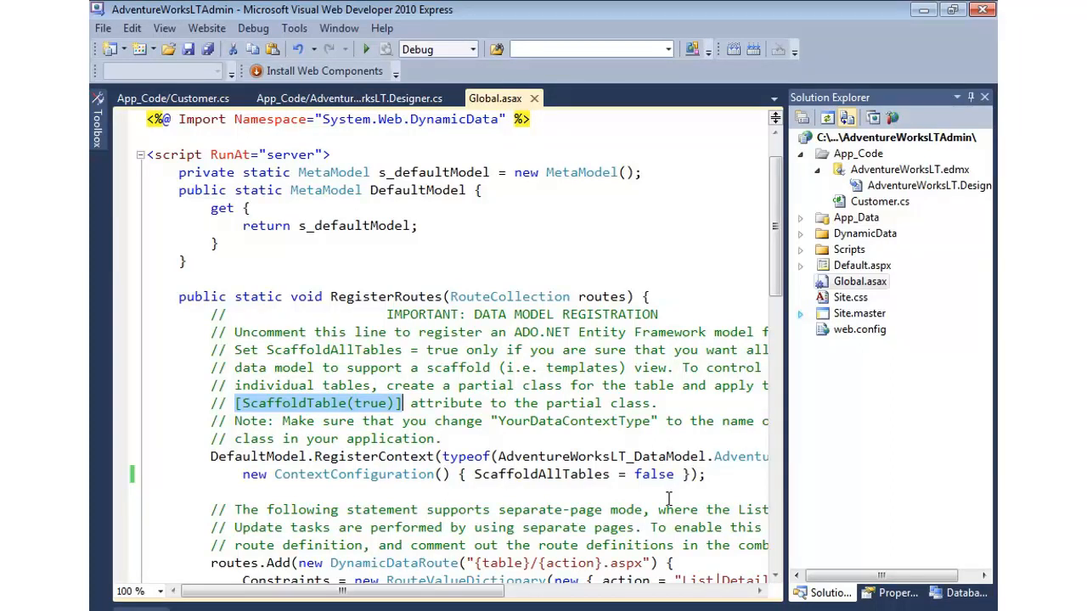
double_click(652, 473)
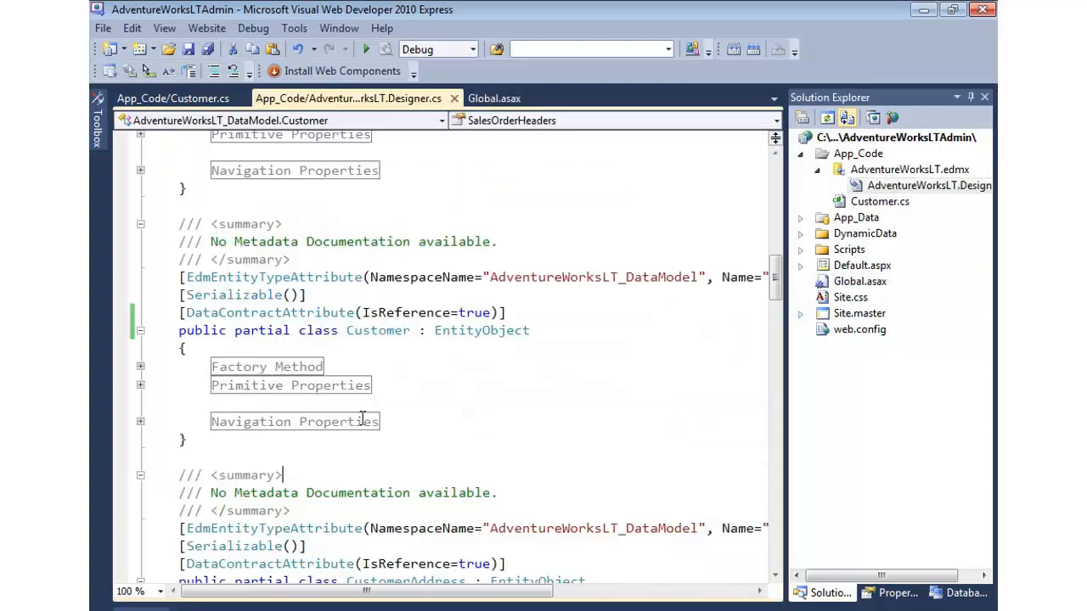
double_click(377, 329)
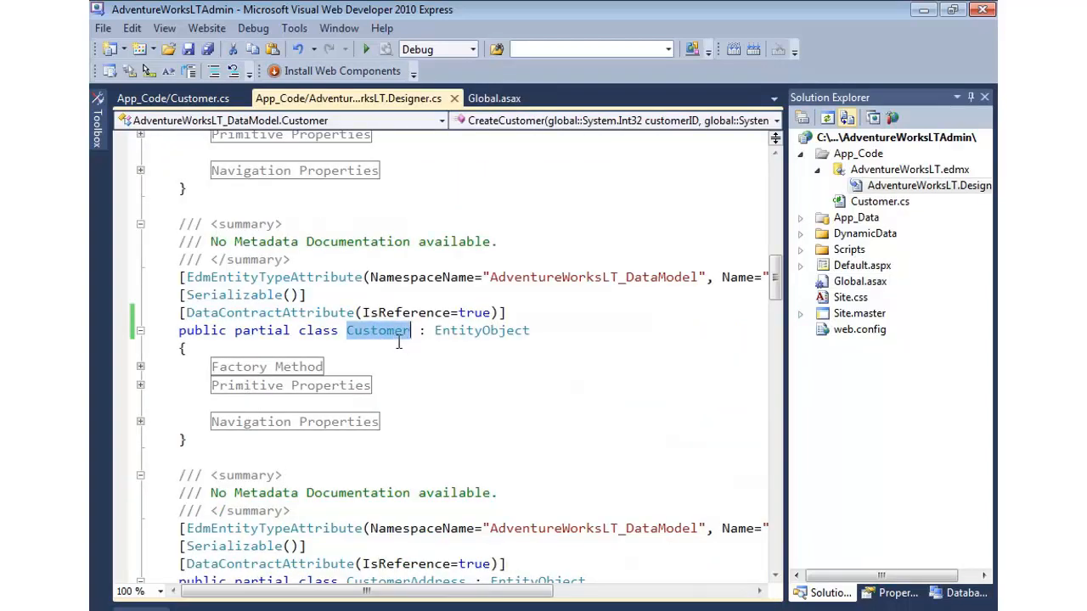
mouse_move(394, 221)
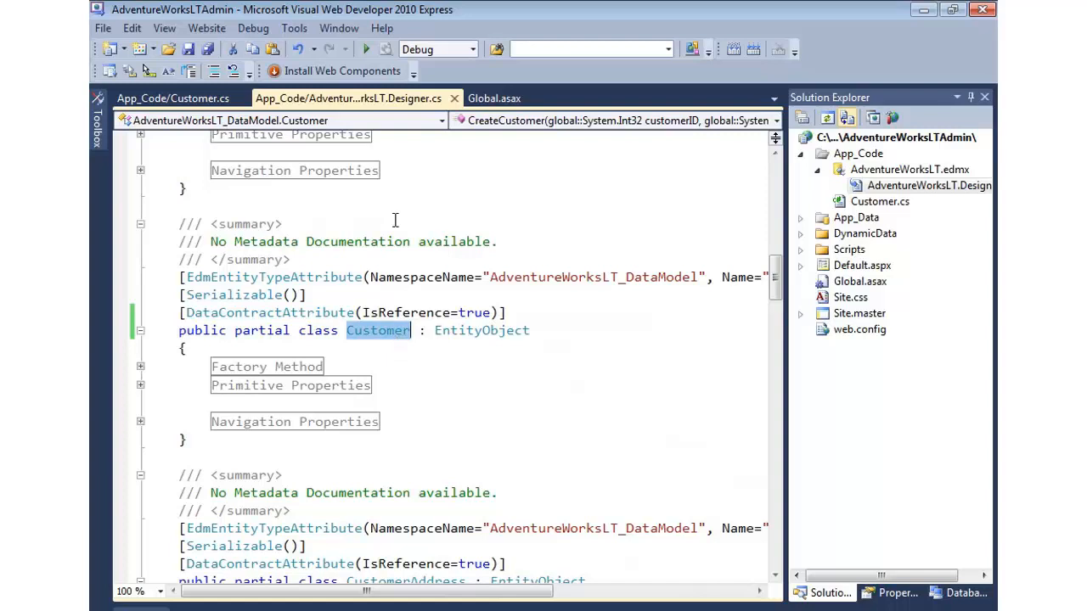
left_click(173, 97)
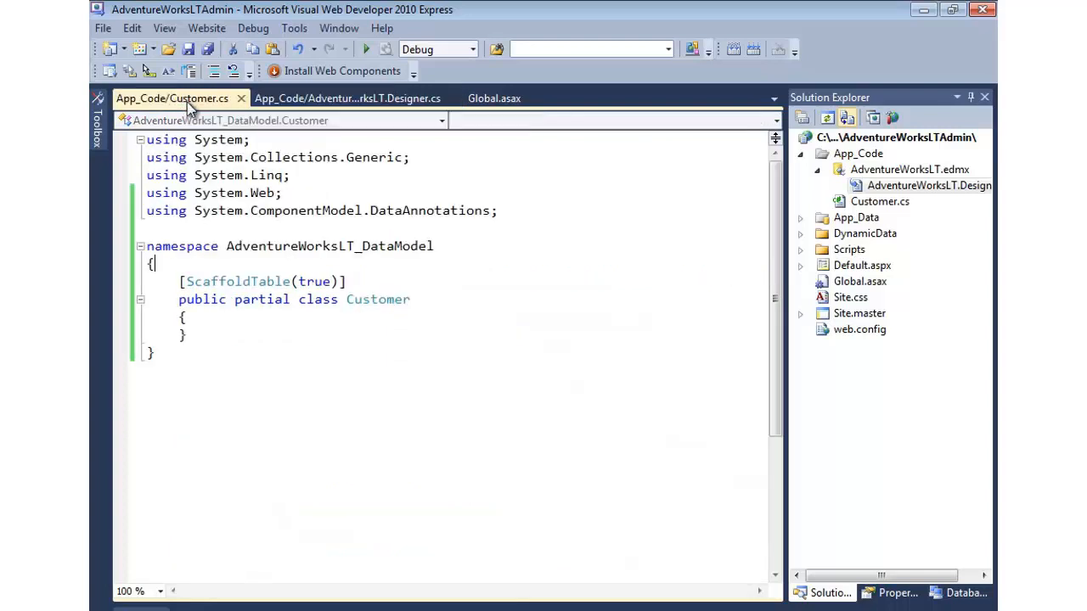
left_click_drag(180, 282, 187, 335)
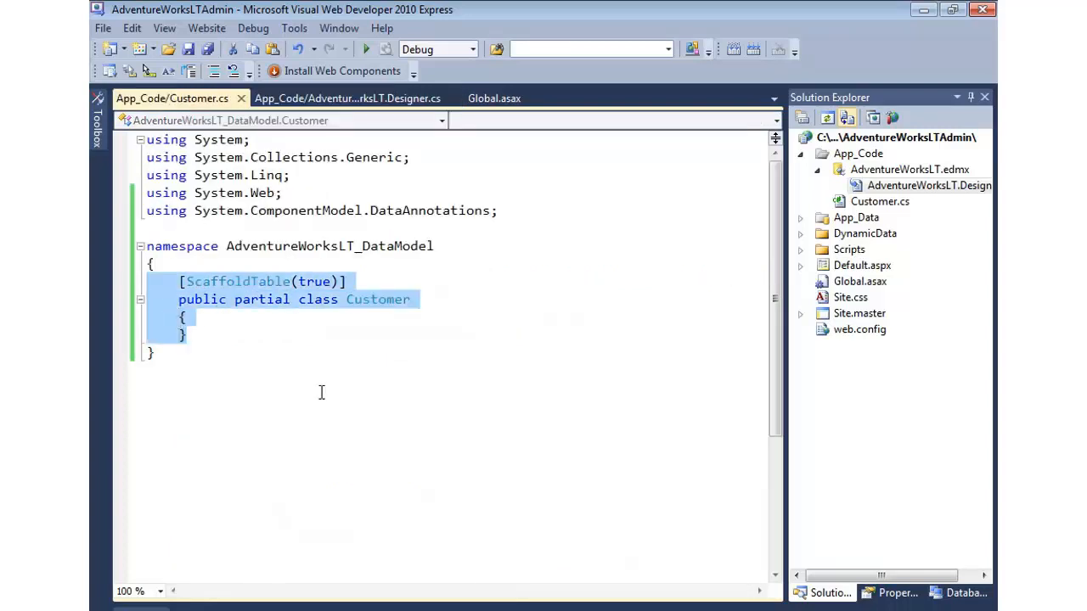
left_click(269, 305)
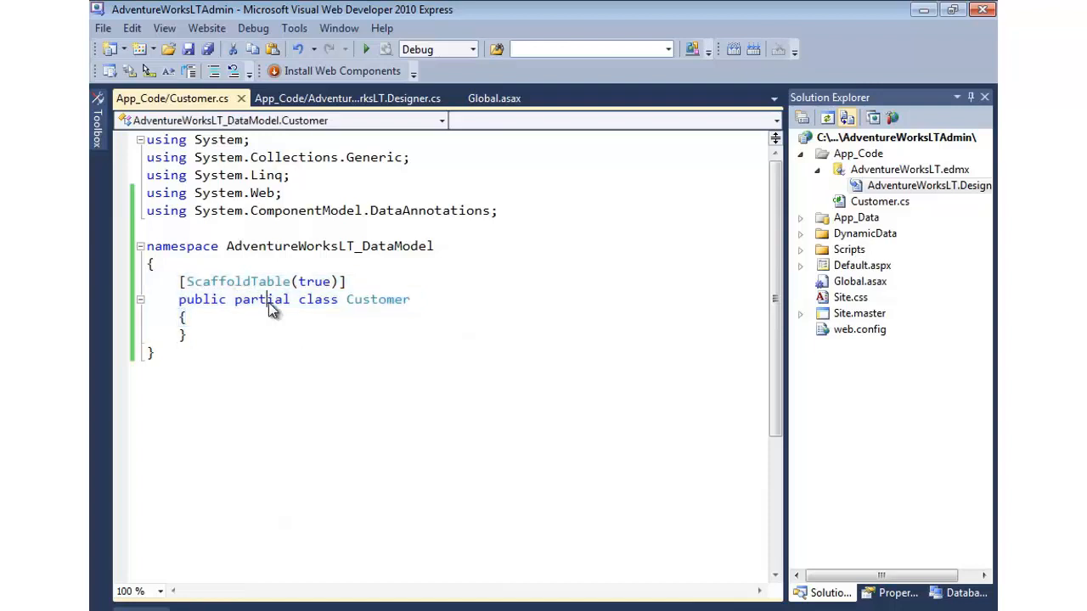
left_click(347, 96)
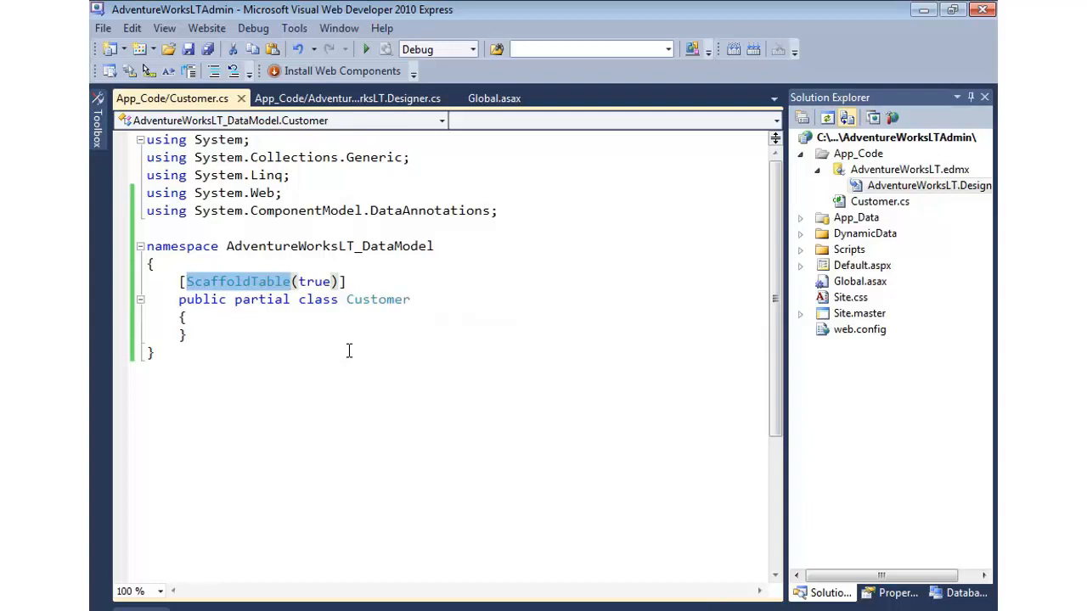
mouse_move(887, 211)
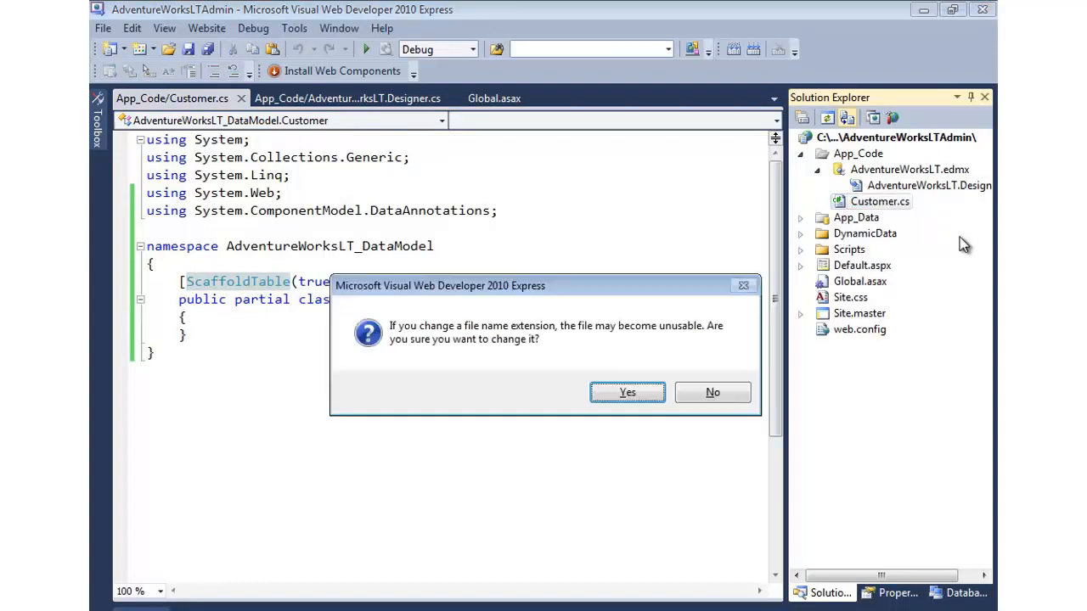
Confirm renaming Customer.cs to Customer.cs.txt and set ScaffoldAllTables to true in Global.asax.
left_click(627, 390)
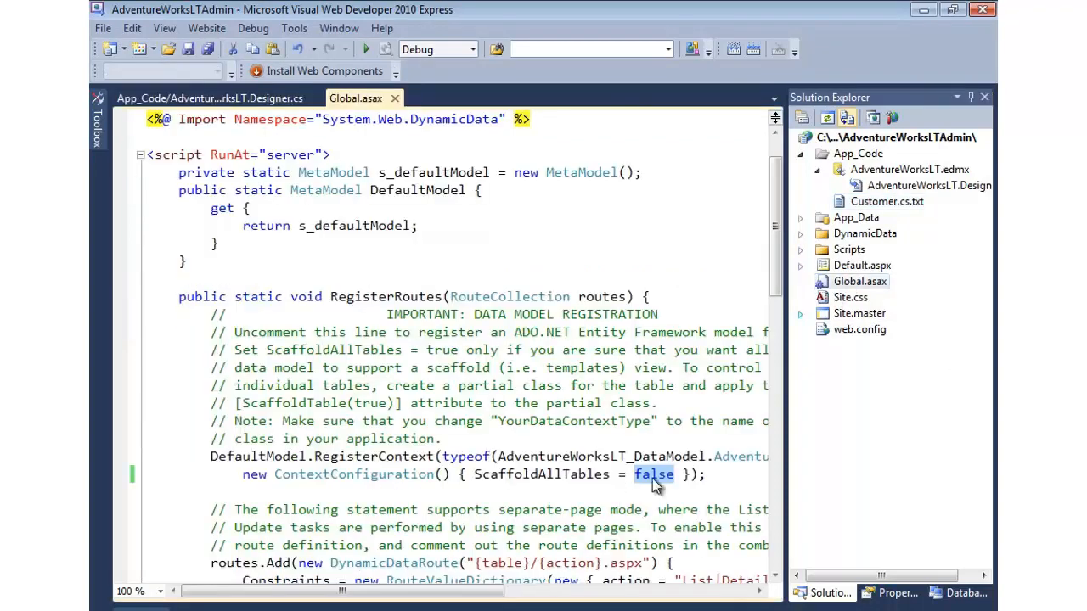
type("true")
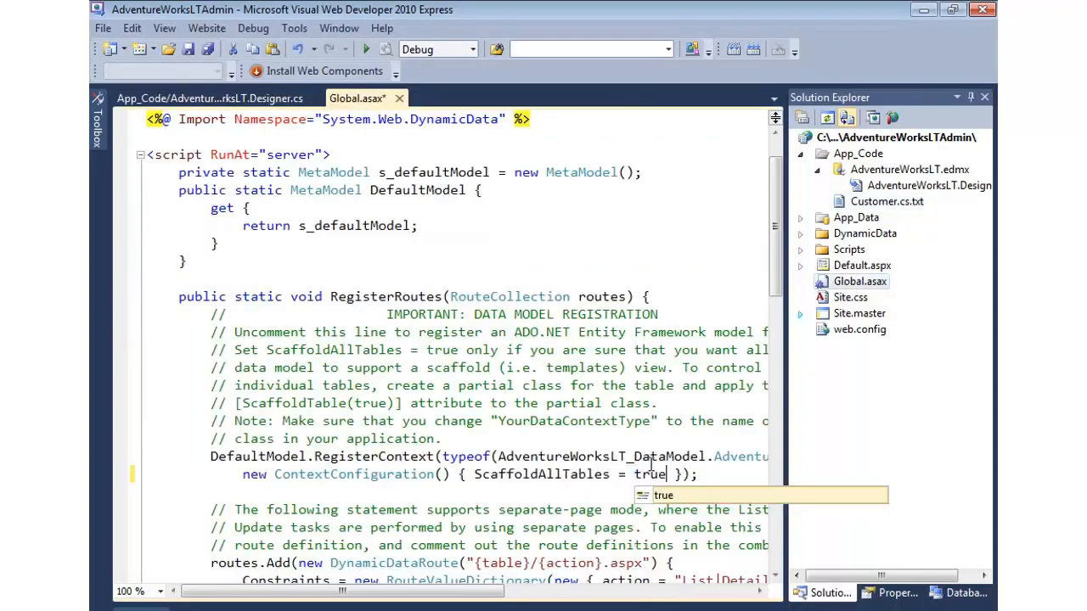